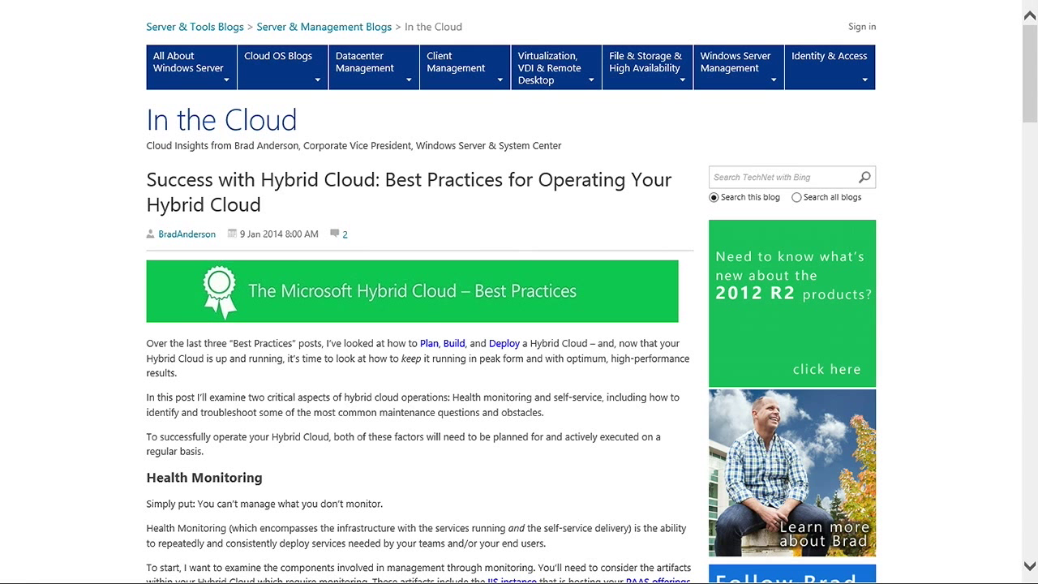
Scroll up and down through the TechNet page content.
scroll(down, 3)
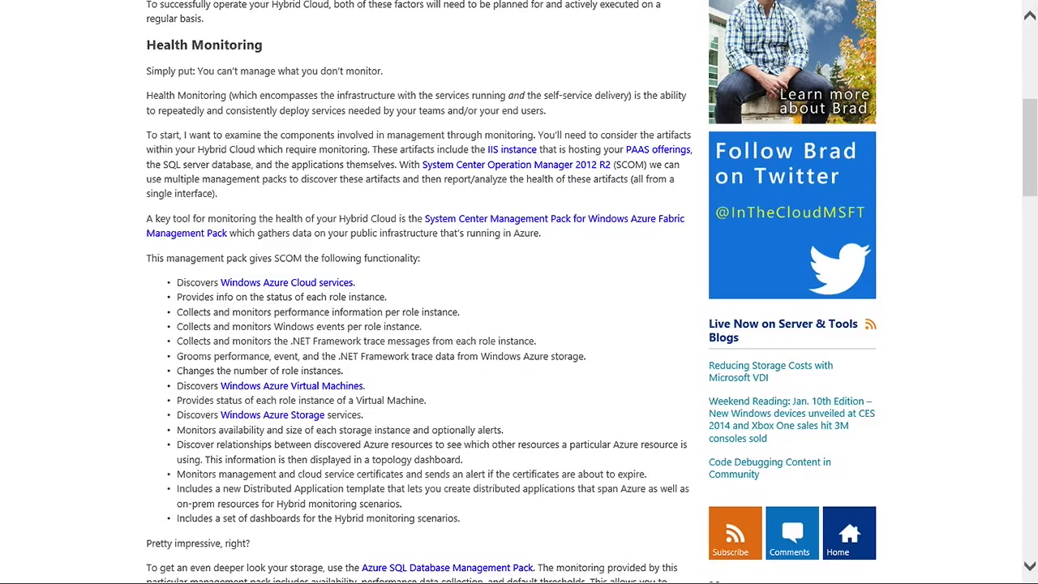
scroll(down, 3)
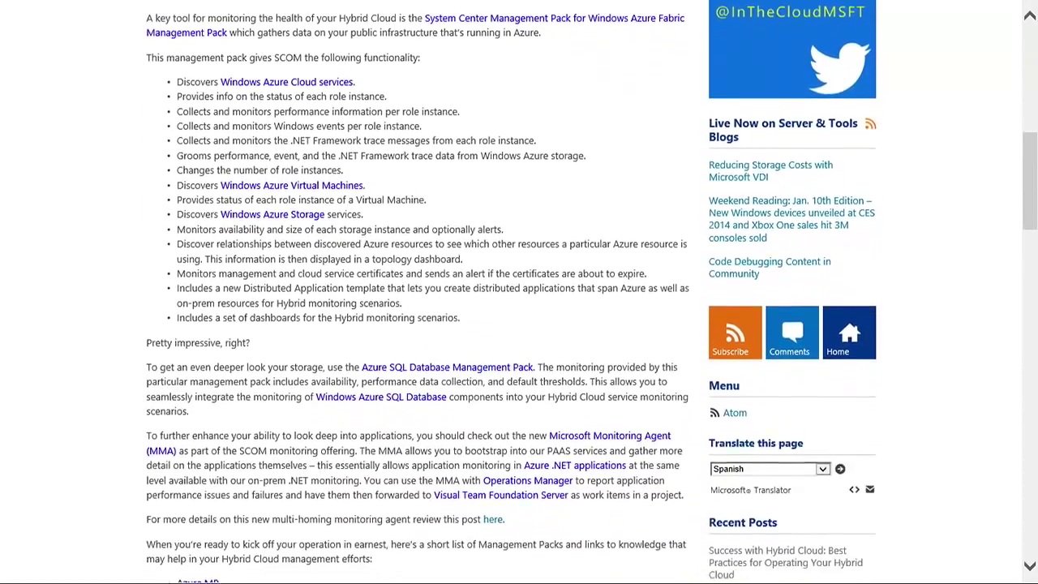
scroll(up, 3)
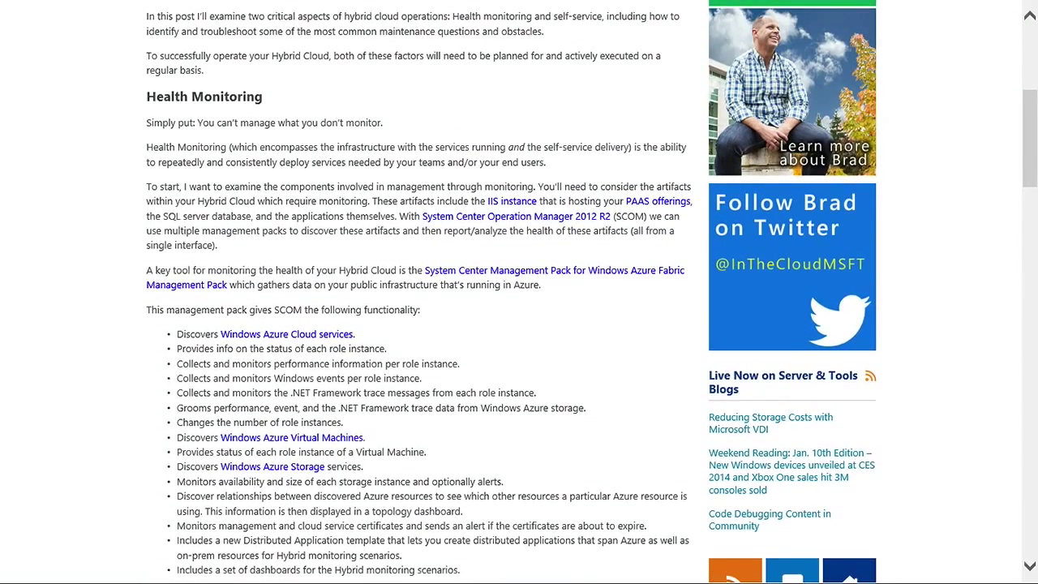
scroll(up, 3)
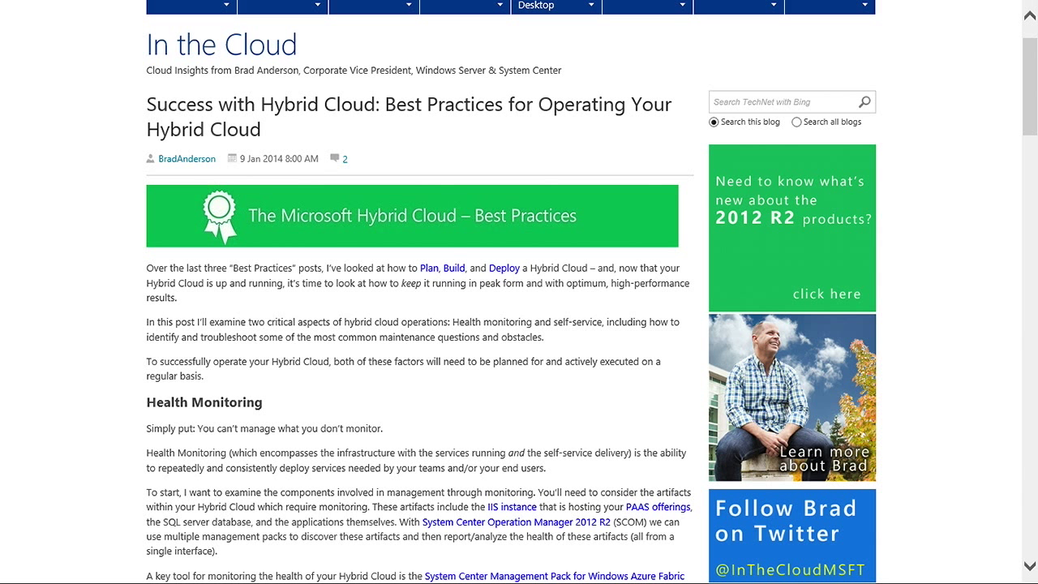
scroll(down, 3)
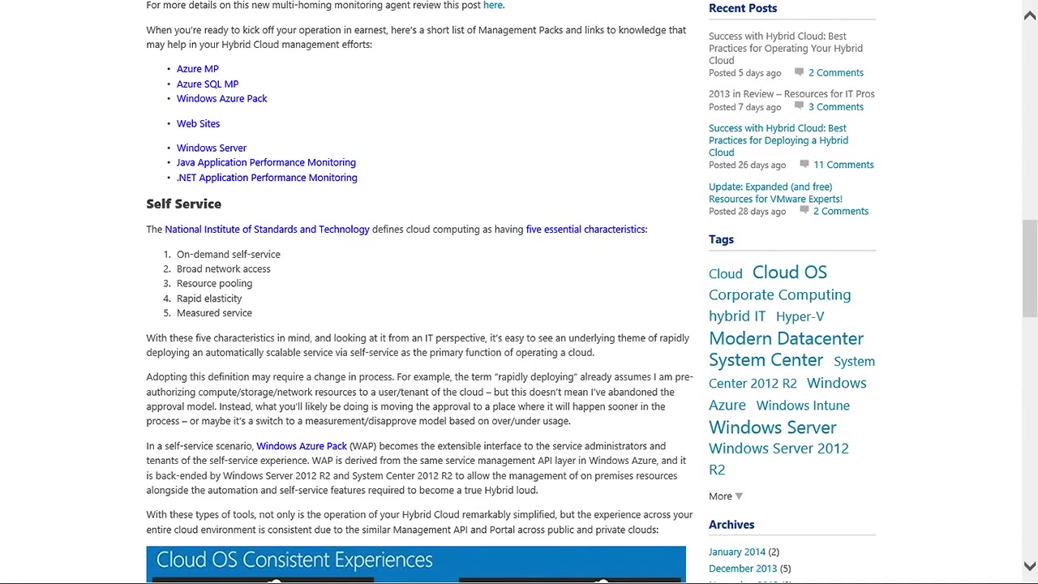
scroll(down, 3)
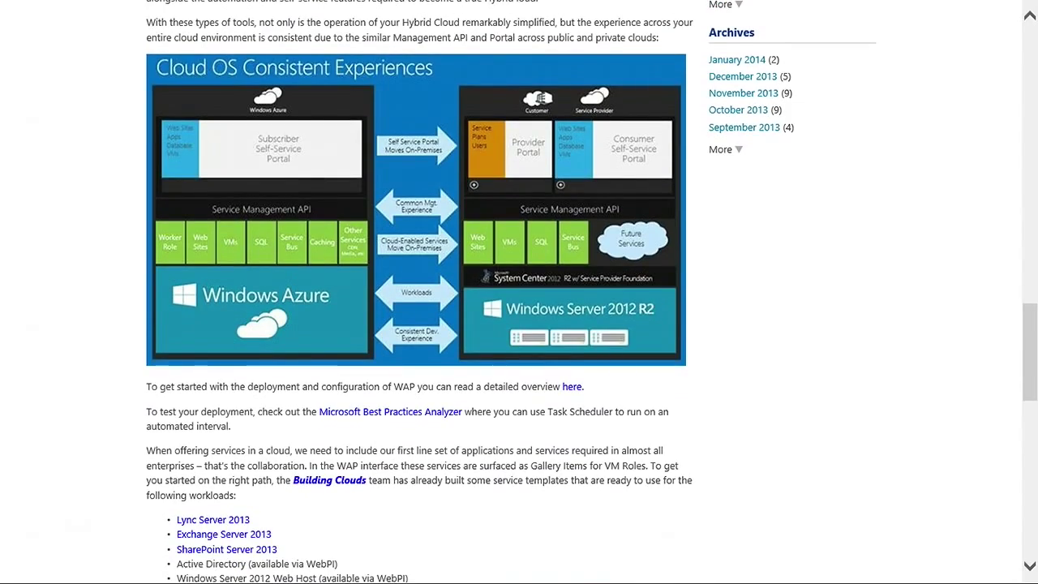
scroll(down, 3)
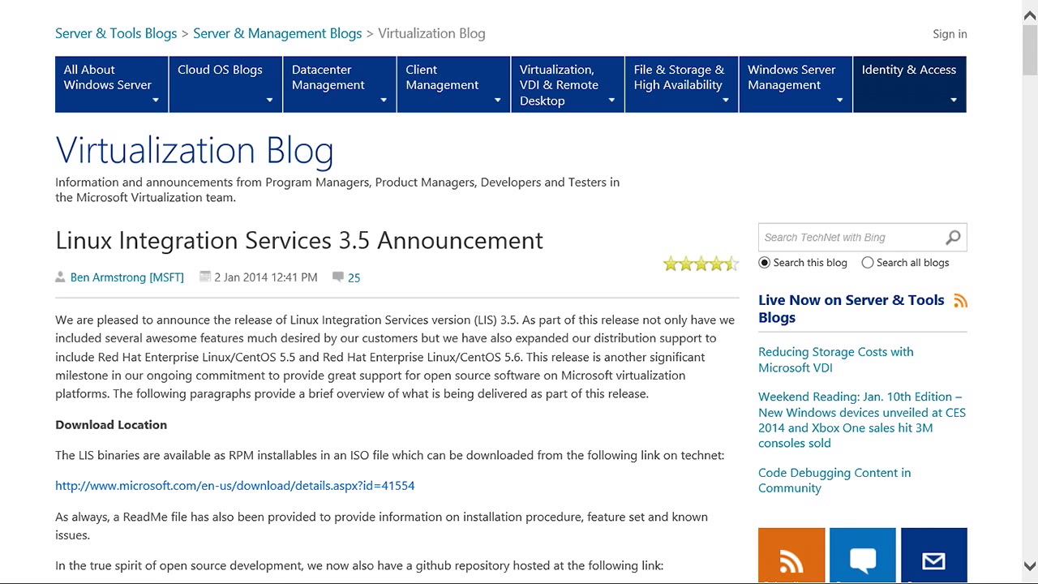
scroll(down, 3)
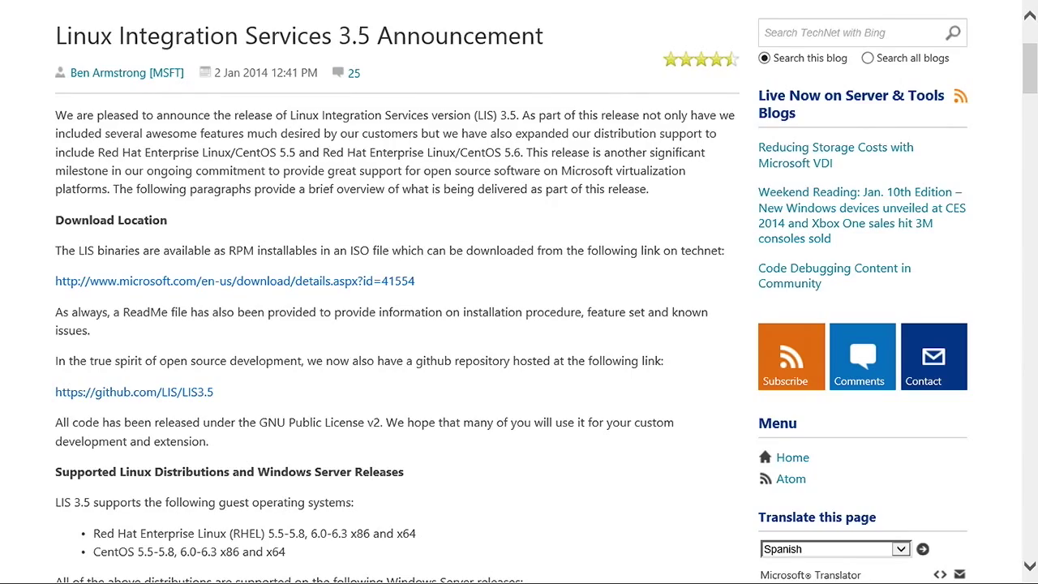
scroll(down, 3)
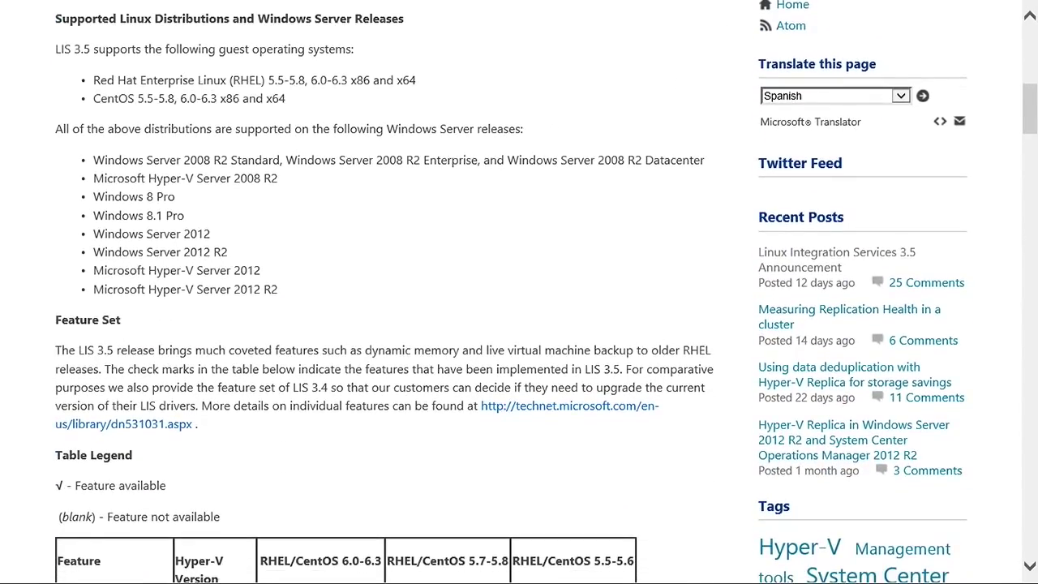
scroll(down, 3)
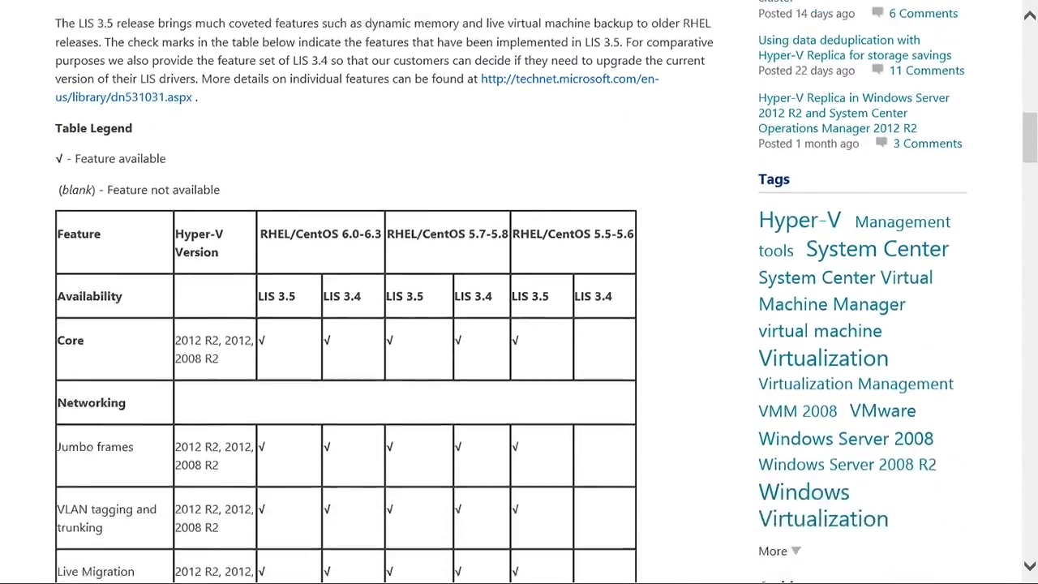
scroll(down, 3)
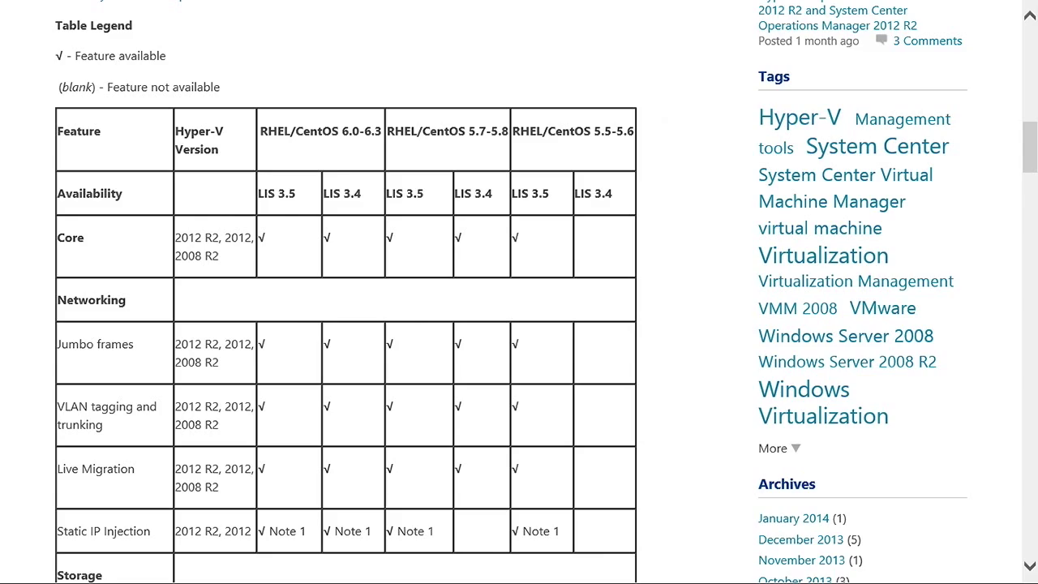
scroll(down, 3)
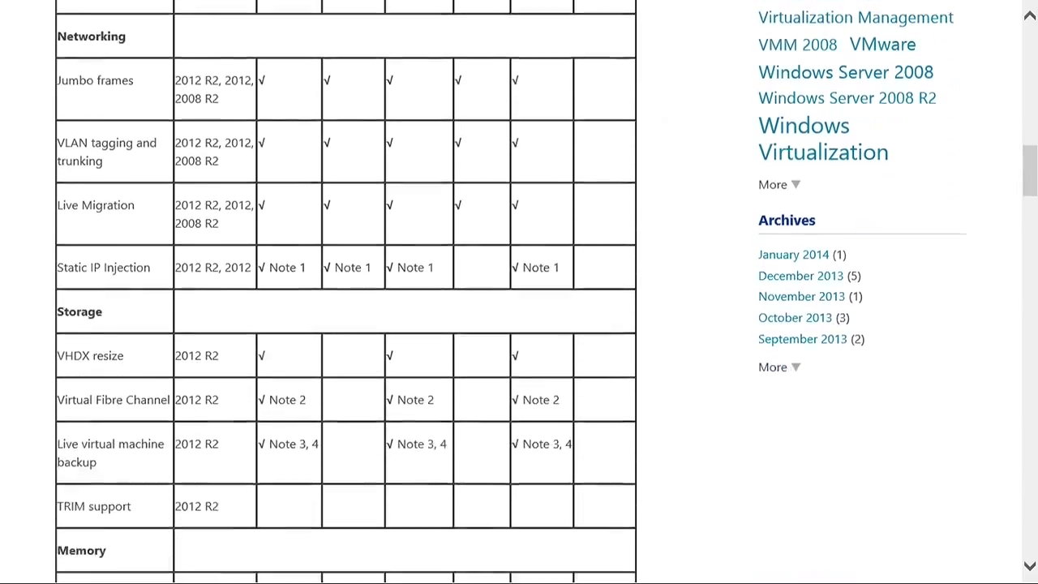
scroll(up, 3)
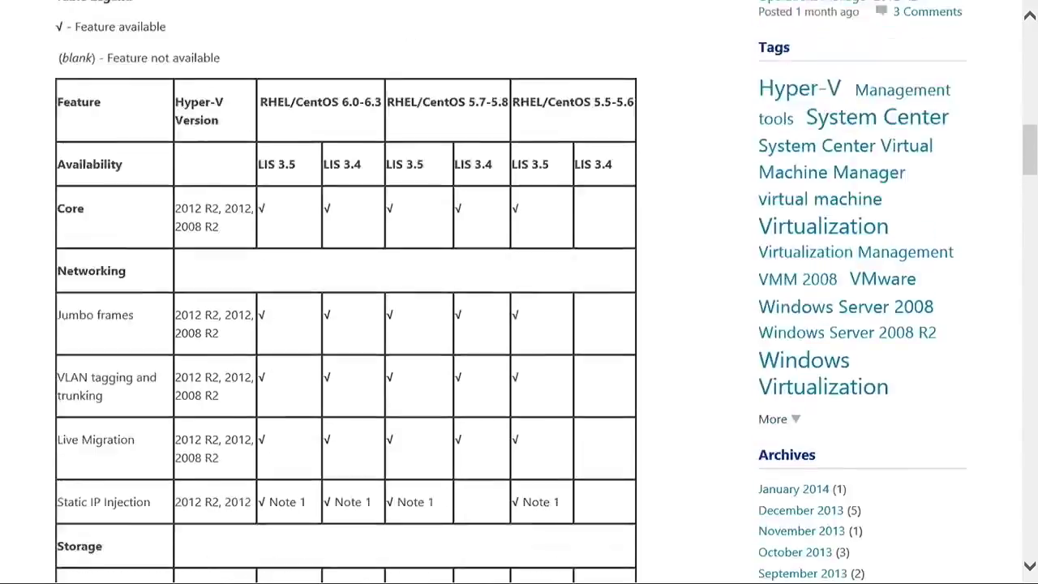
scroll(up, 3)
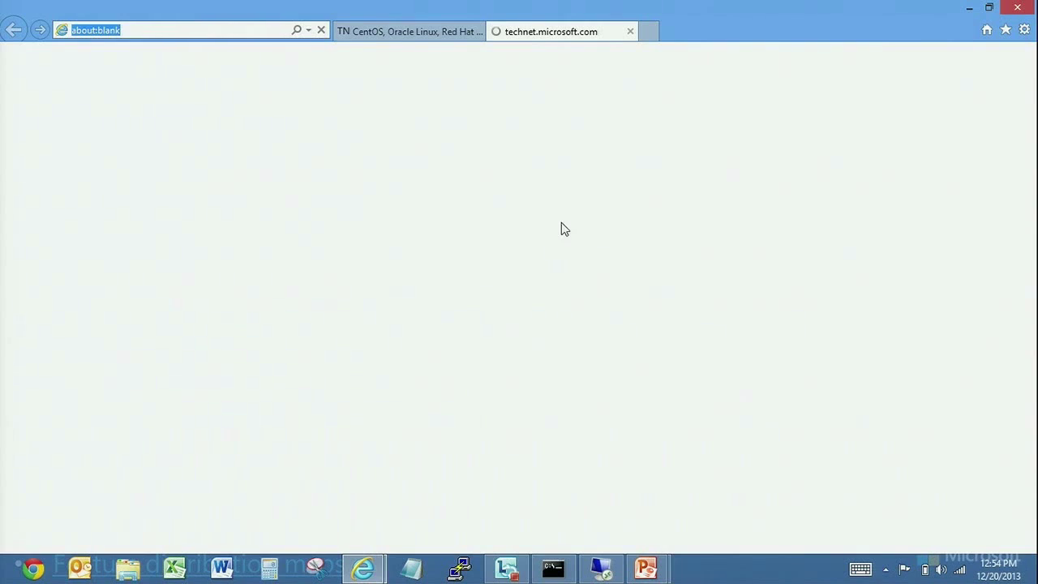
On the technet.microsoft.com tab, scroll the Linux VMs overview to its 'In this section' links.
click(551, 31)
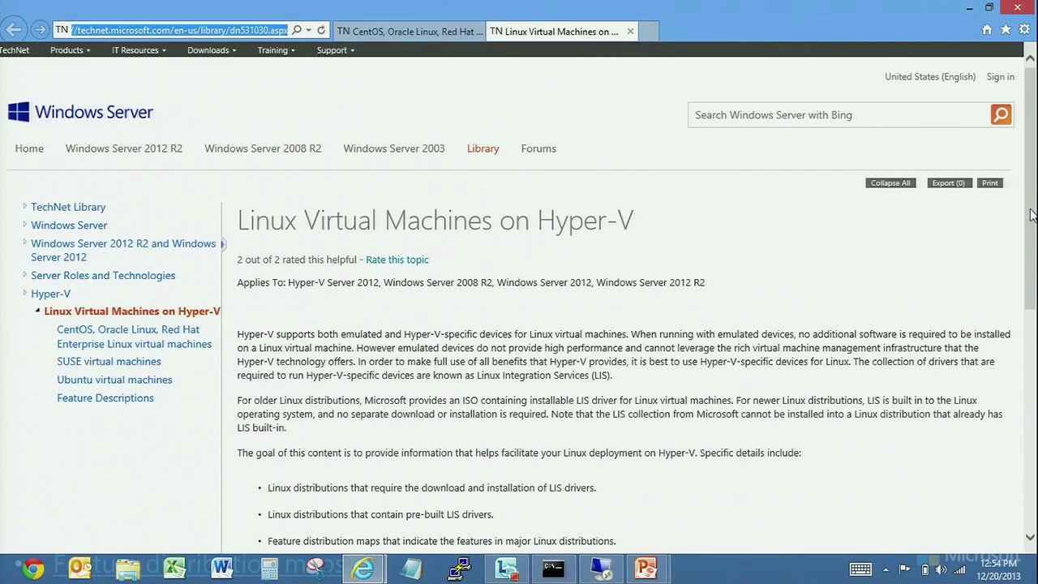
scroll(down, 3)
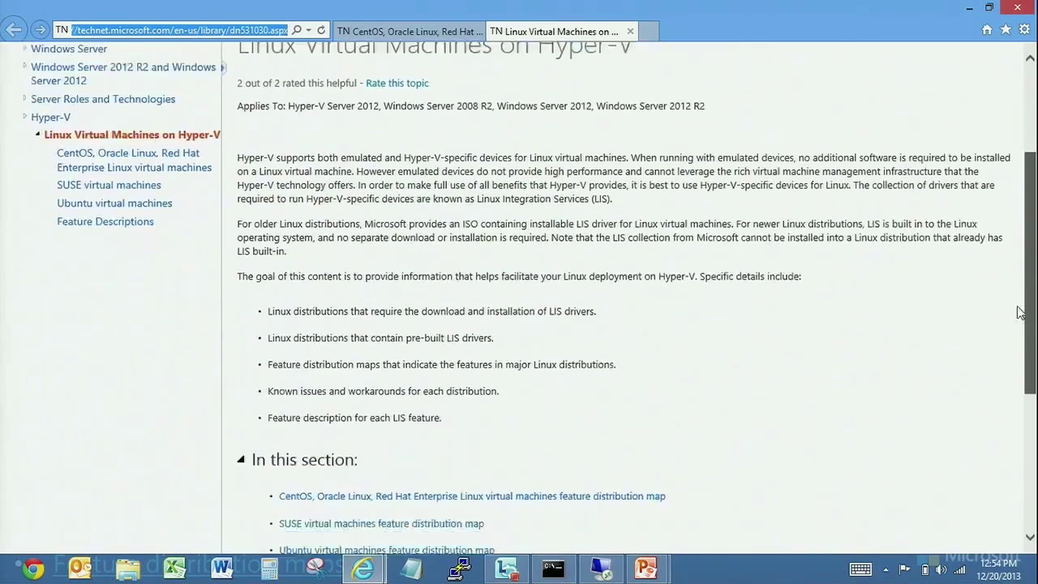
scroll(up, 3)
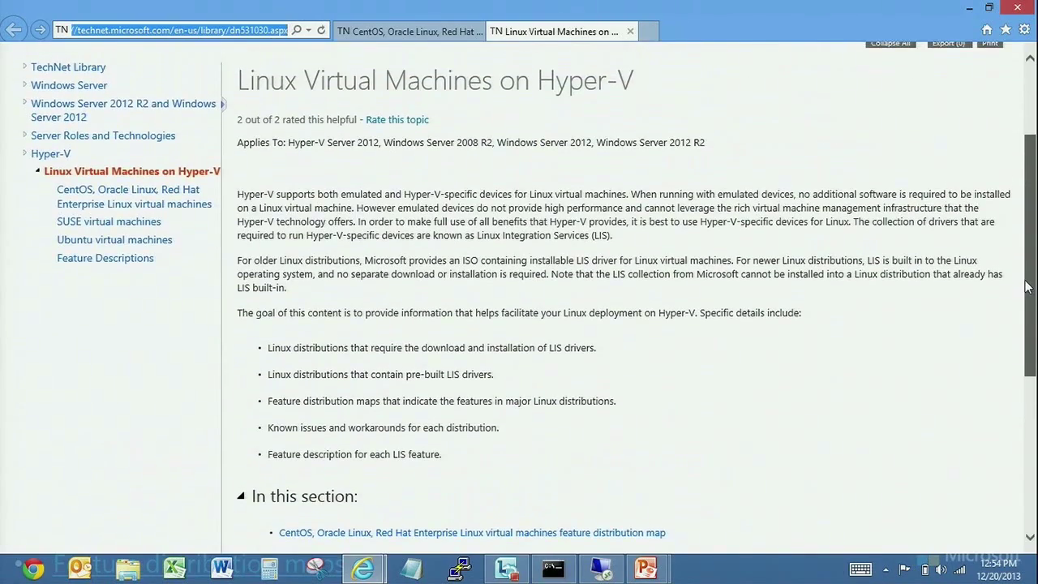
scroll(down, 3)
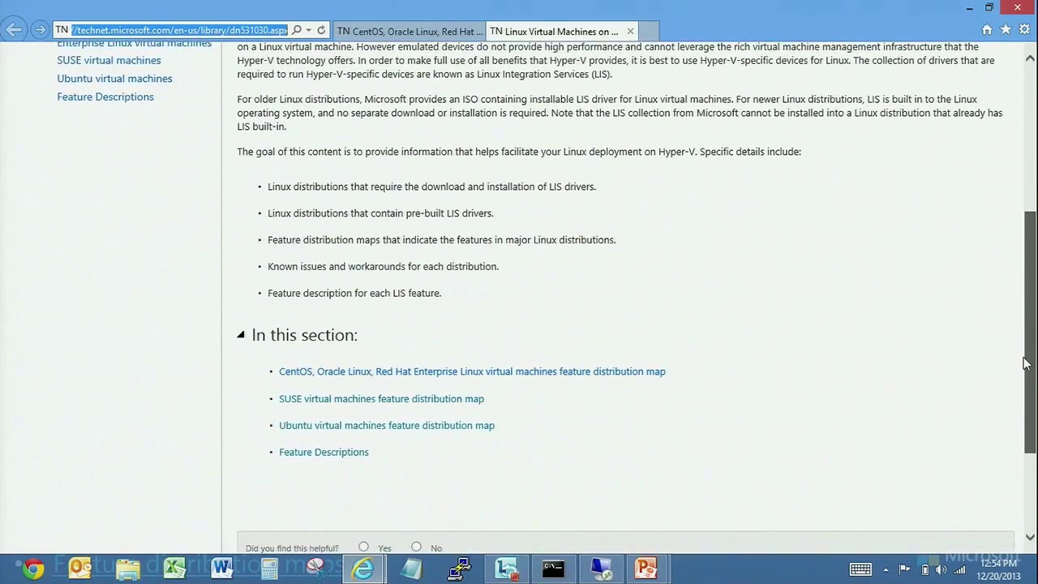
scroll(down, 3)
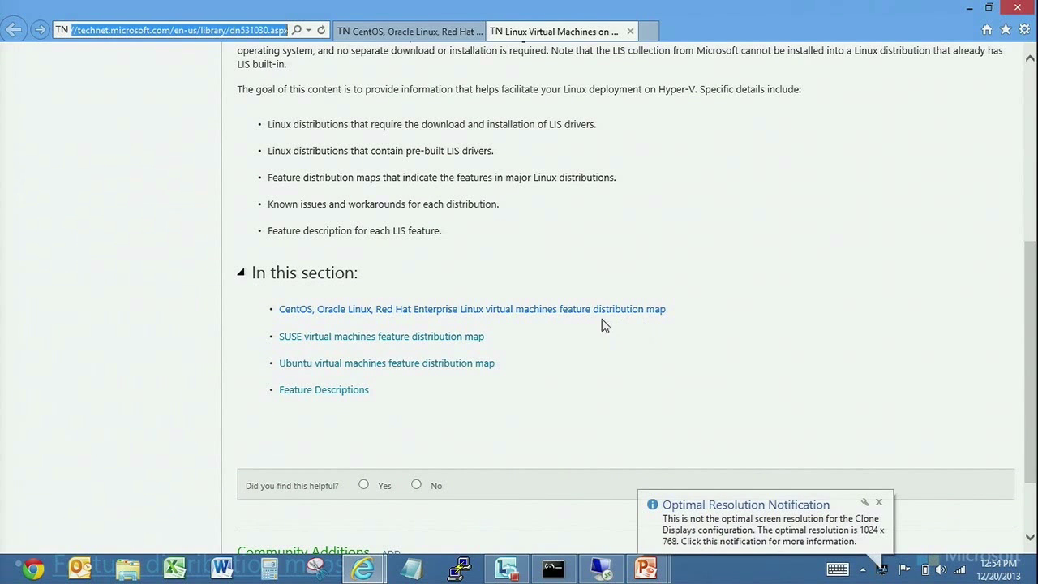
mouse_move(231, 335)
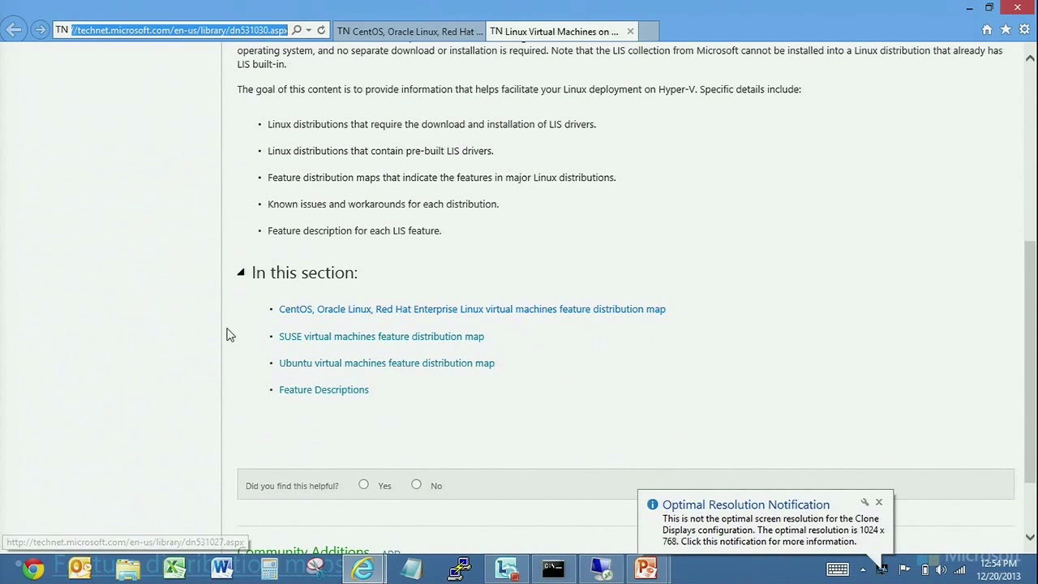
mouse_move(239, 329)
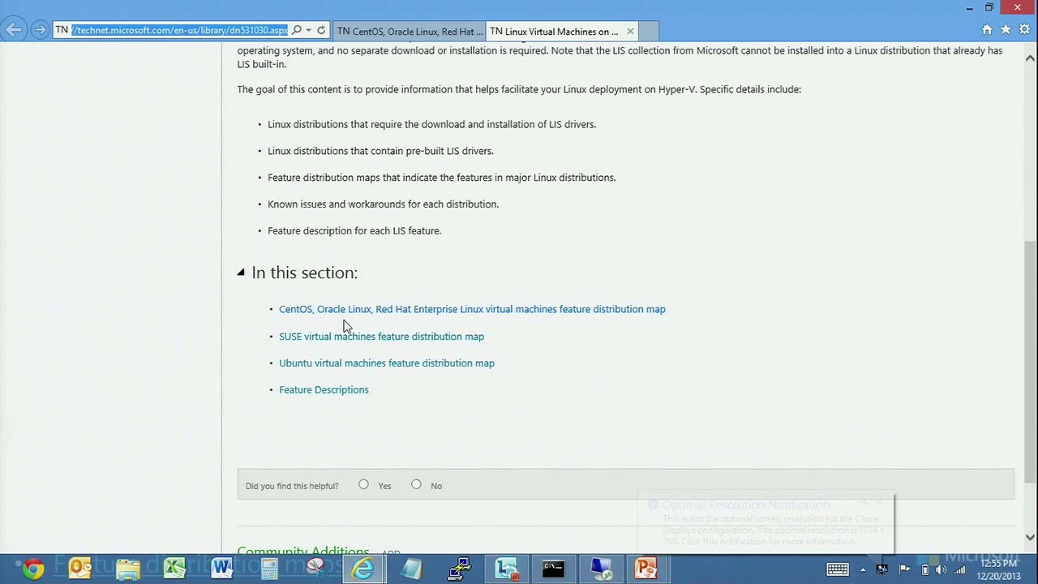
click(472, 309)
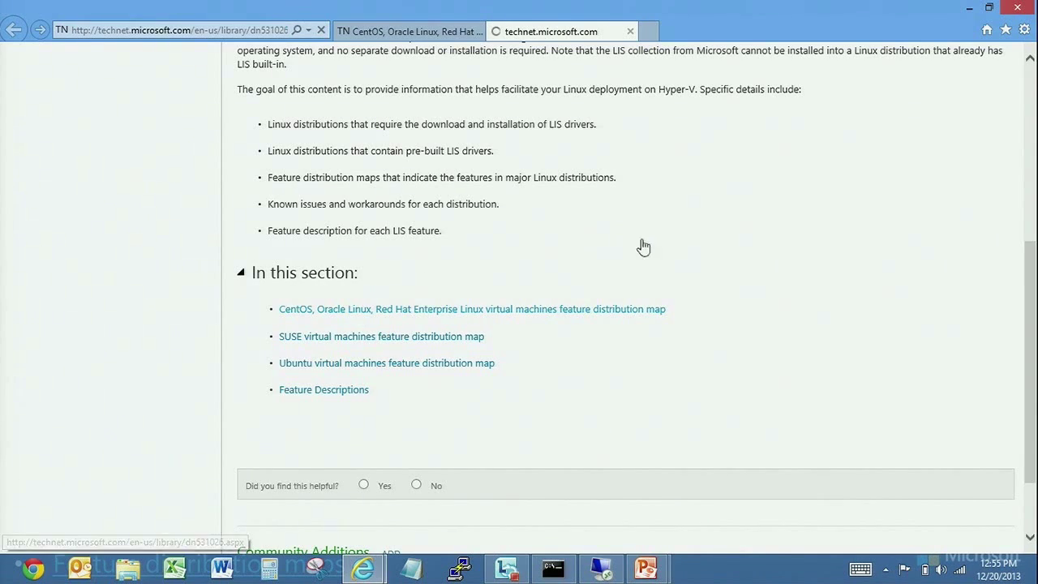
click(472, 309)
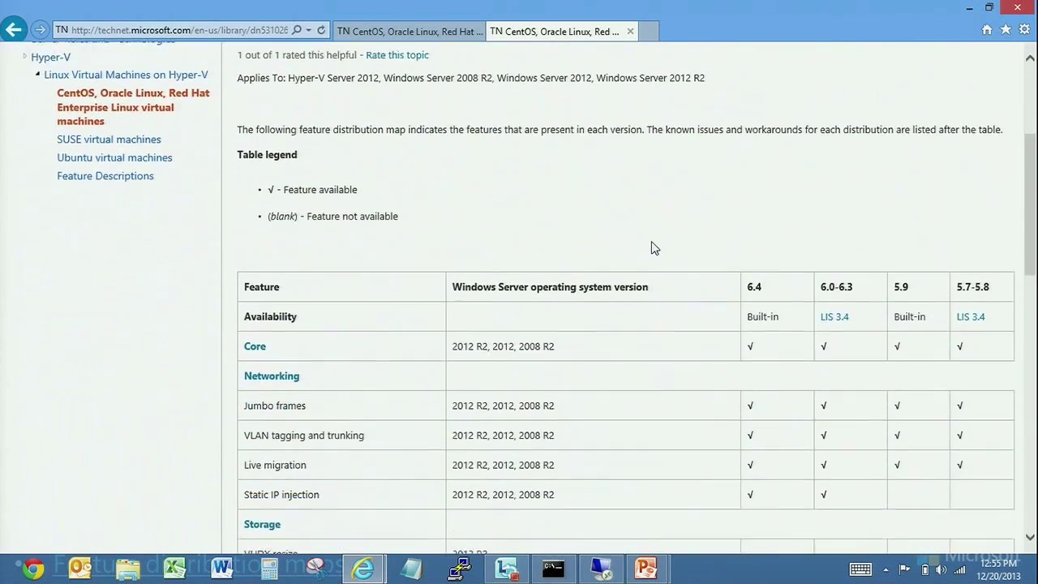
scroll(down, 3)
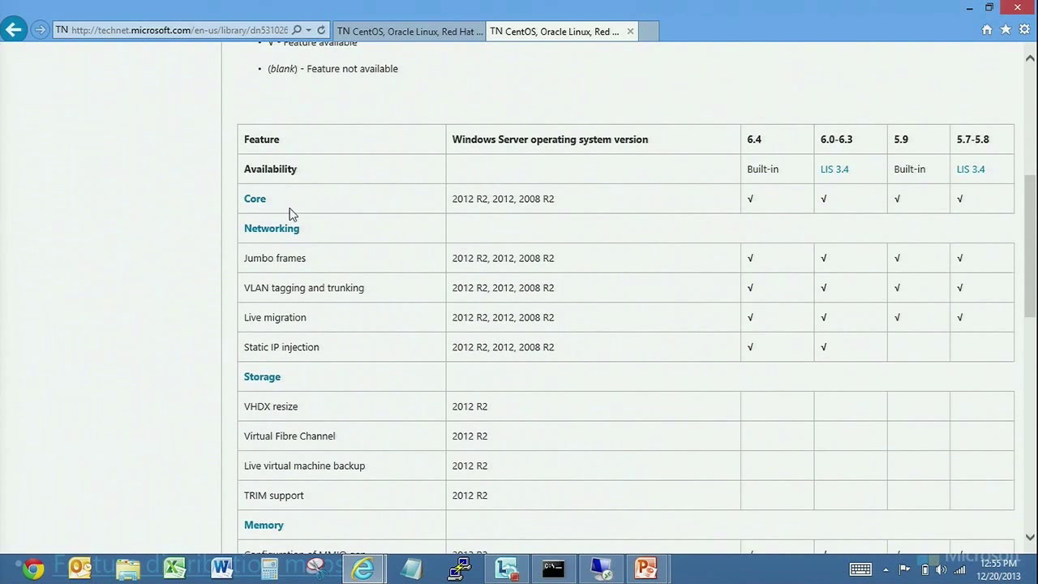
mouse_move(323, 276)
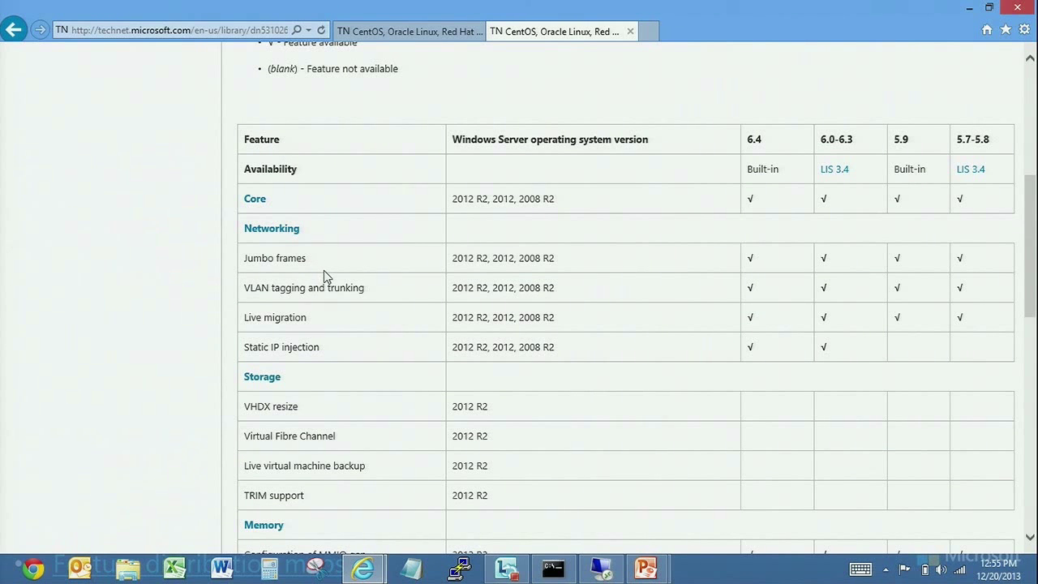
mouse_move(506, 139)
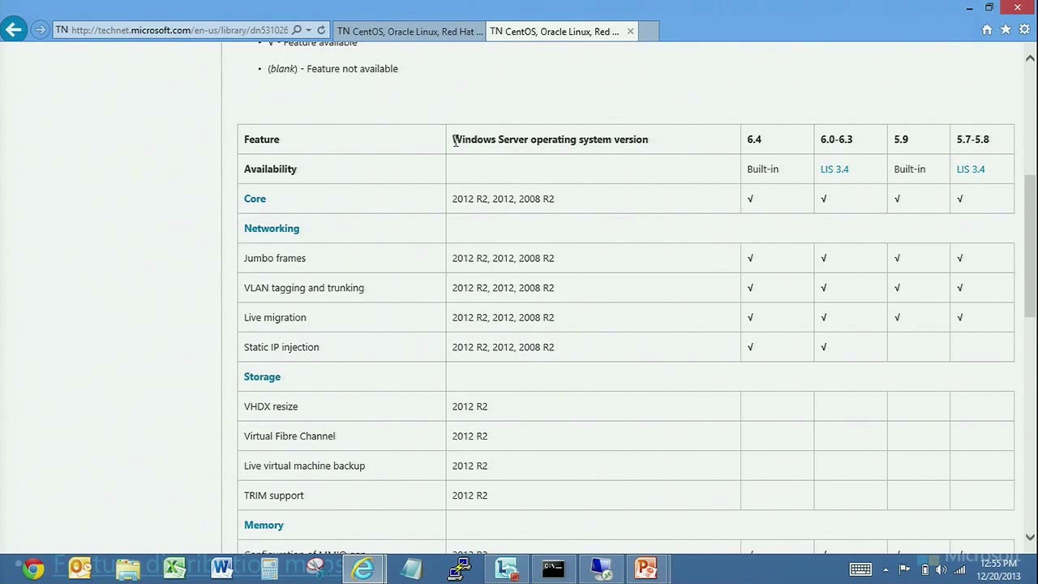
drag(455, 139, 555, 199)
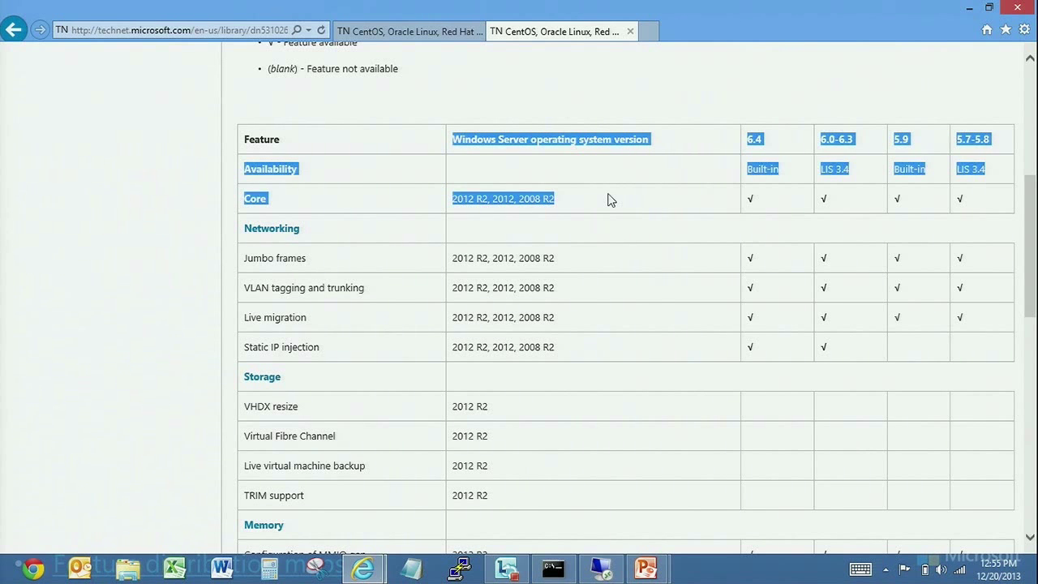
click(610, 199)
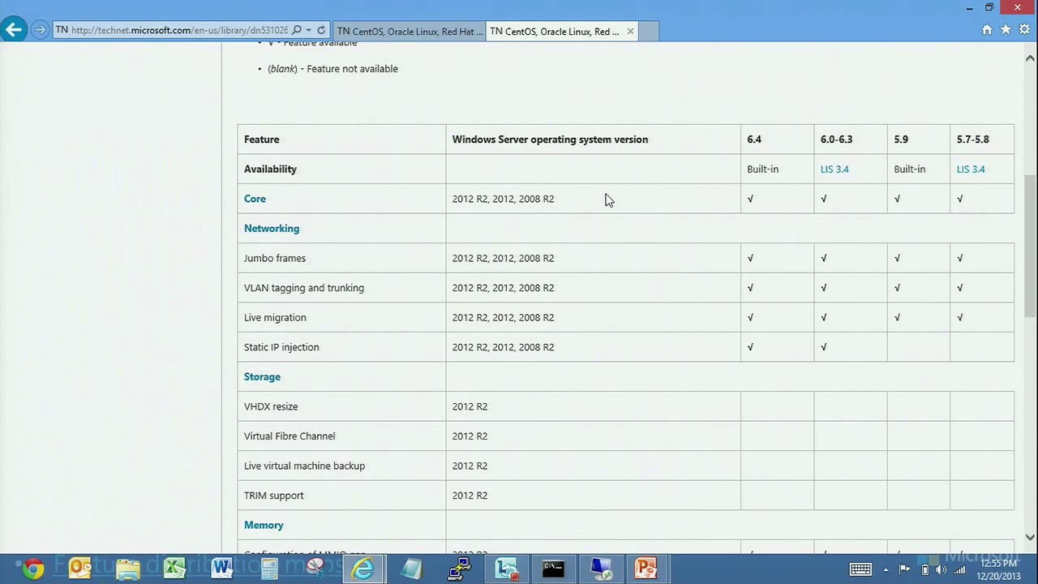
mouse_move(748, 140)
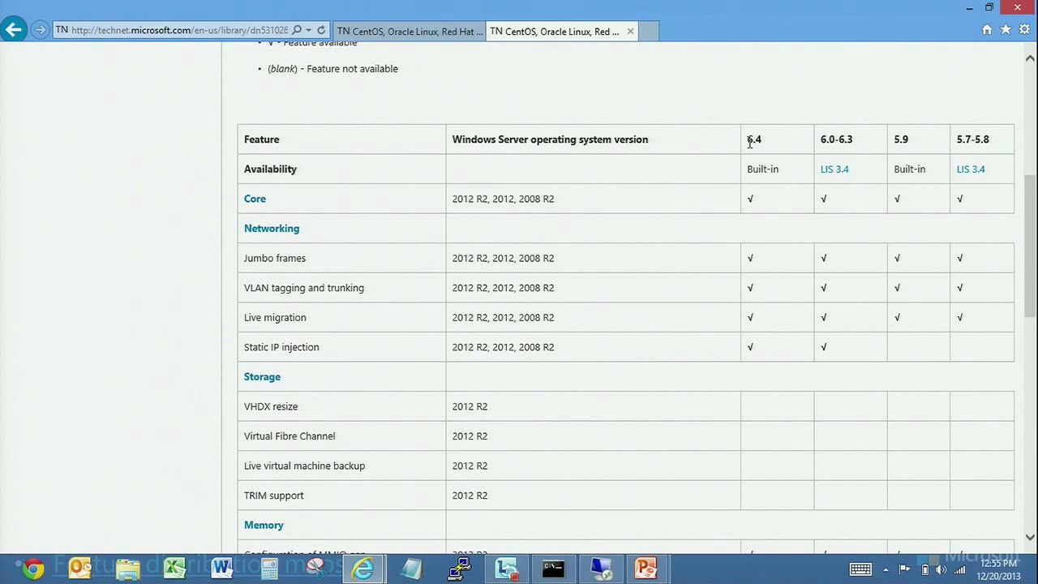
mouse_move(730, 259)
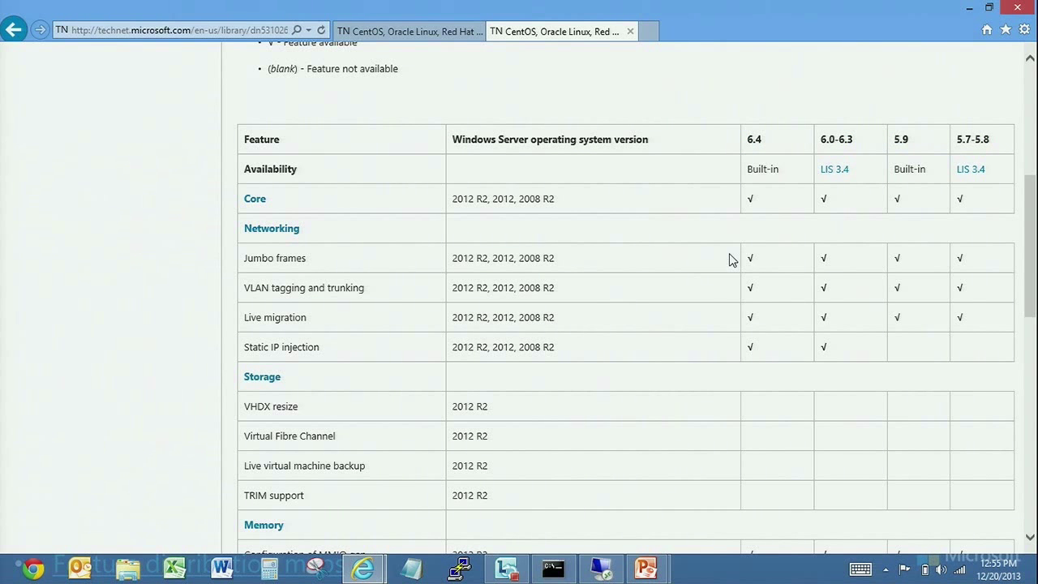
scroll(down, 3)
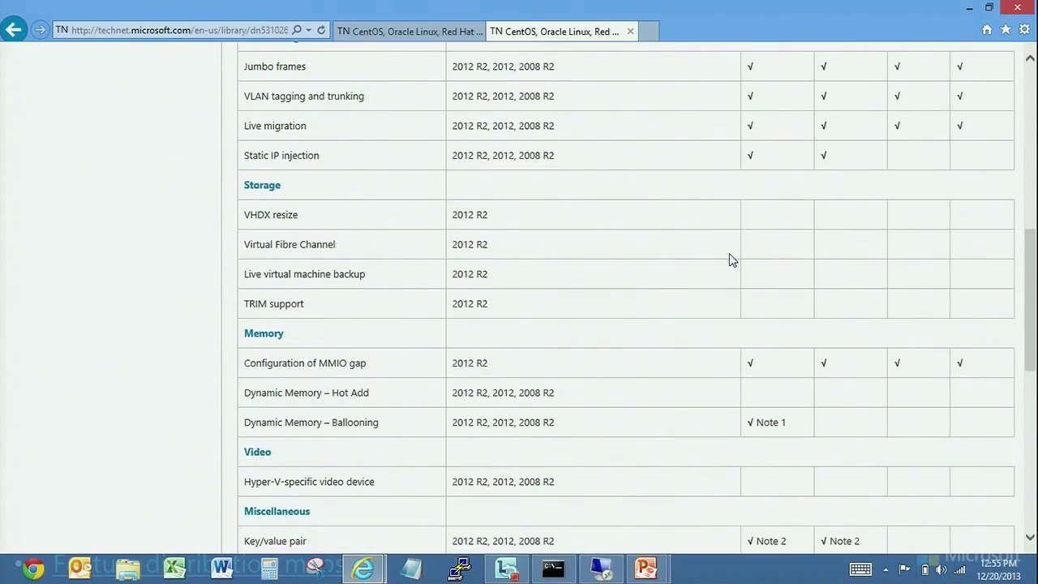
scroll(down, 3)
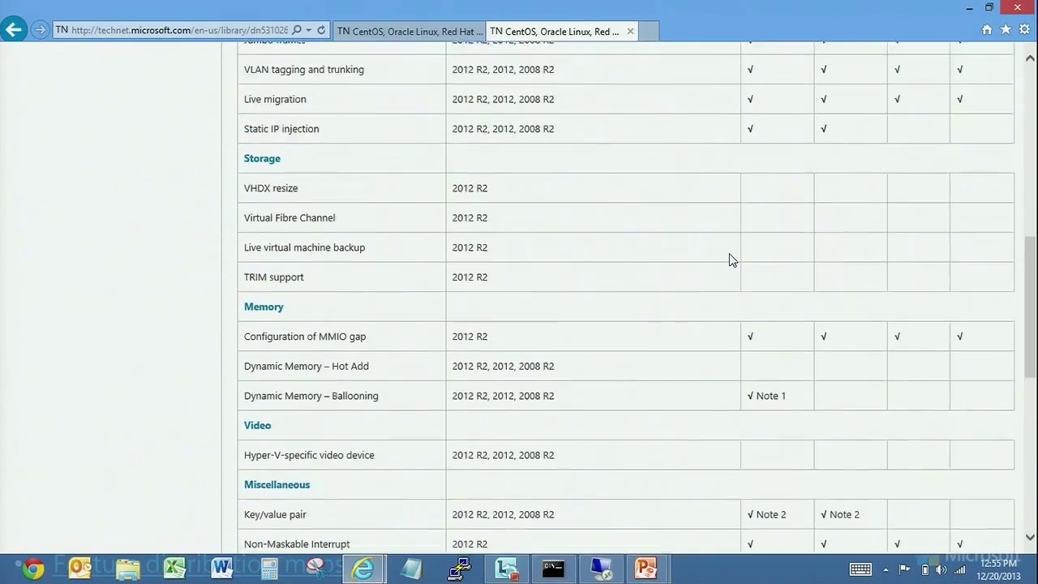
scroll(down, 3)
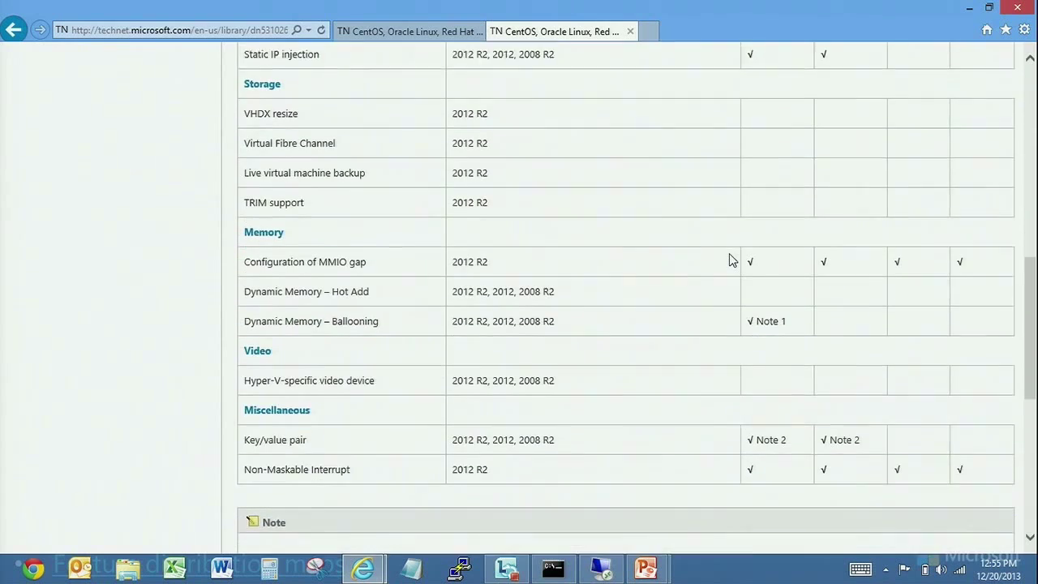
scroll(down, 3)
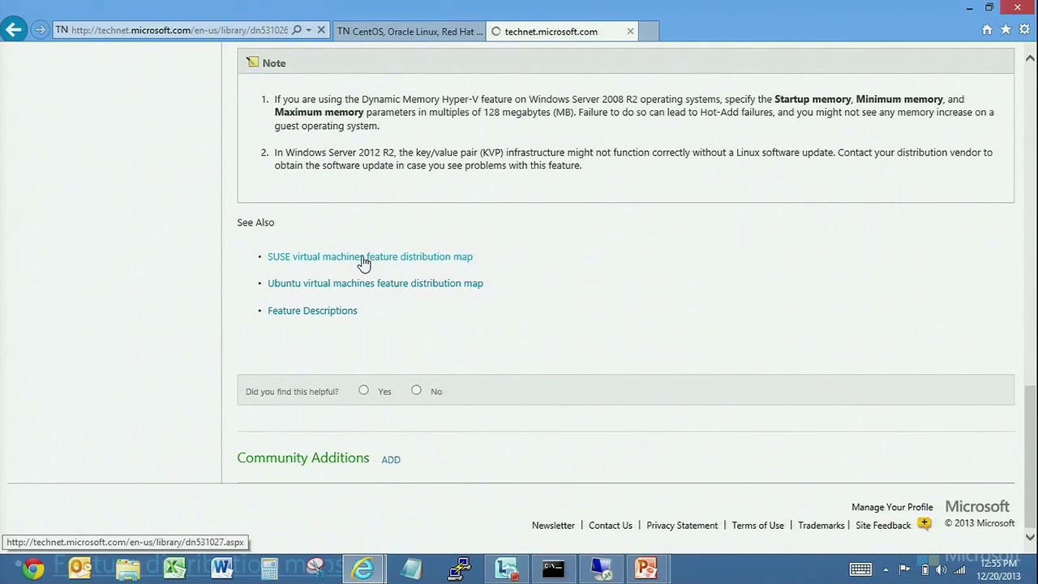
Open the SUSE feature distribution map from See Also and scroll through its table to the notes.
click(369, 256)
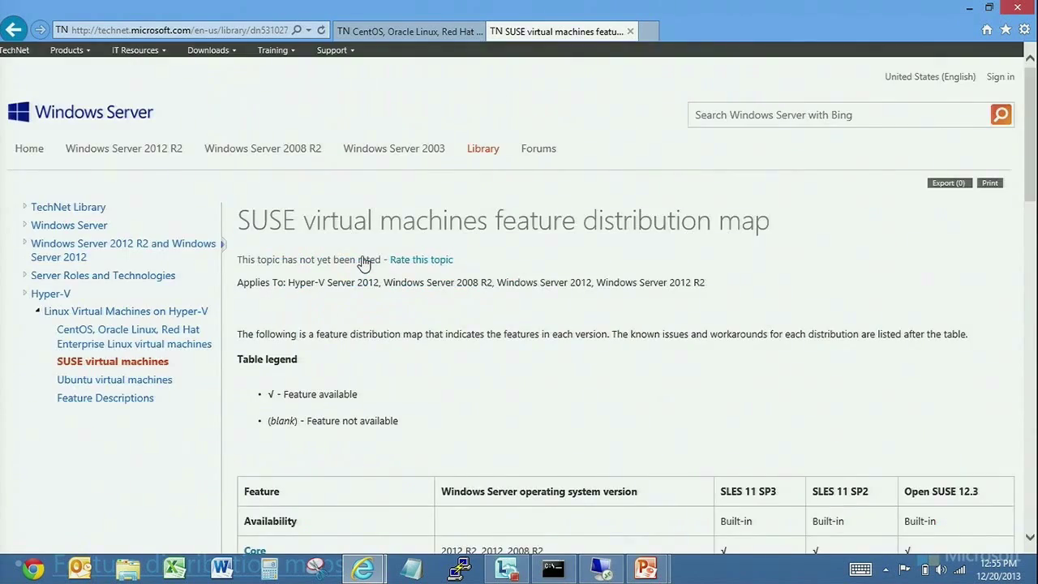
scroll(down, 3)
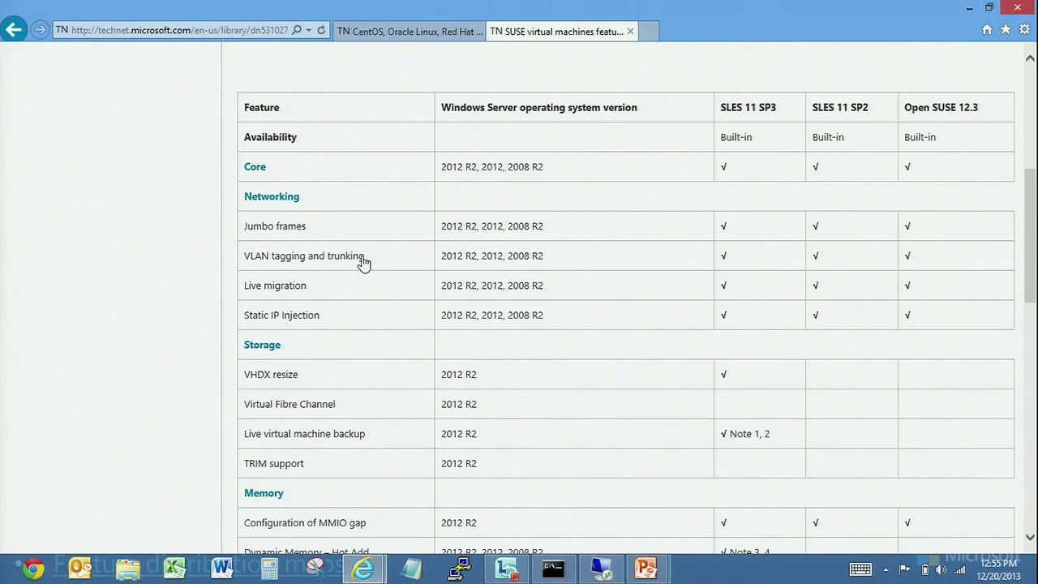
scroll(down, 3)
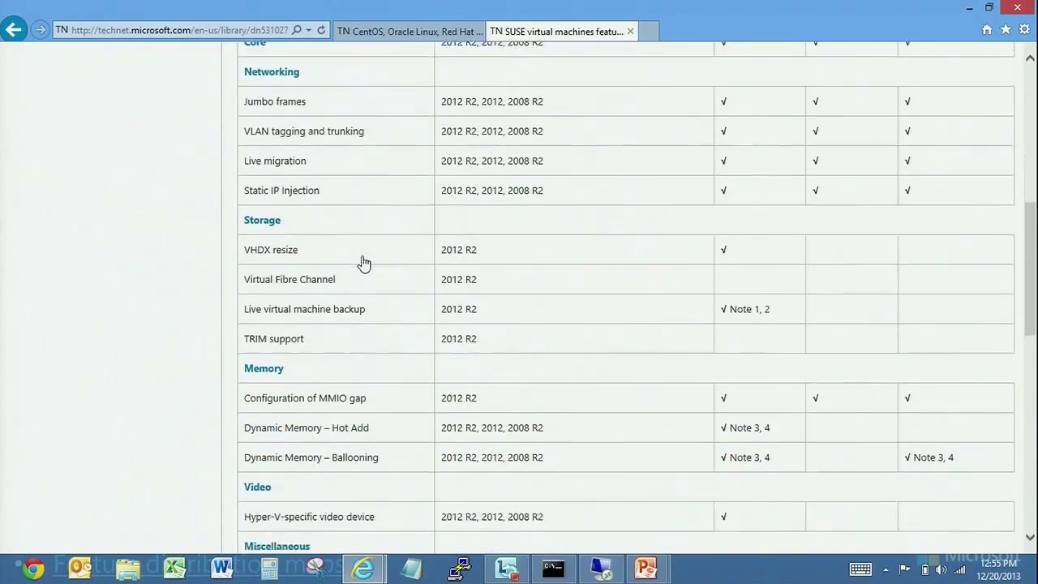
scroll(down, 3)
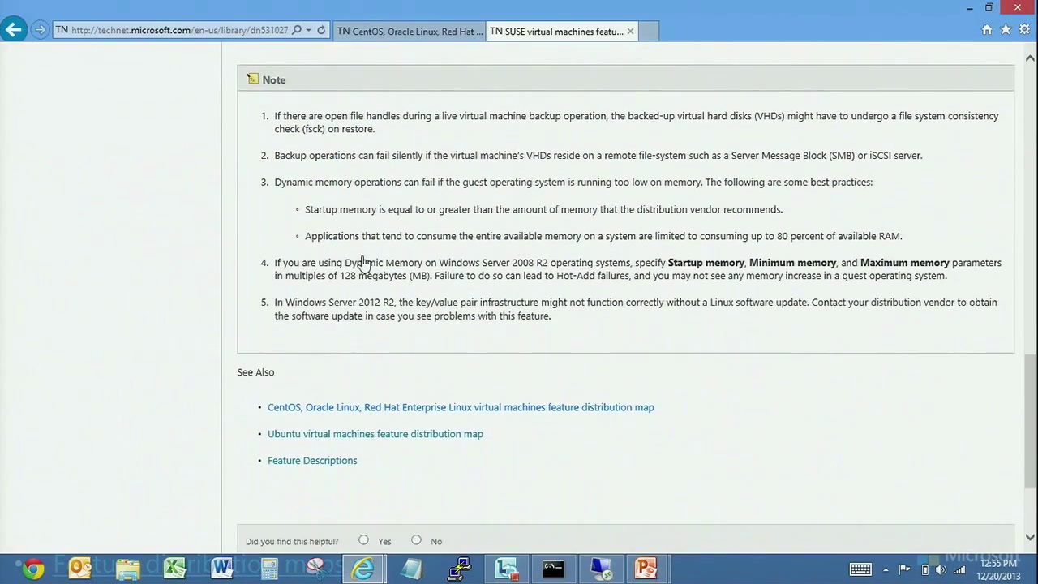
mouse_move(375, 433)
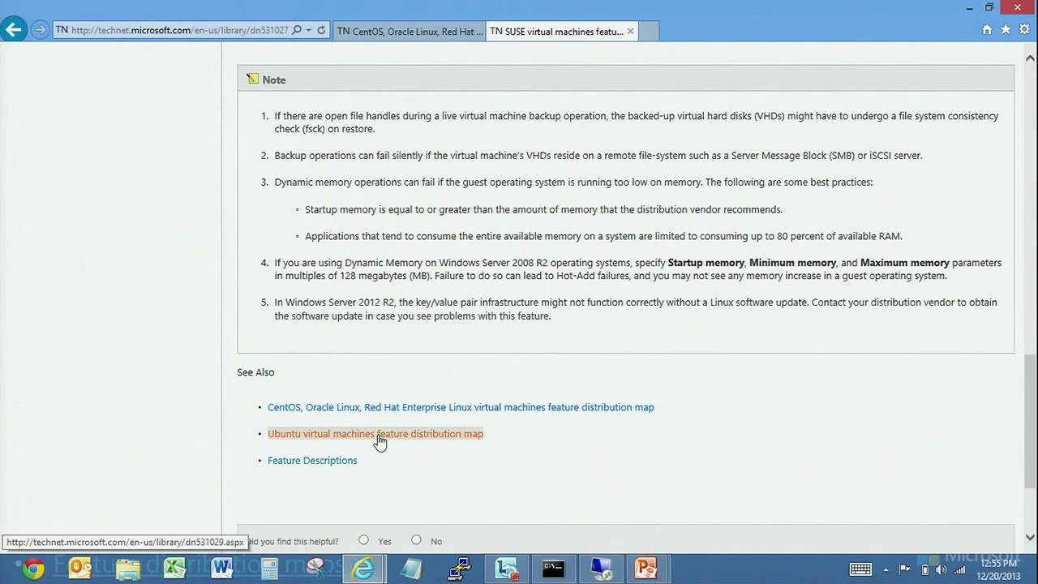
Open the Ubuntu feature distribution map from See Also and scroll to its table.
click(375, 433)
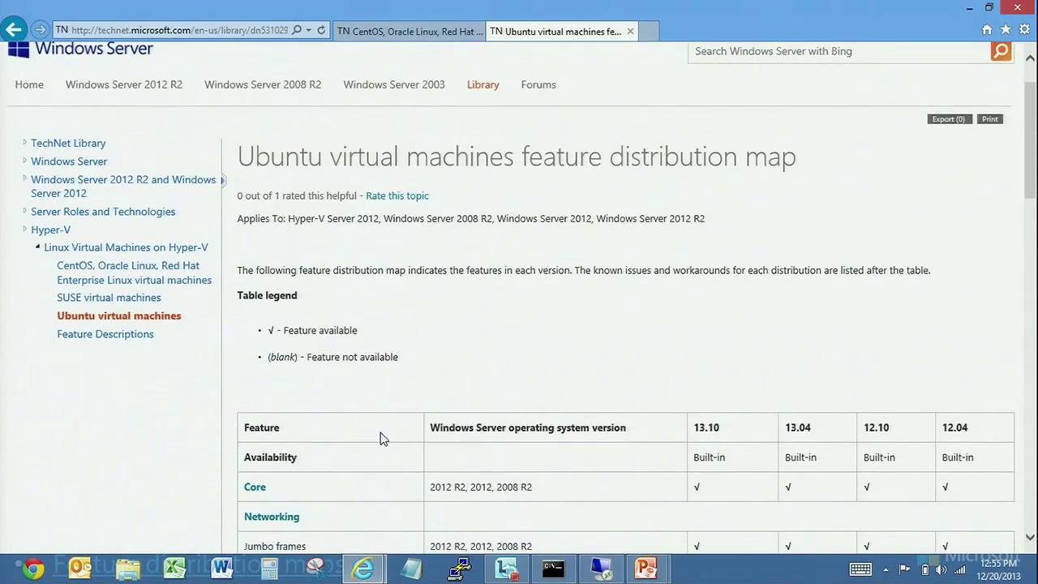
scroll(down, 3)
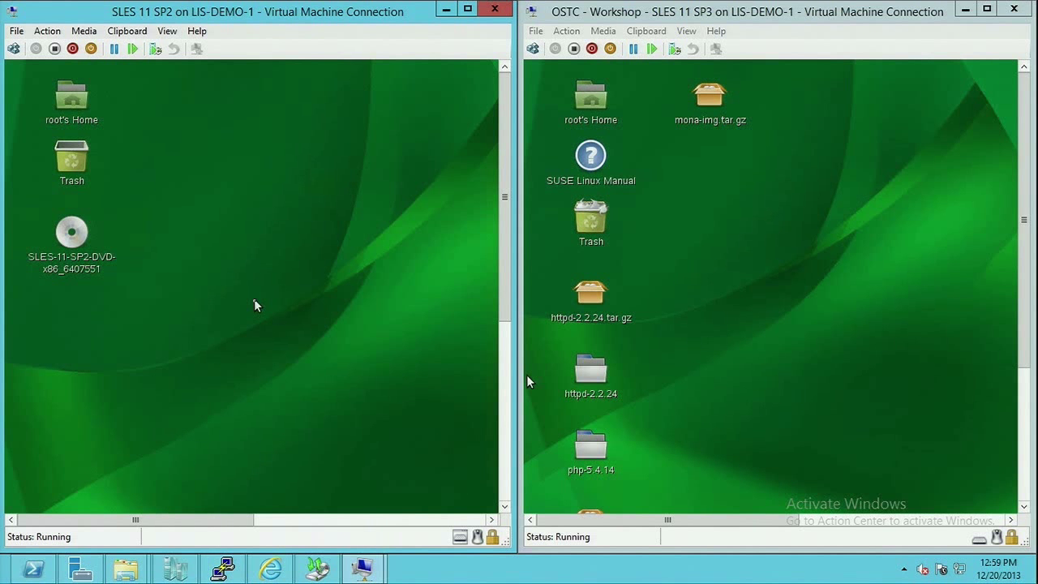
mouse_move(398, 402)
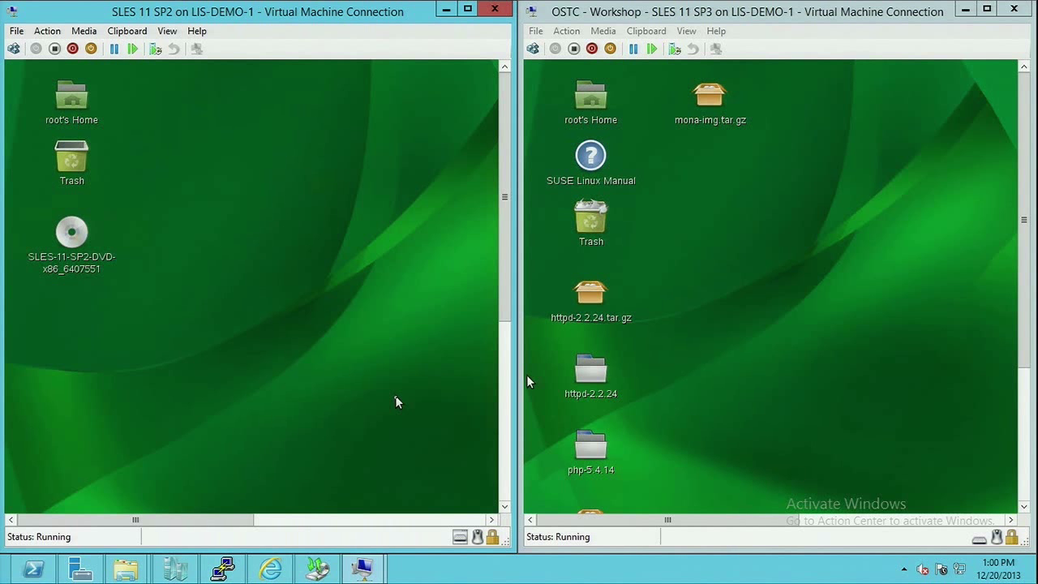
mouse_move(175, 345)
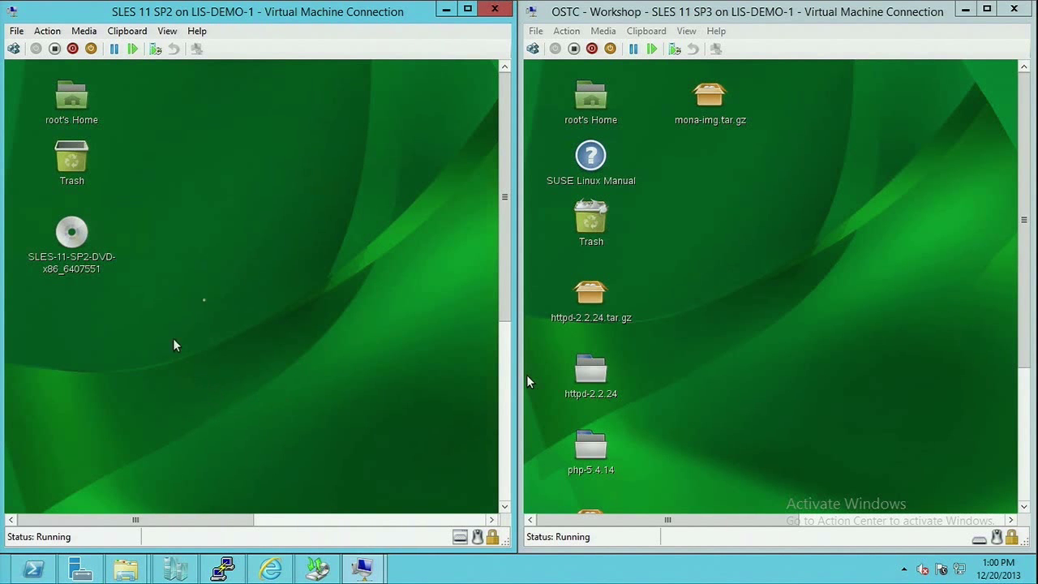
mouse_move(182, 349)
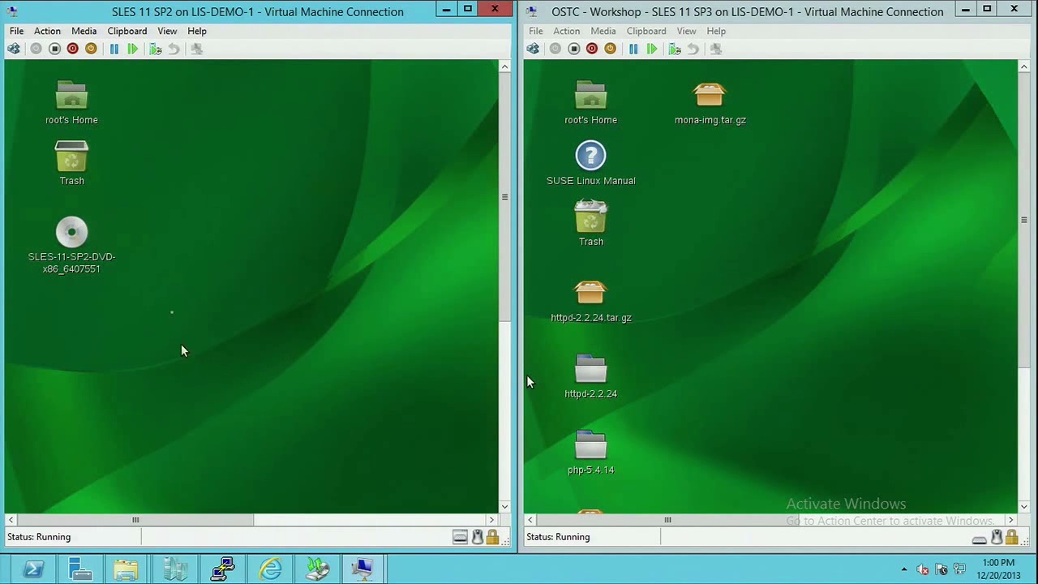
mouse_move(298, 371)
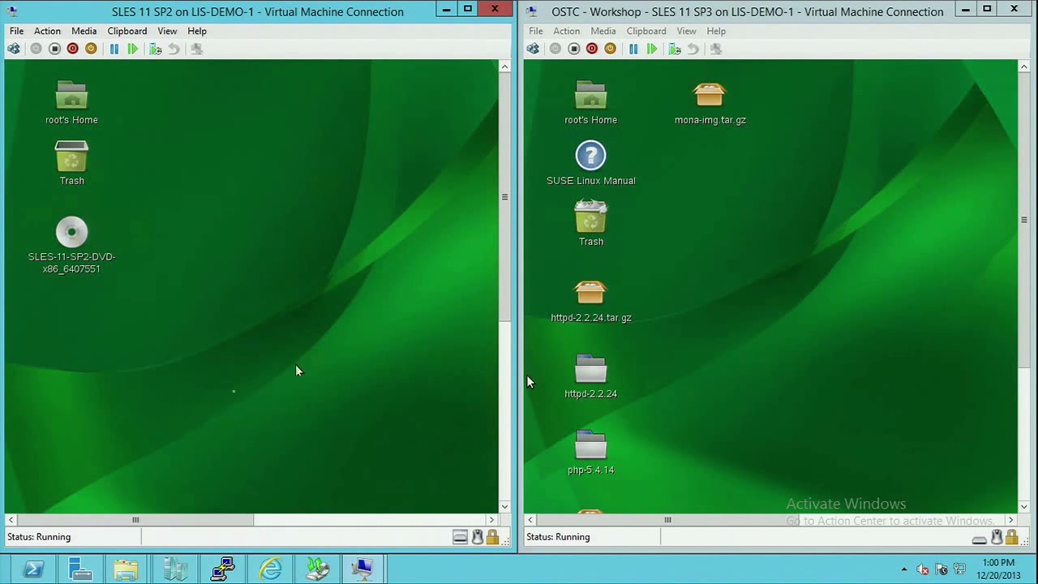
mouse_move(294, 362)
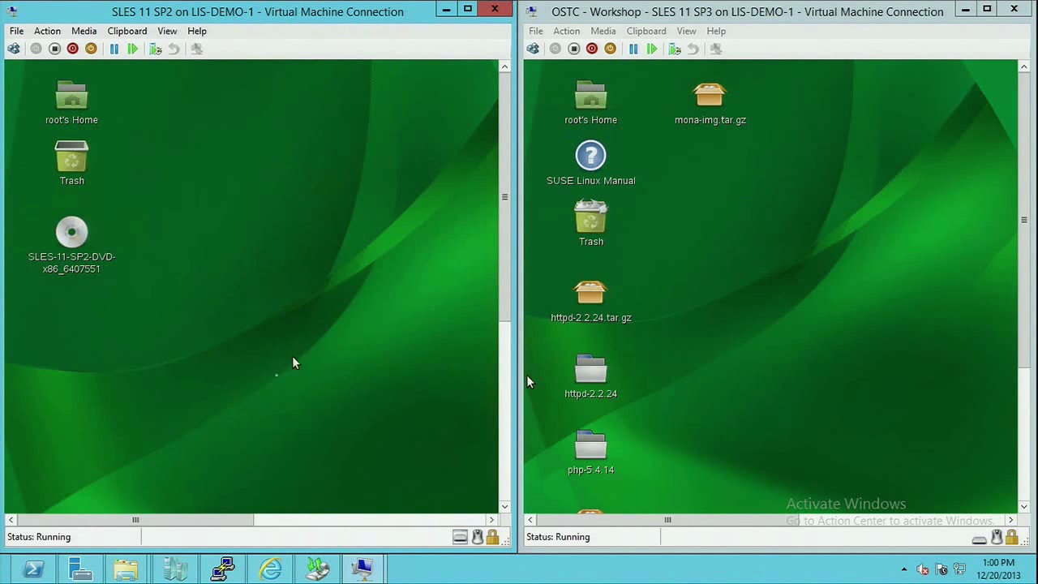
mouse_move(275, 351)
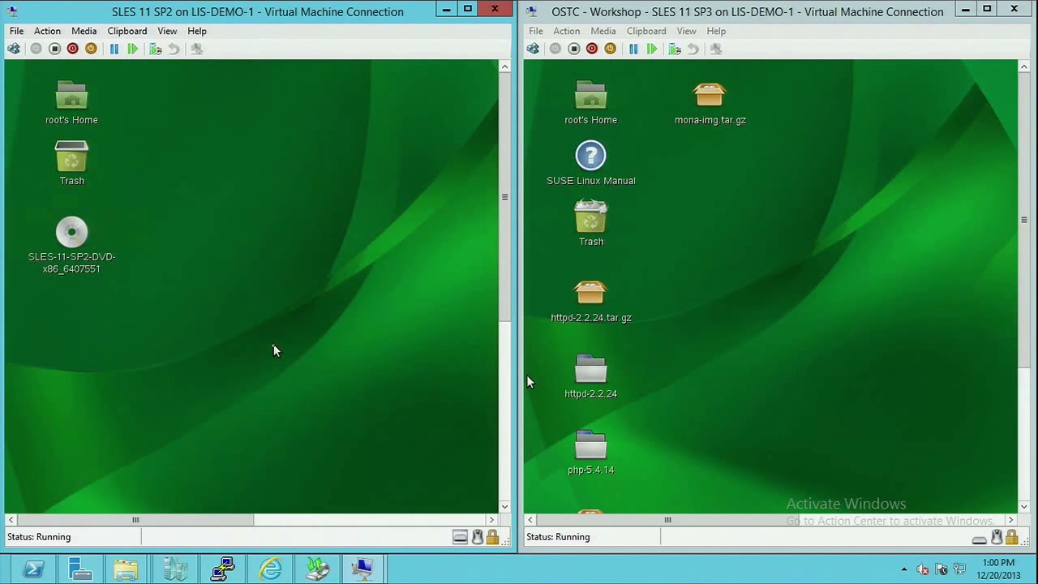
mouse_move(381, 276)
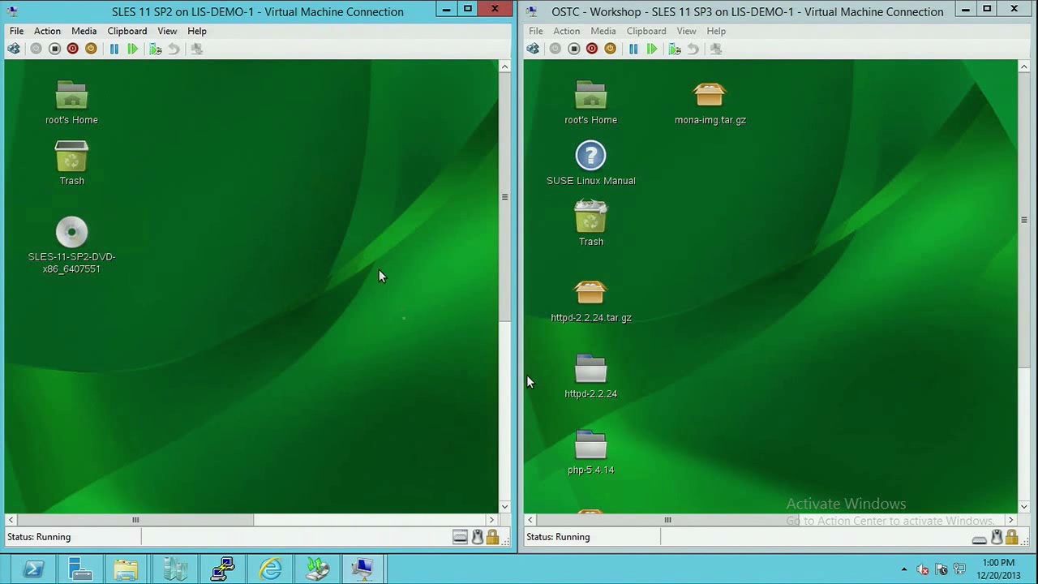
mouse_move(473, 370)
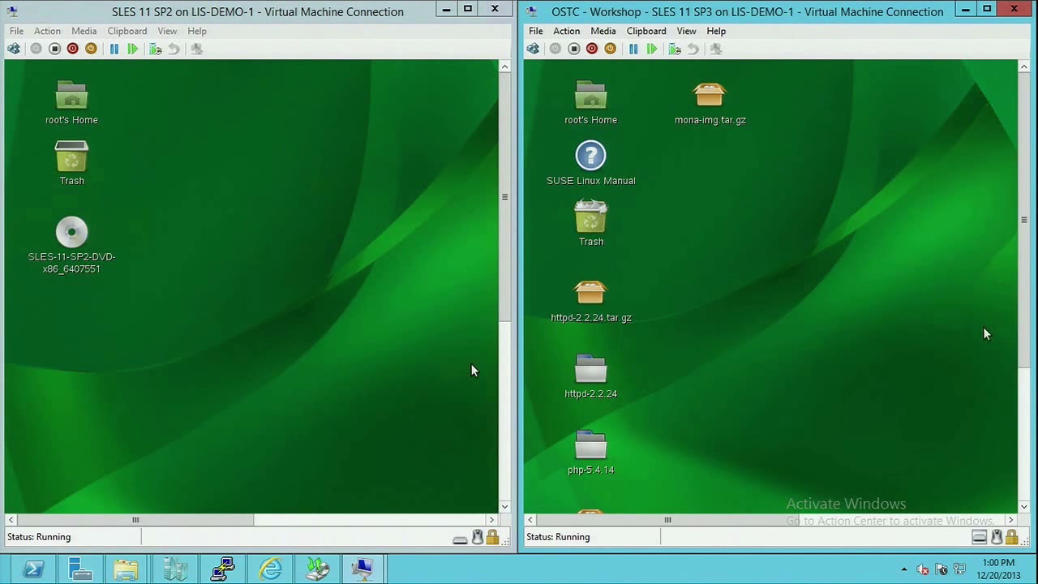
mouse_move(863, 257)
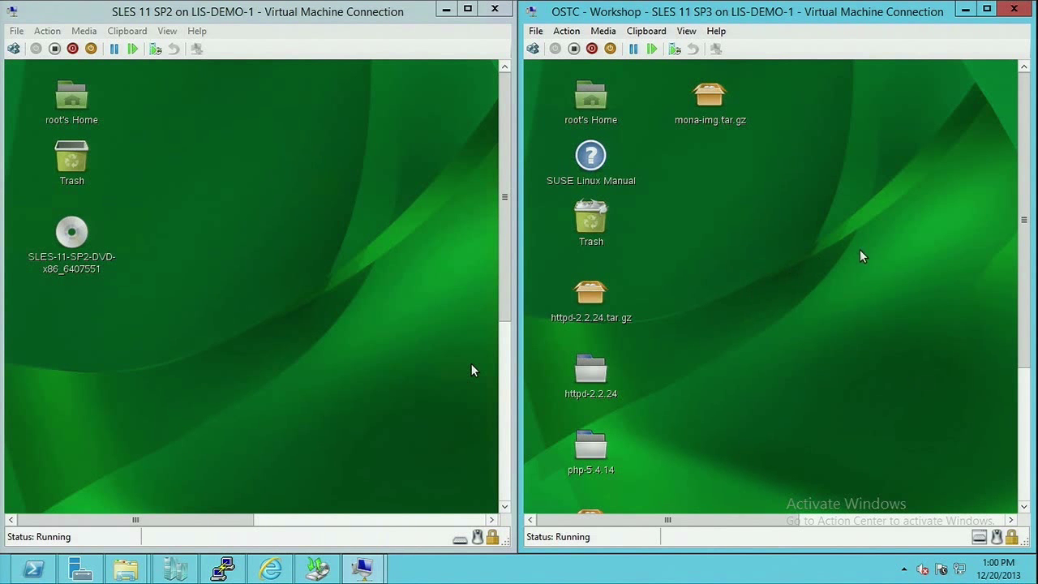
mouse_move(760, 387)
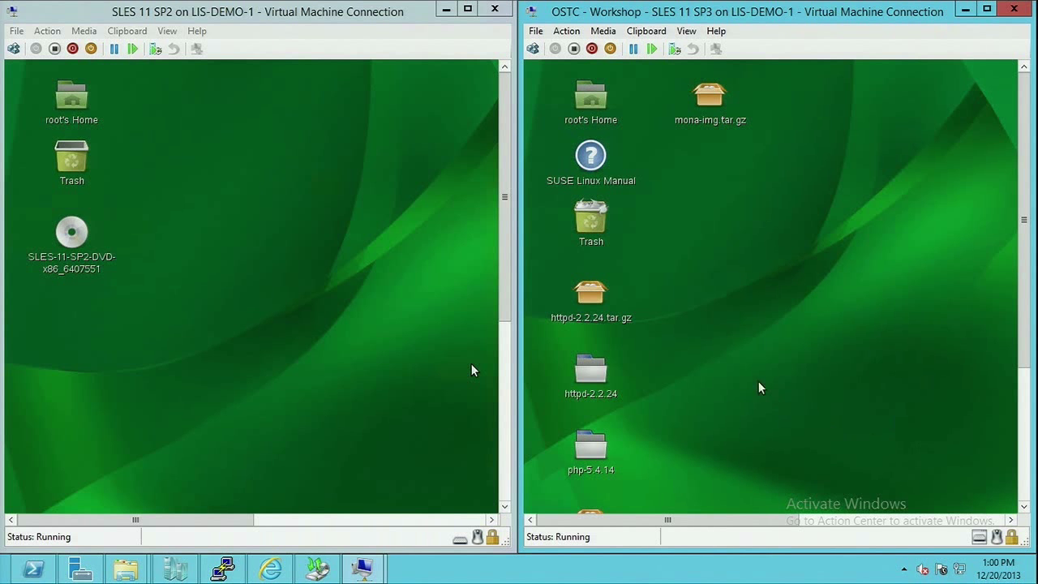
mouse_move(854, 314)
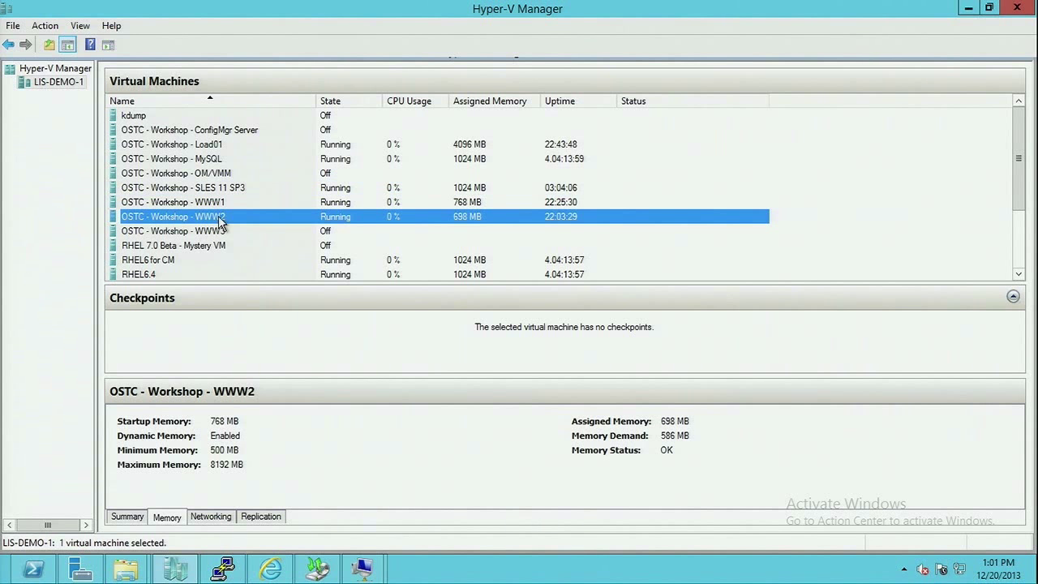
mouse_move(230, 231)
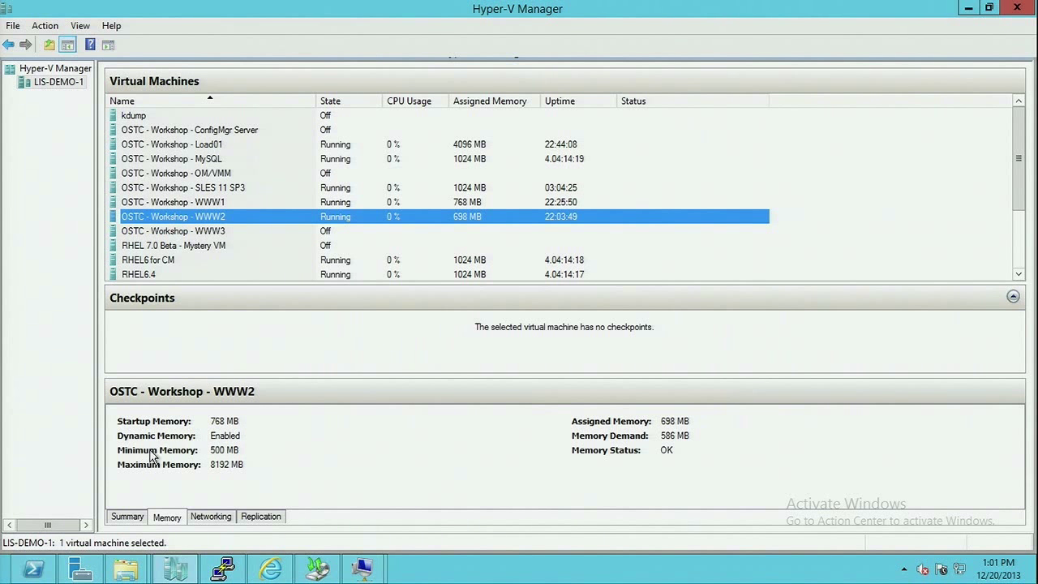
mouse_move(180, 493)
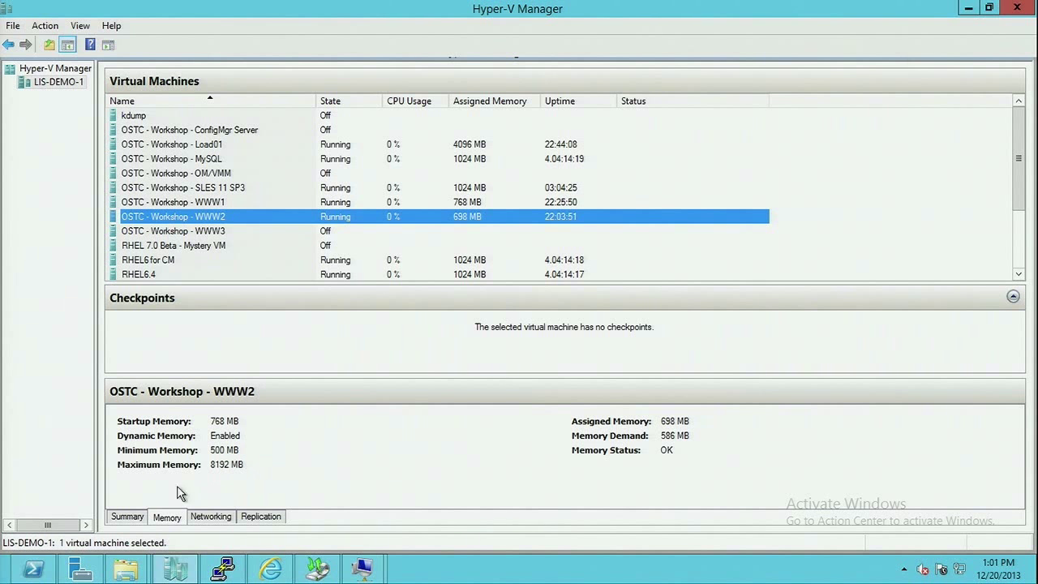
mouse_move(300, 479)
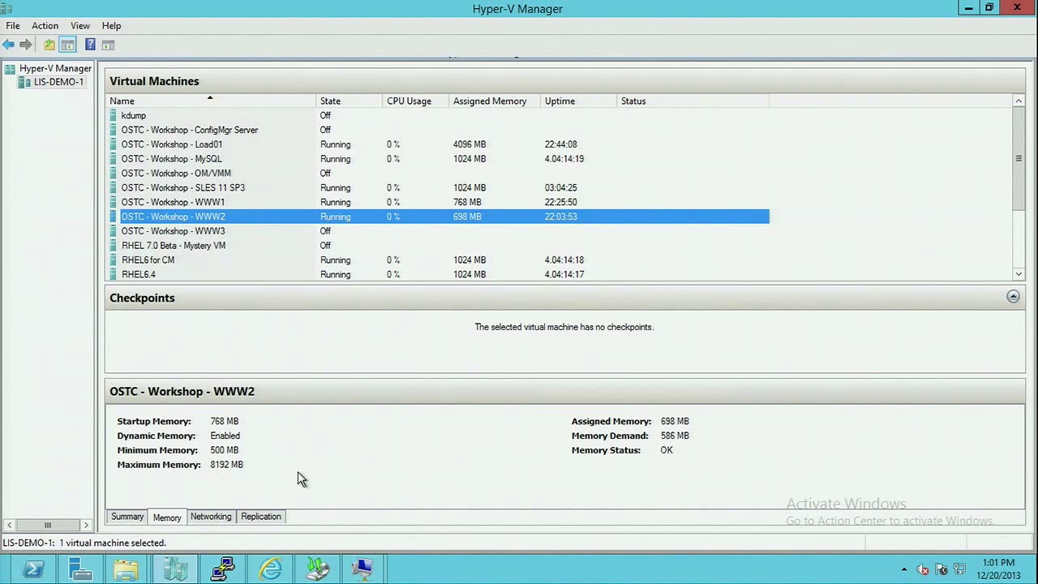
mouse_move(657, 418)
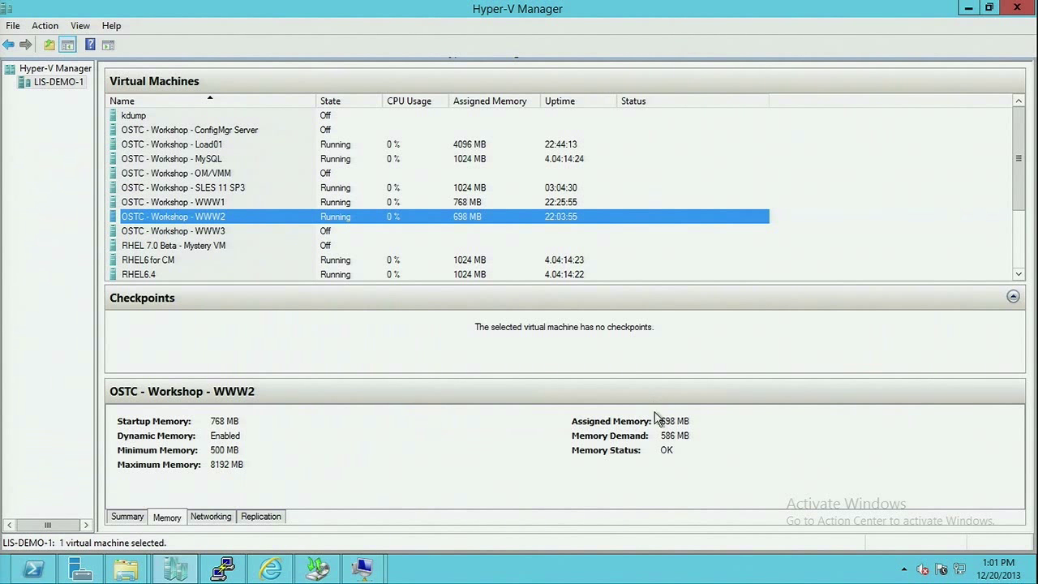
mouse_move(700, 437)
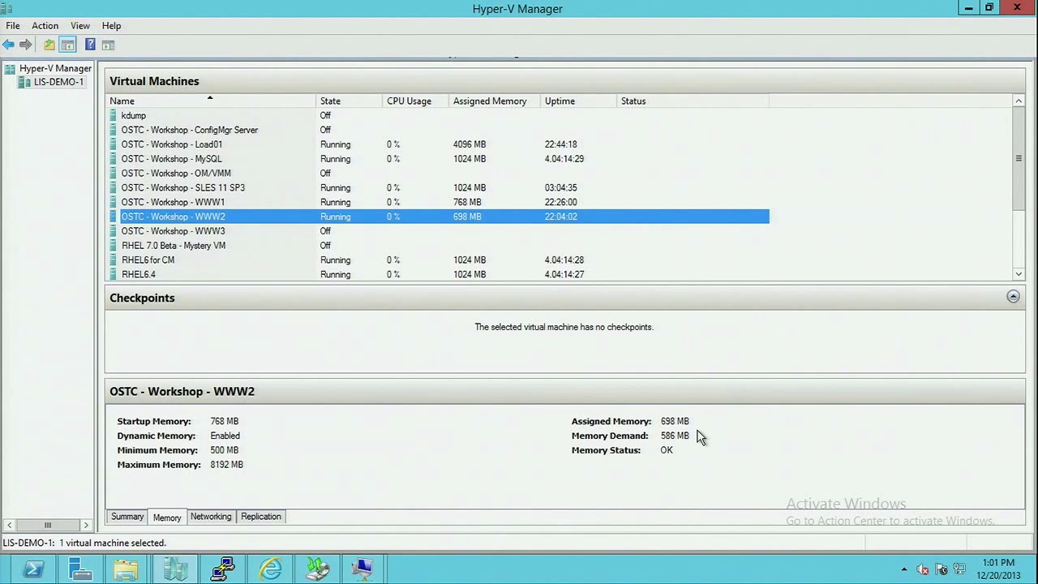
mouse_move(592, 497)
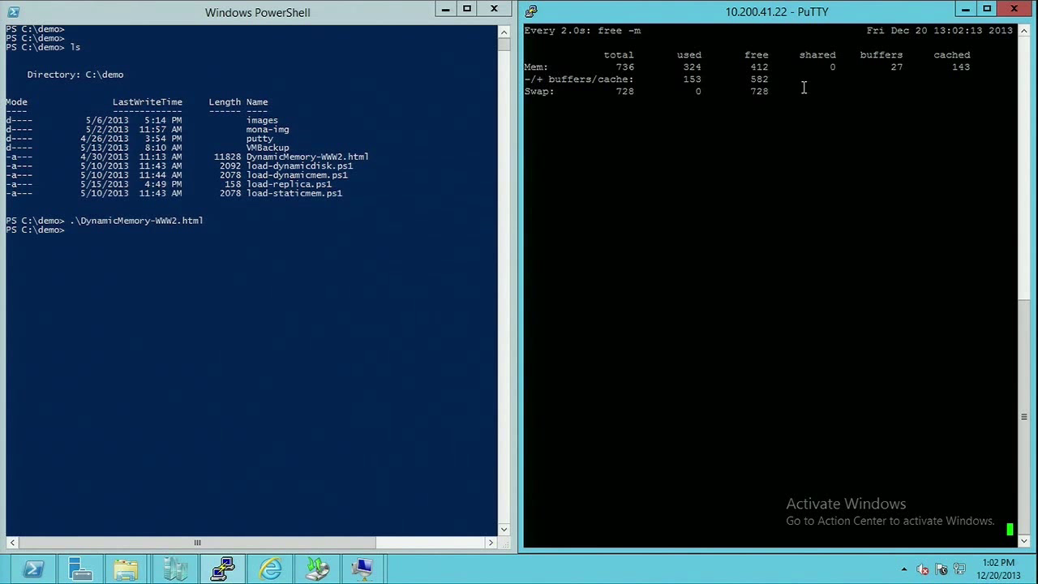
mouse_move(178, 282)
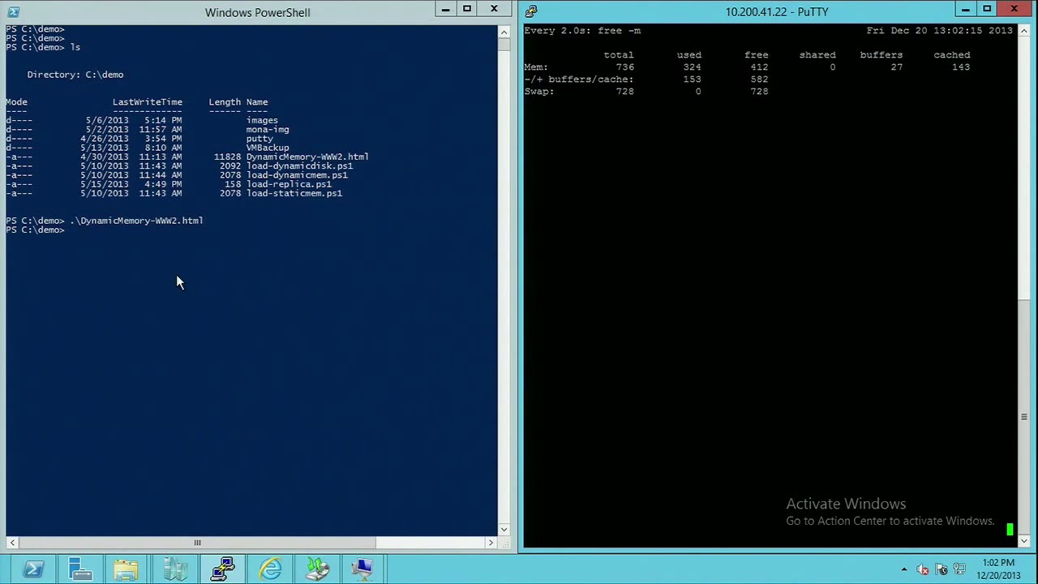
Run .\load-dynamicmem.ps1 at the PowerShell prompt to start loading the web server.
text(./)
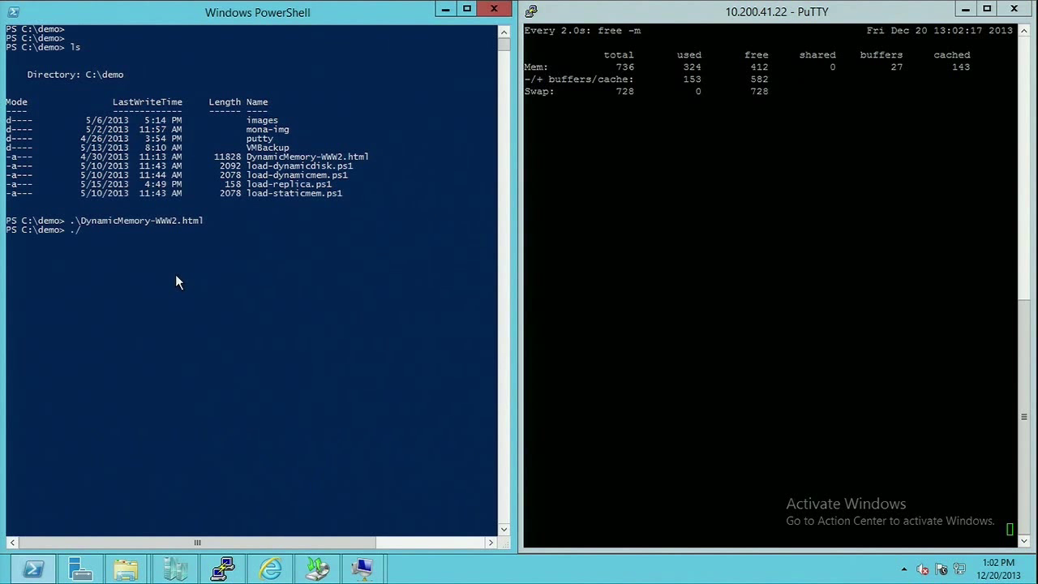
text(load-dynamicmem.ps1)
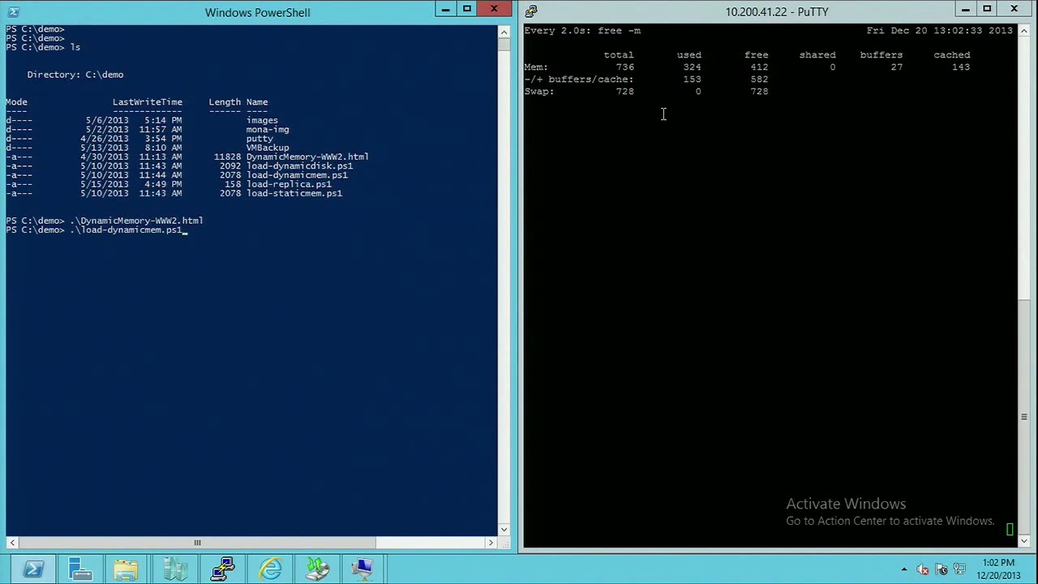
mouse_move(201, 241)
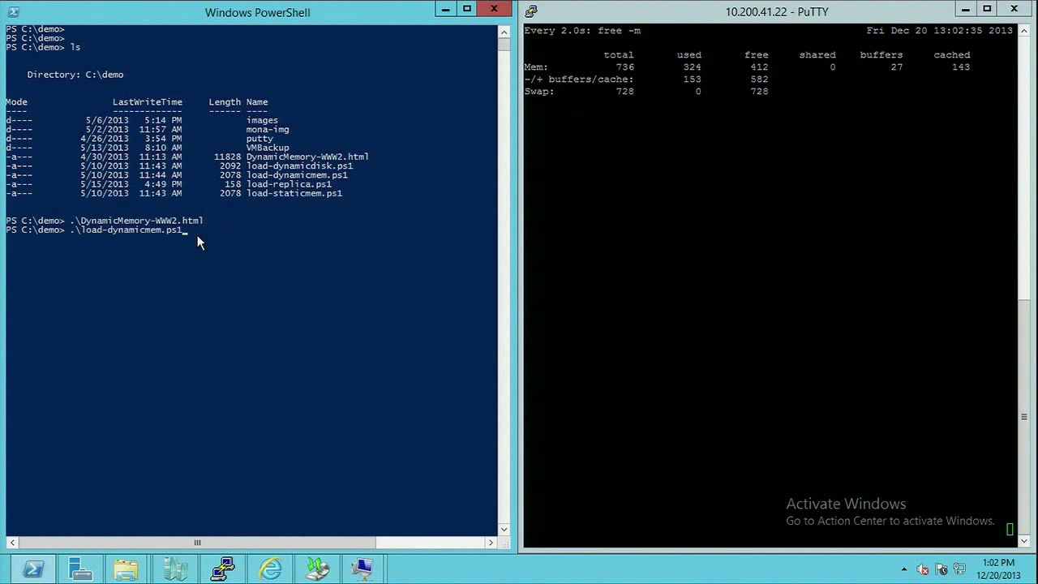
mouse_move(247, 314)
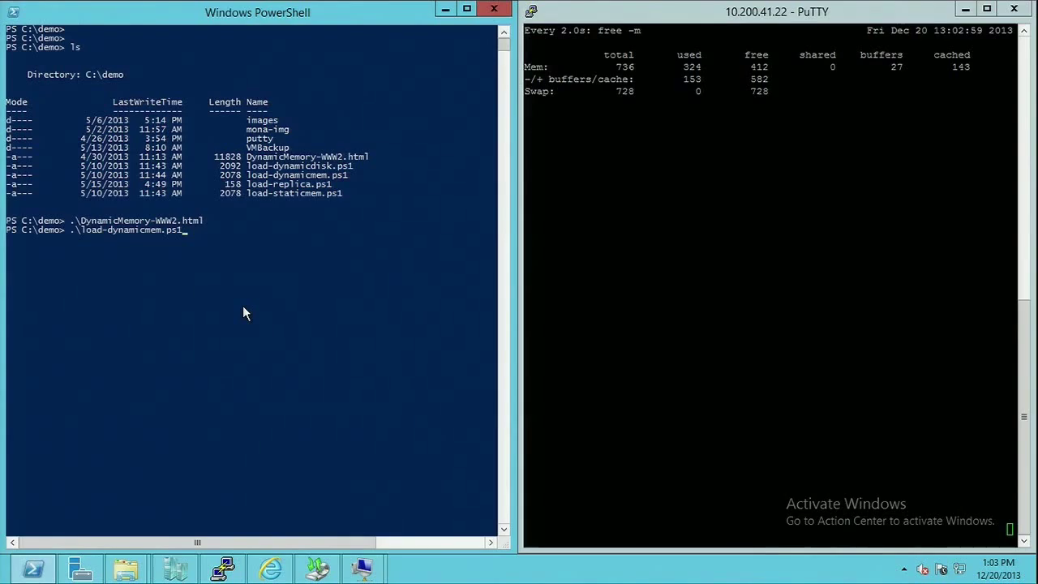
key(Return)
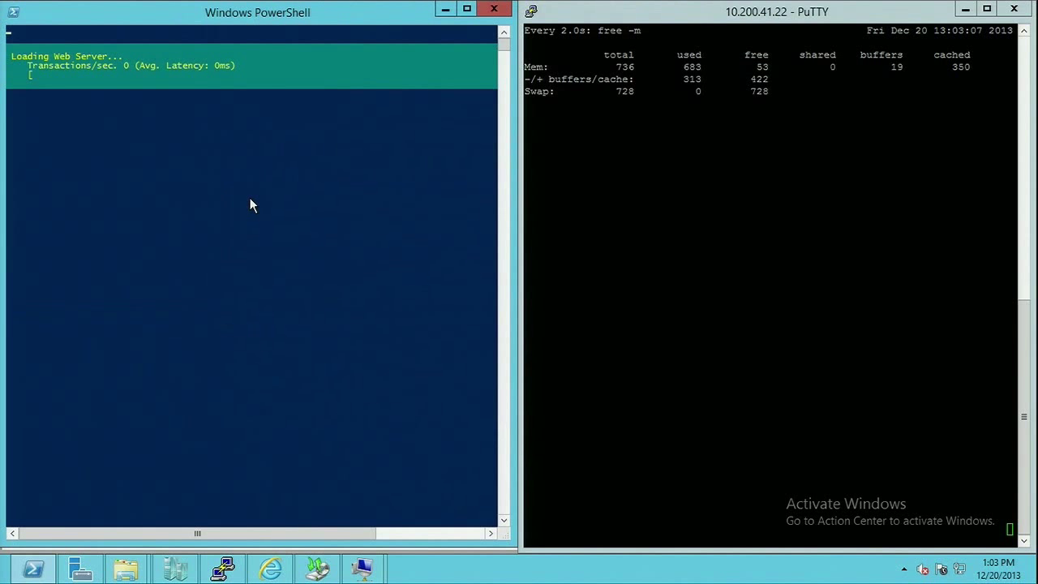
mouse_move(206, 176)
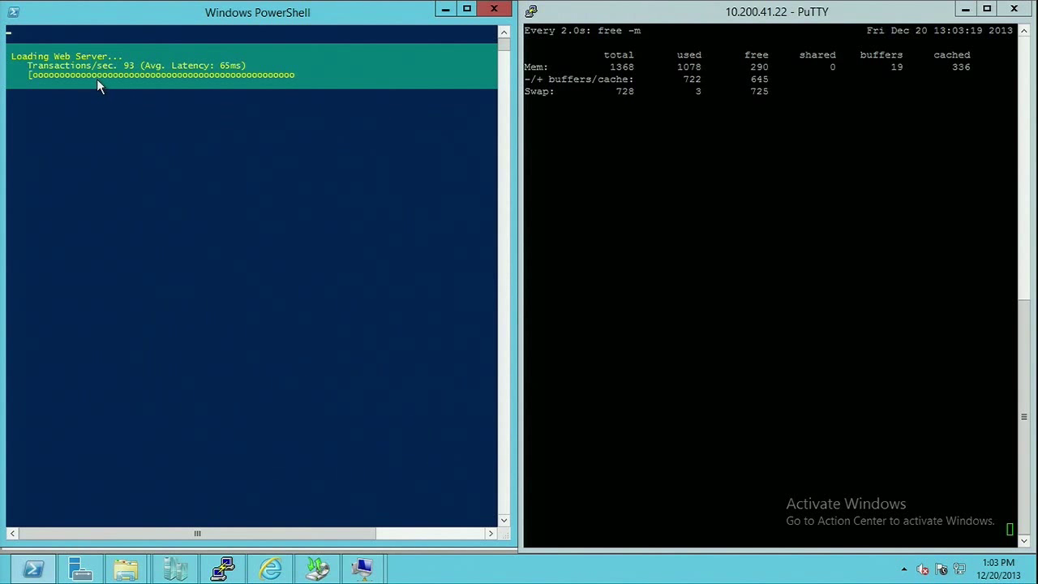
mouse_move(190, 103)
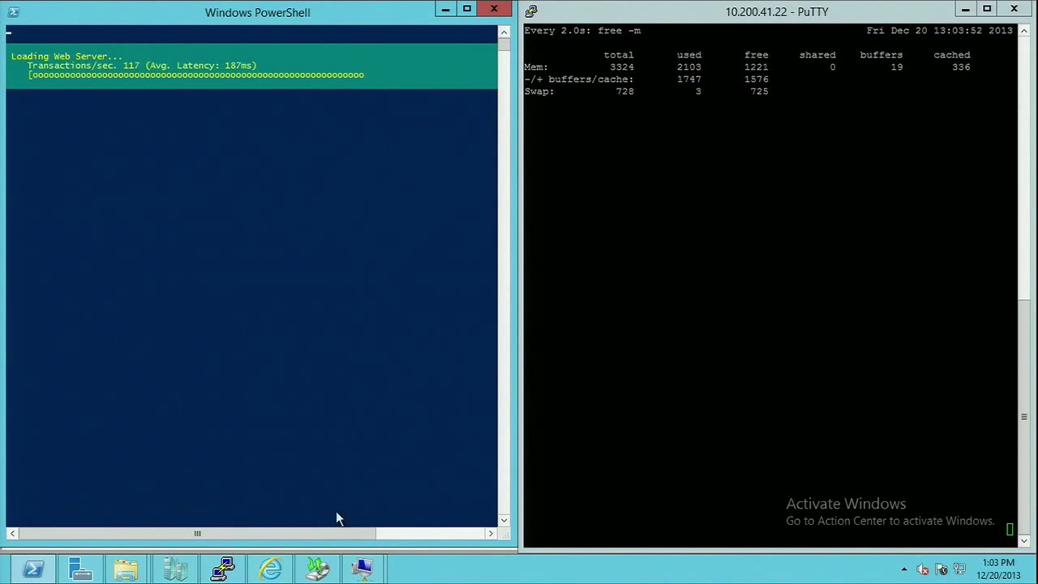
Focus the running load script's console while guest memory grows to 3324 MB.
click(175, 568)
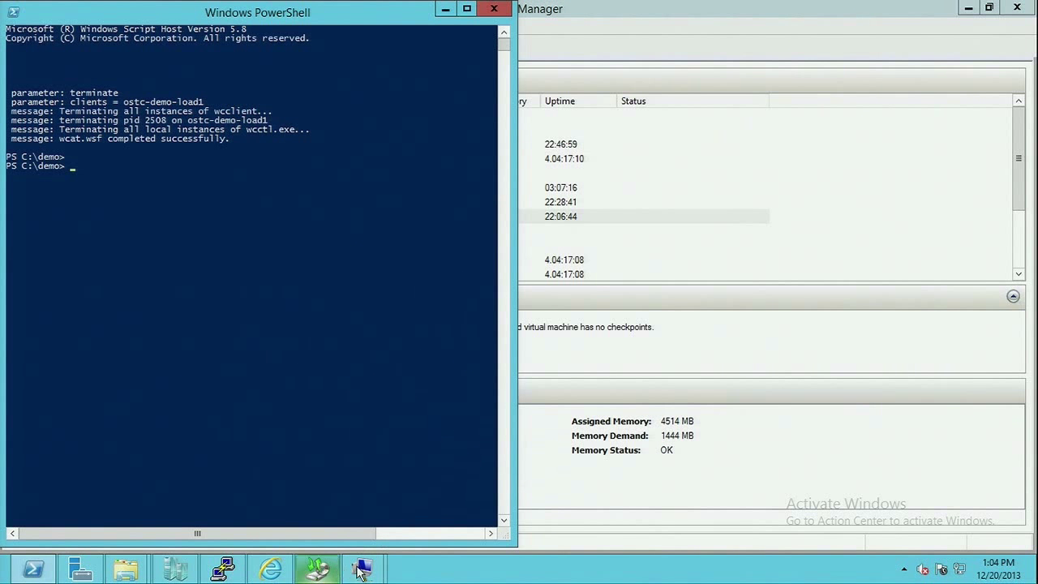
Check PuTTY's memory readout, then WWW2's memory in Hyper-V Manager: 4514 MB assigned, 1173 MB demand.
click(224, 567)
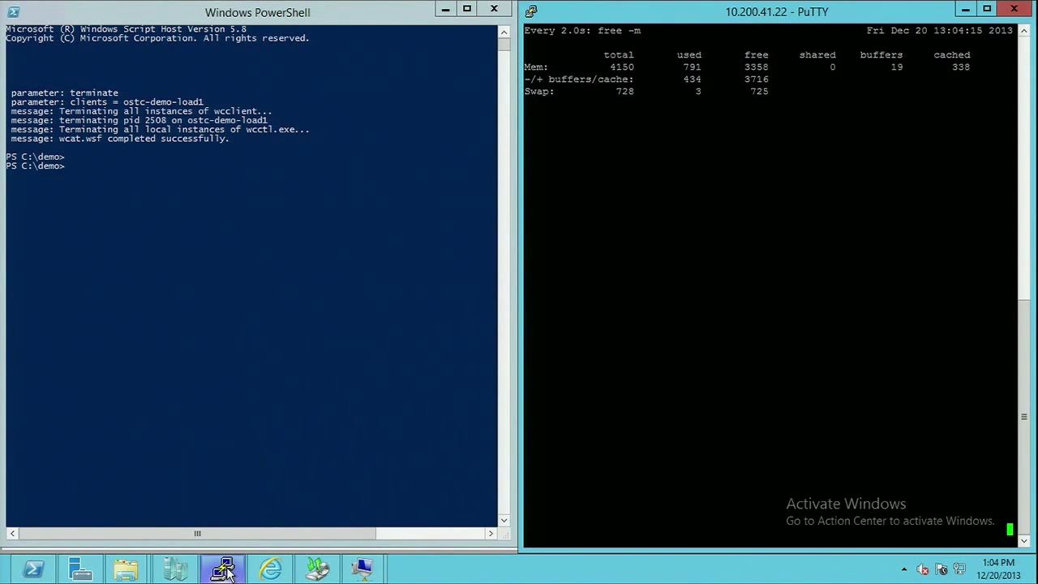
click(175, 568)
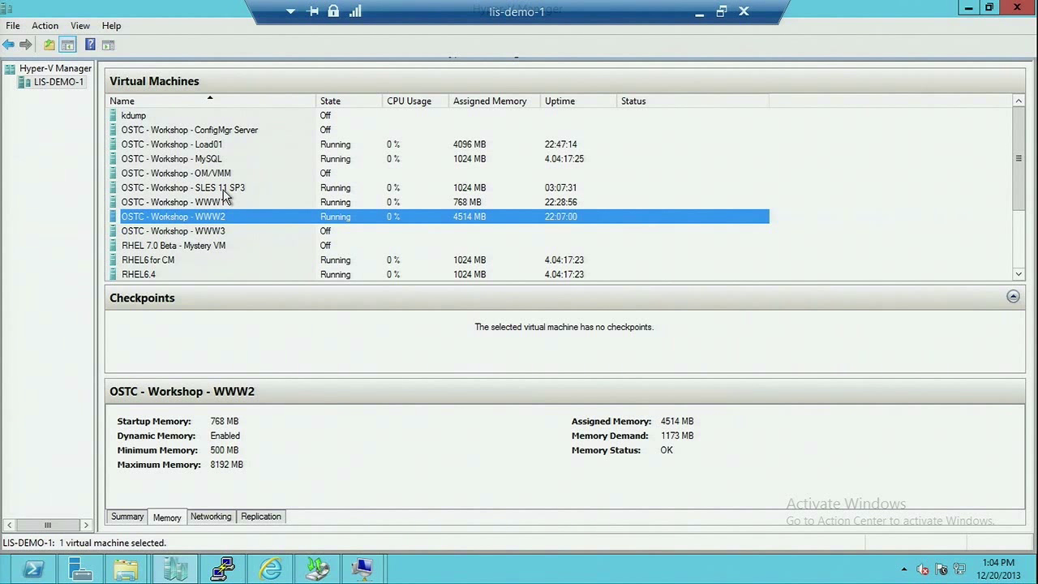
mouse_move(363, 567)
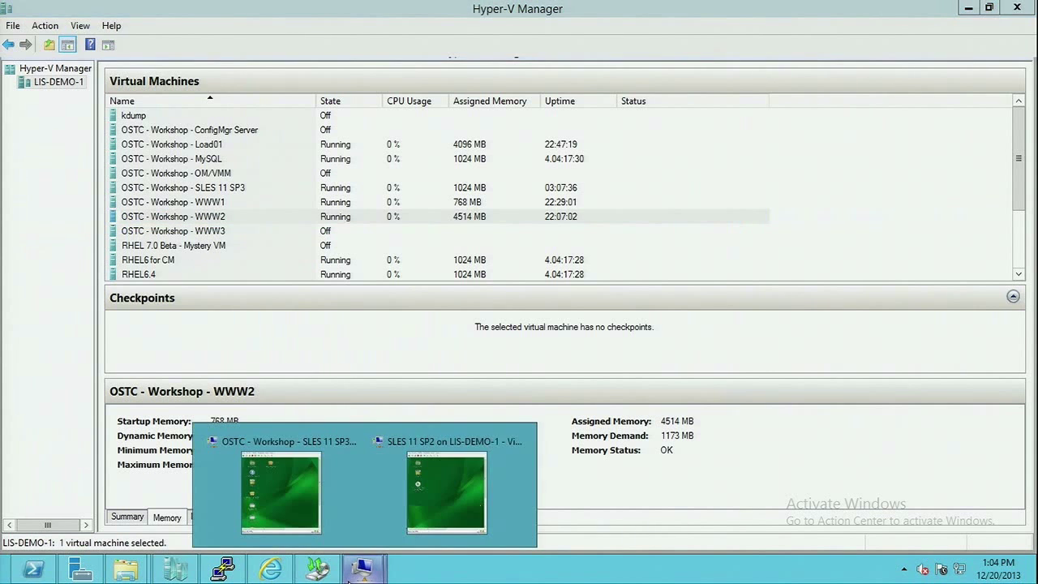
View the SLES 11 SP2 and SP3 consoles, toggling SP3 full screen, then switch to Windows Server Backup.
click(446, 487)
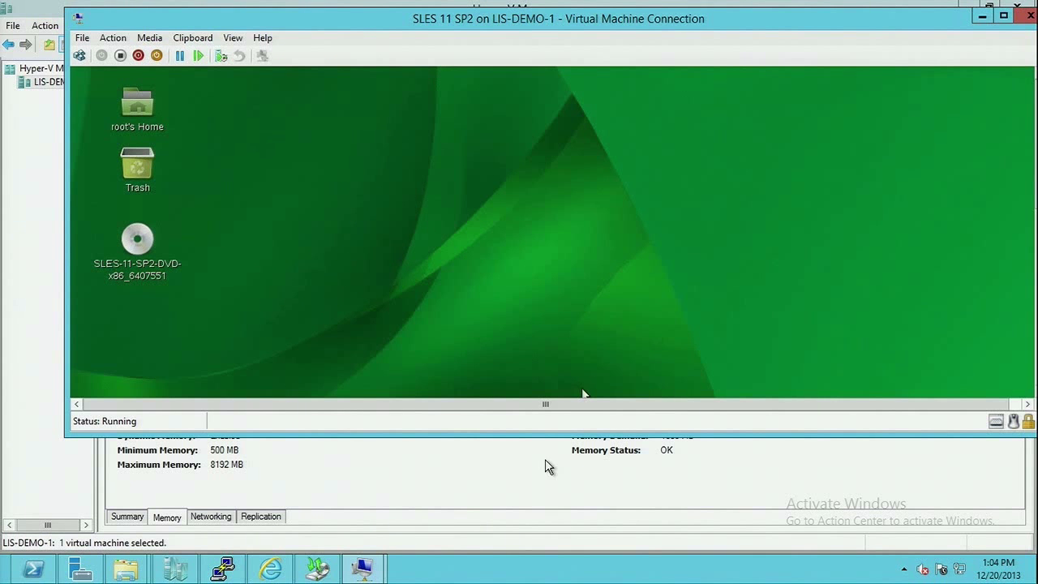
mouse_move(362, 567)
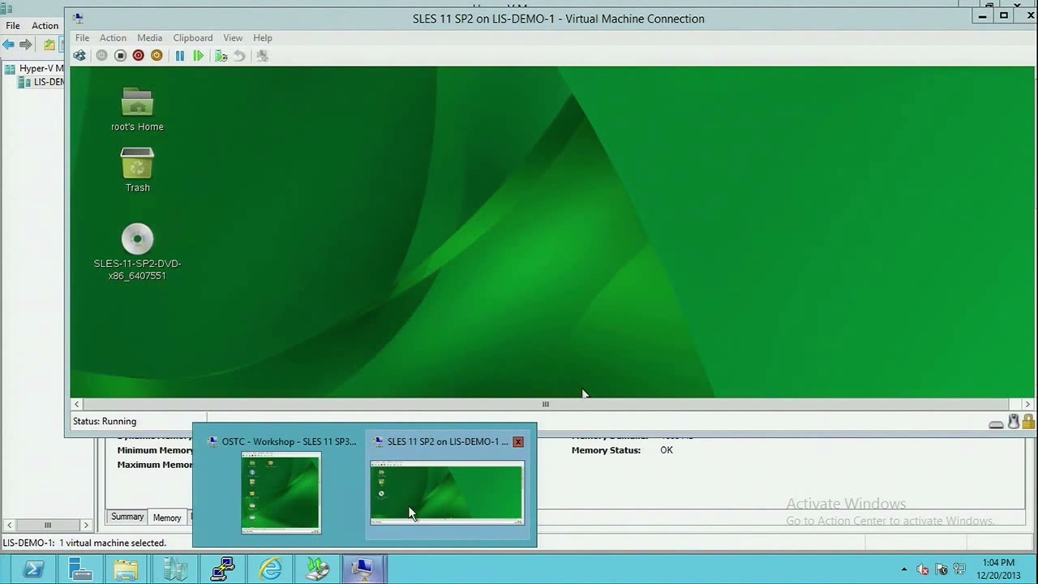
click(280, 492)
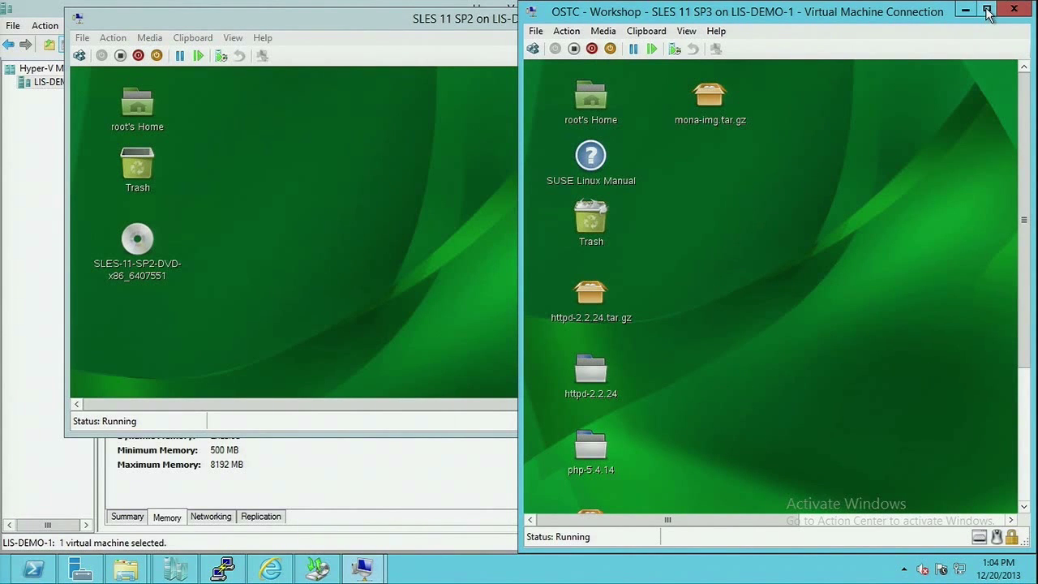
click(987, 11)
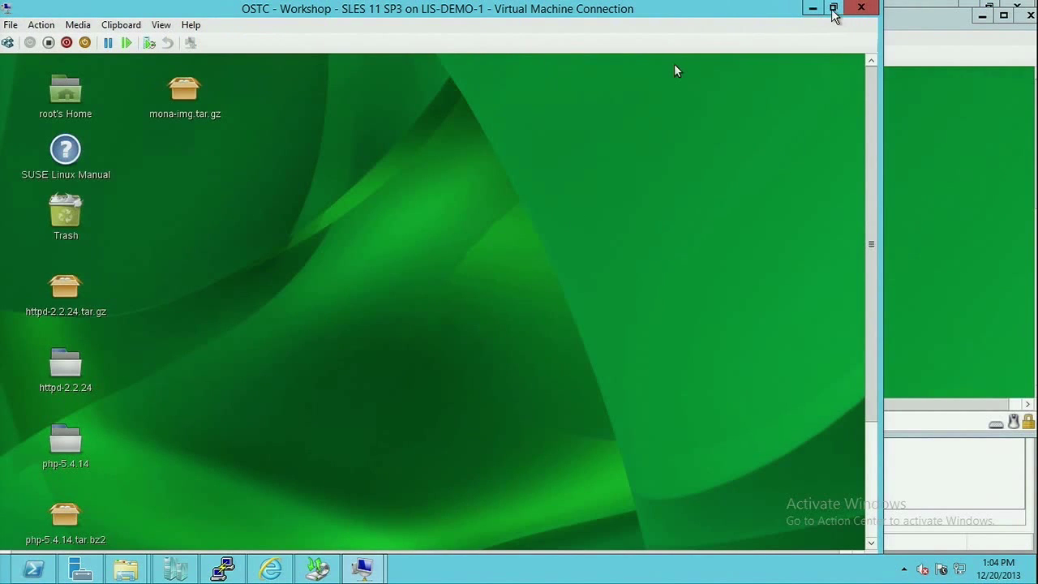
click(833, 8)
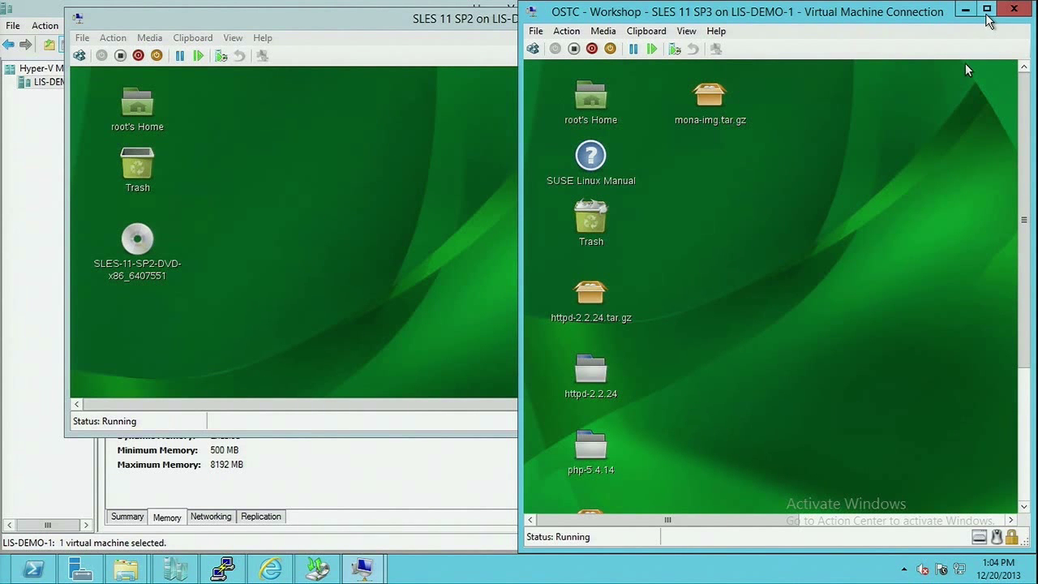
click(986, 9)
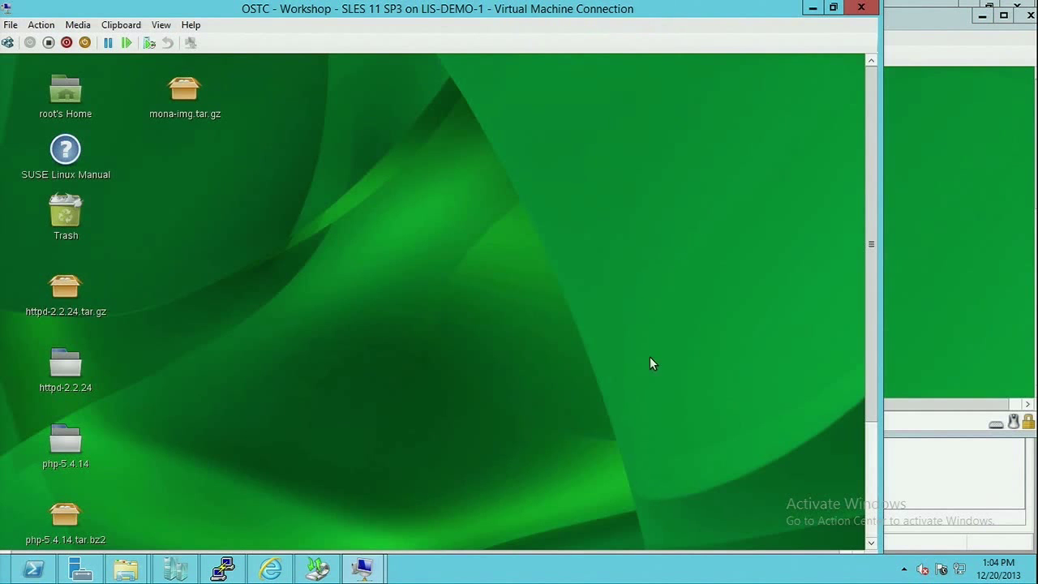
mouse_move(568, 519)
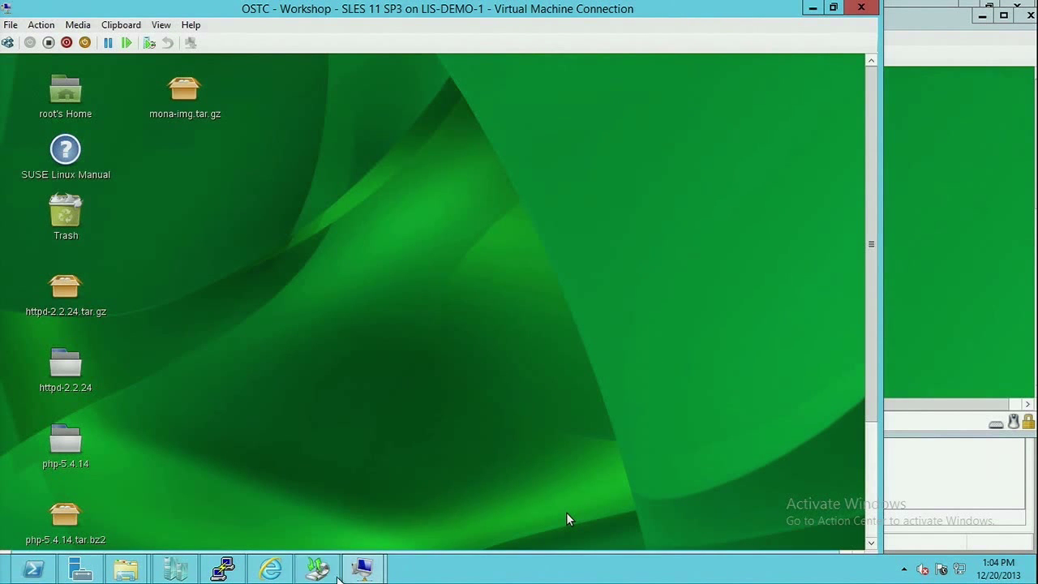
click(362, 568)
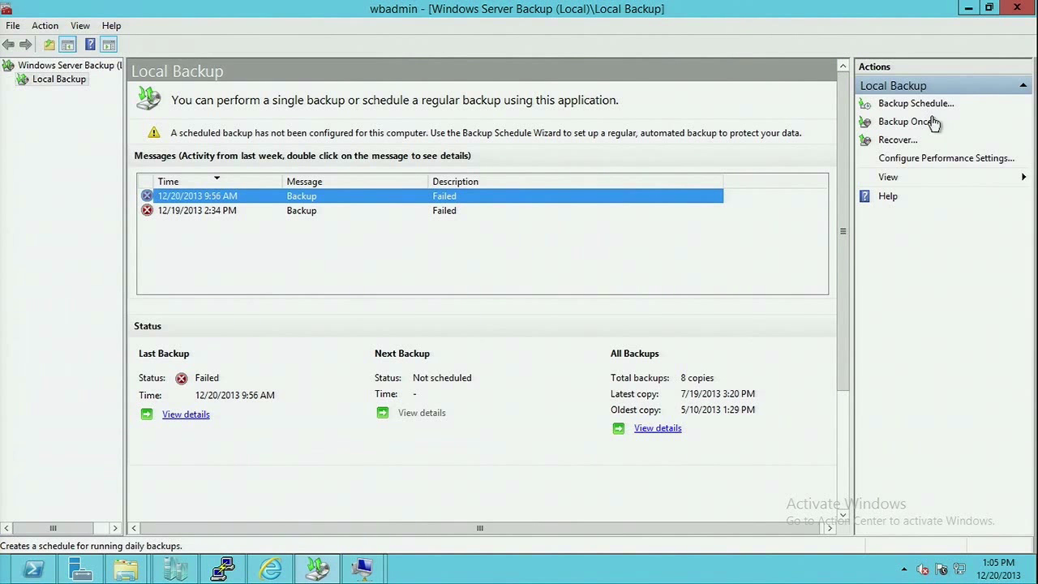
Start Backup Once with different options and a custom configuration, reaching the Add Items list.
click(907, 121)
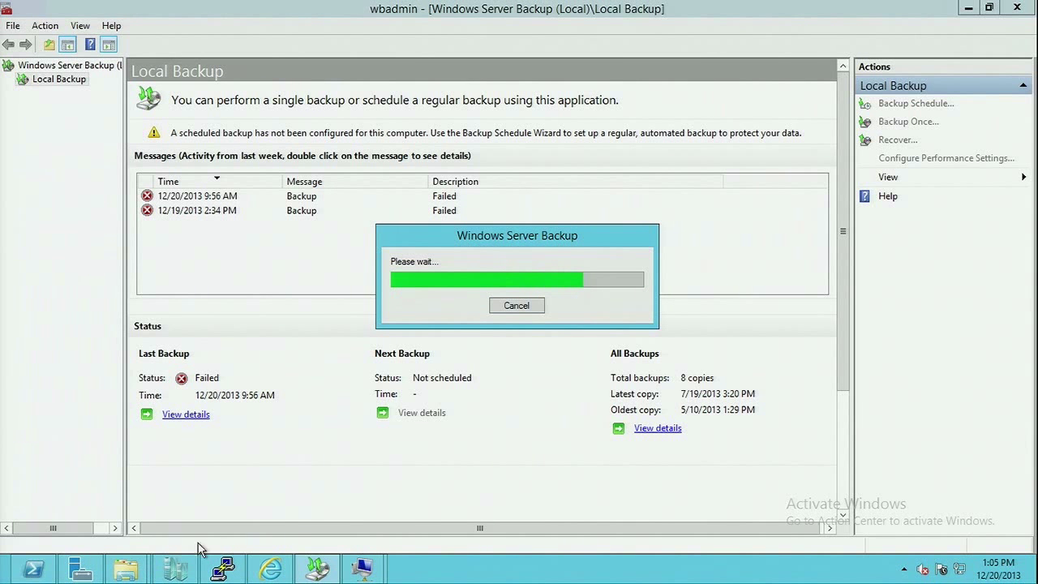
mouse_move(363, 568)
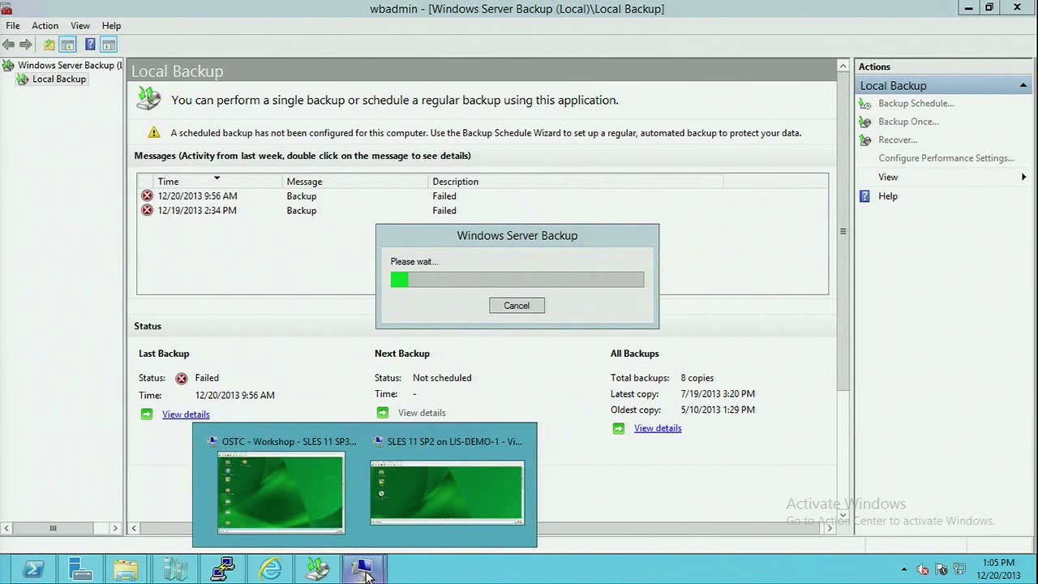
click(281, 492)
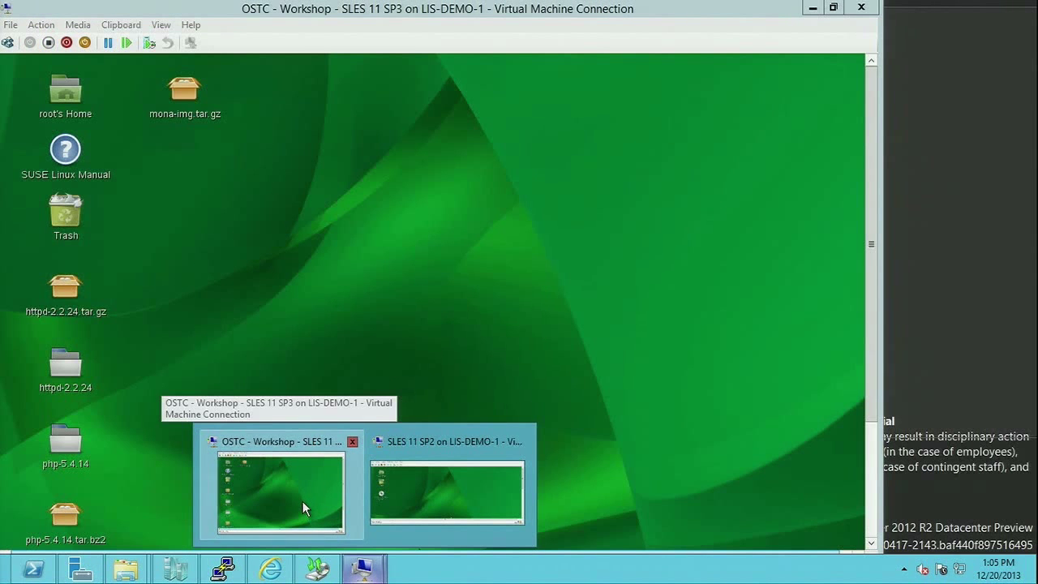
click(280, 493)
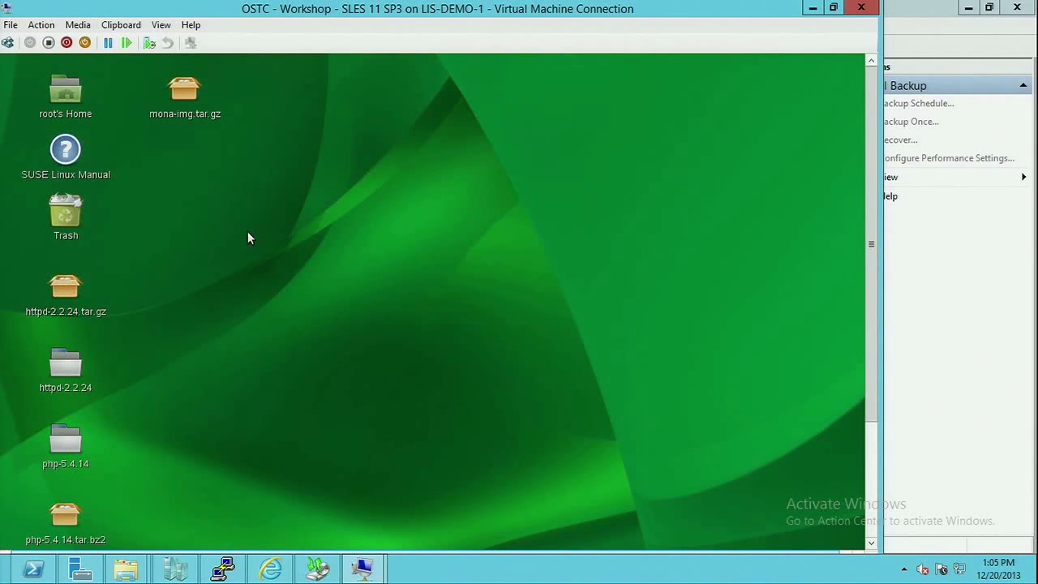
mouse_move(631, 202)
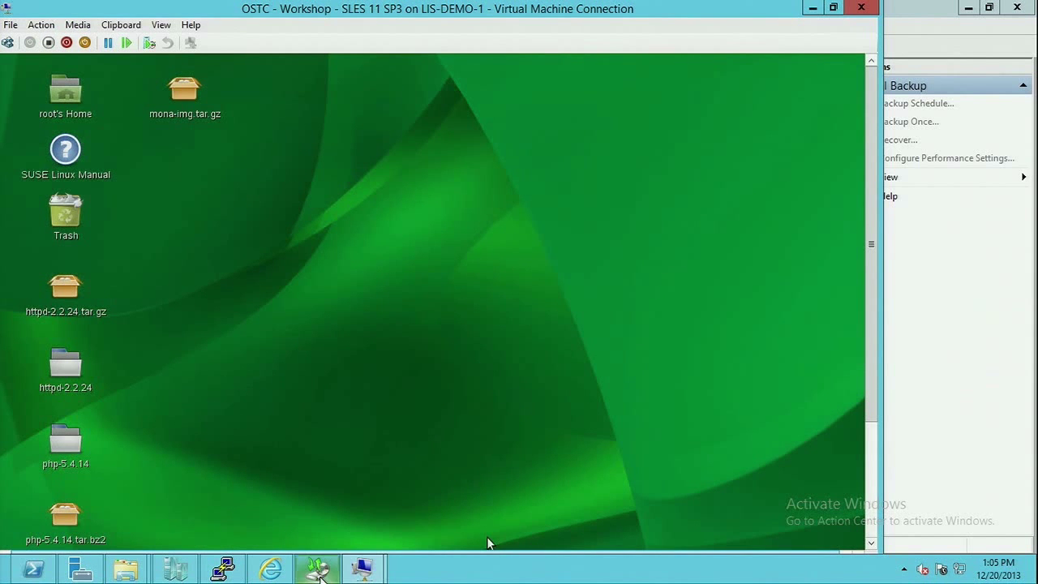
click(908, 121)
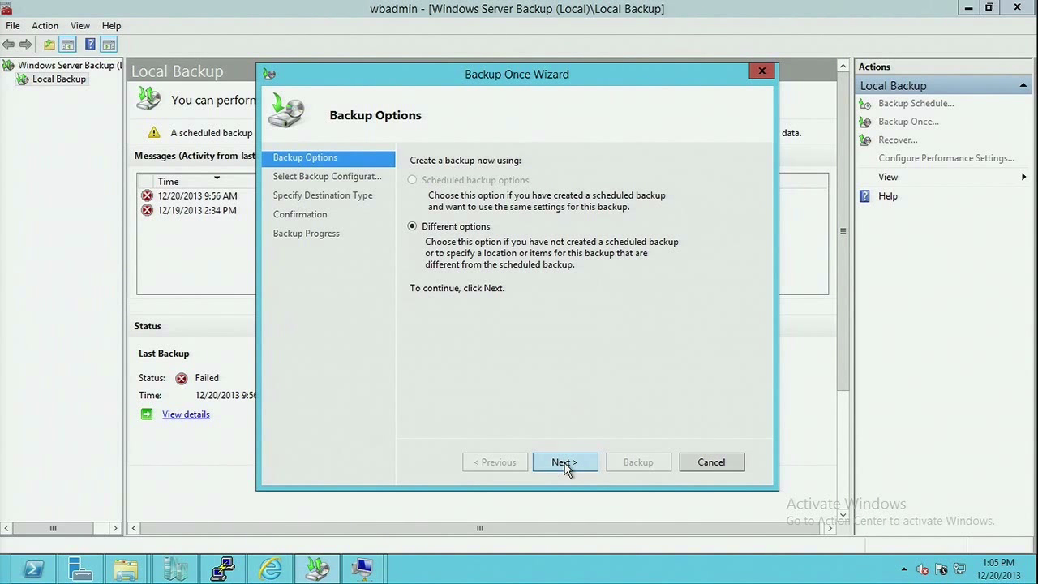
click(565, 461)
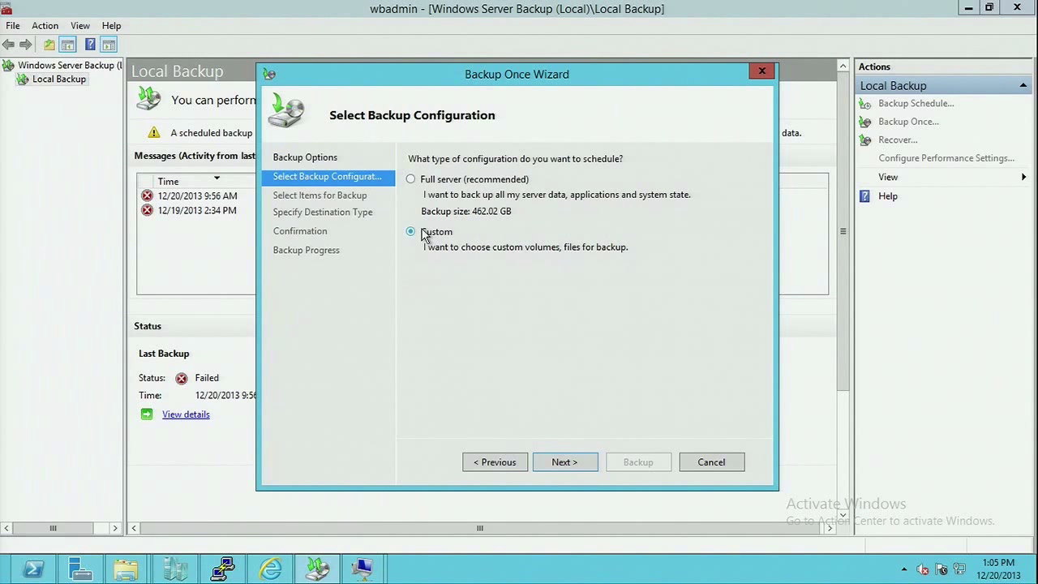
click(564, 462)
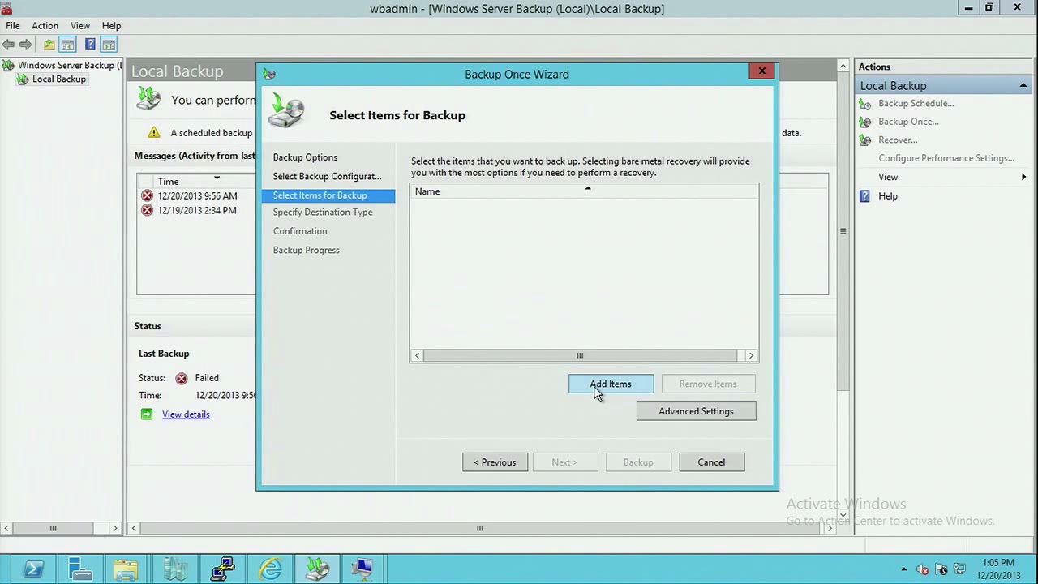
click(610, 383)
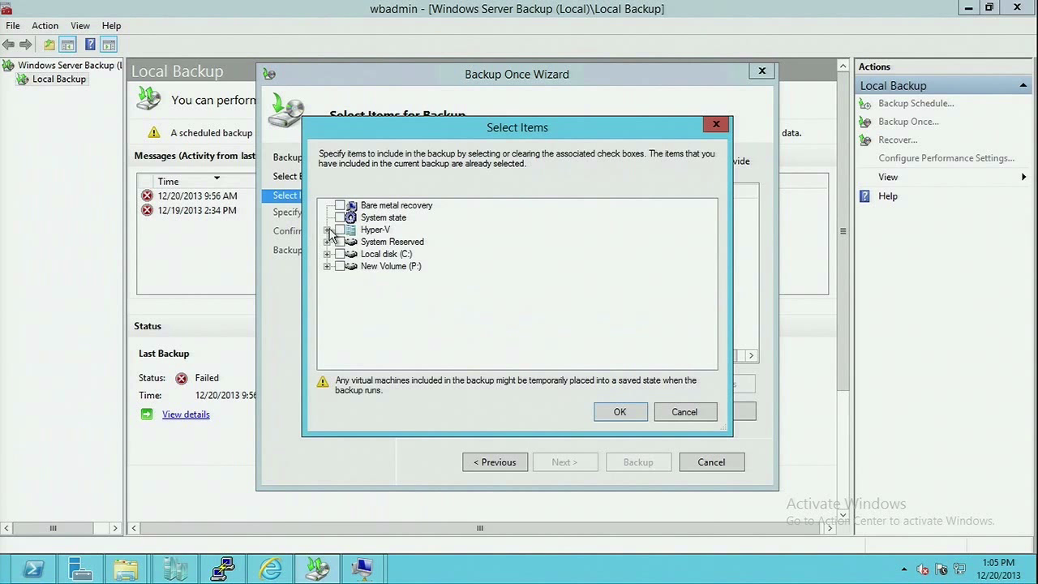
Tick OSTC - Workshop - SLES 11 SP3 under Hyper-V, keep New Volume (P:), and start the backup.
click(327, 230)
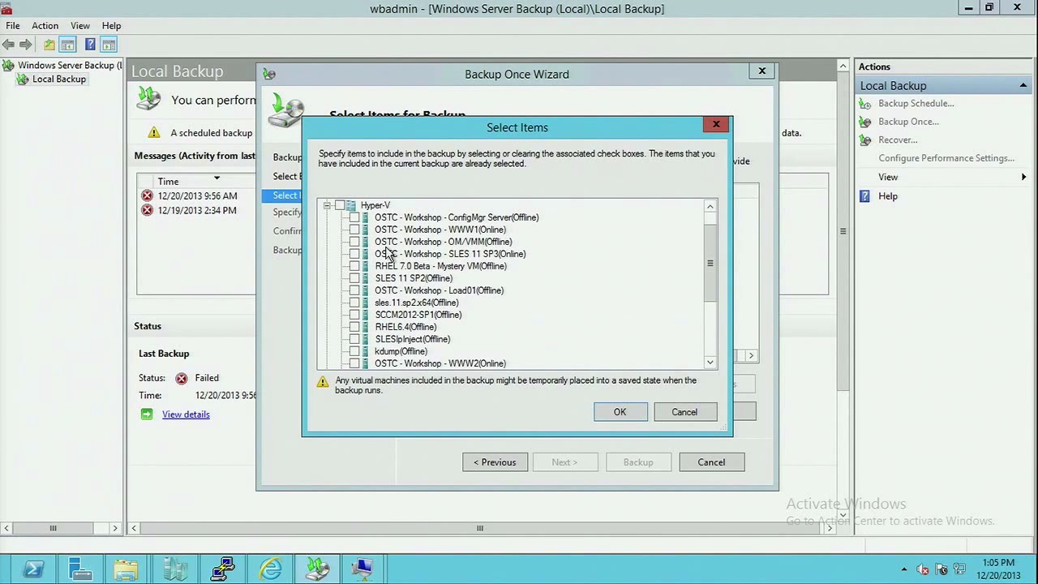
mouse_move(724, 291)
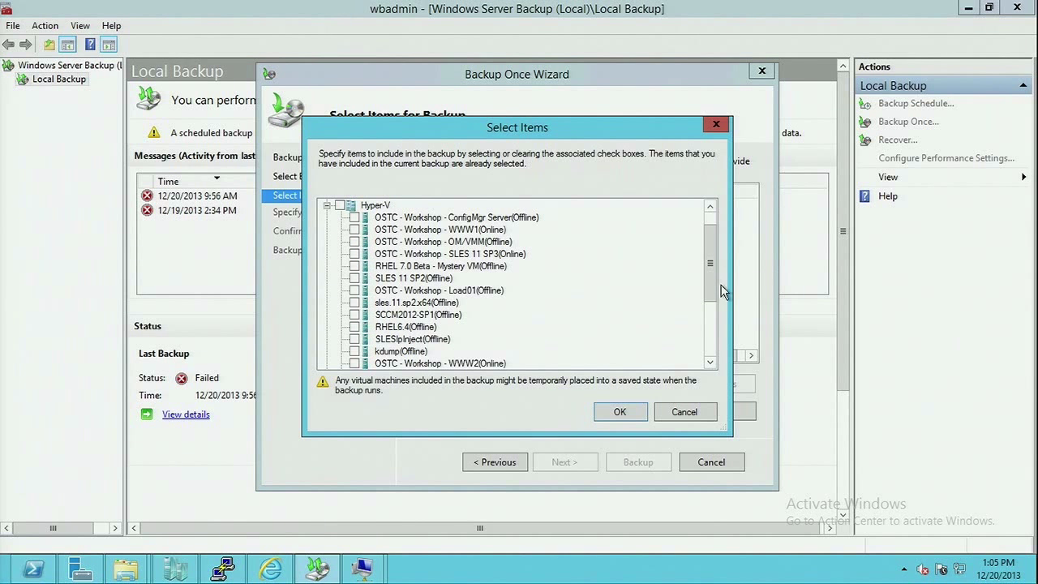
scroll(down, 3)
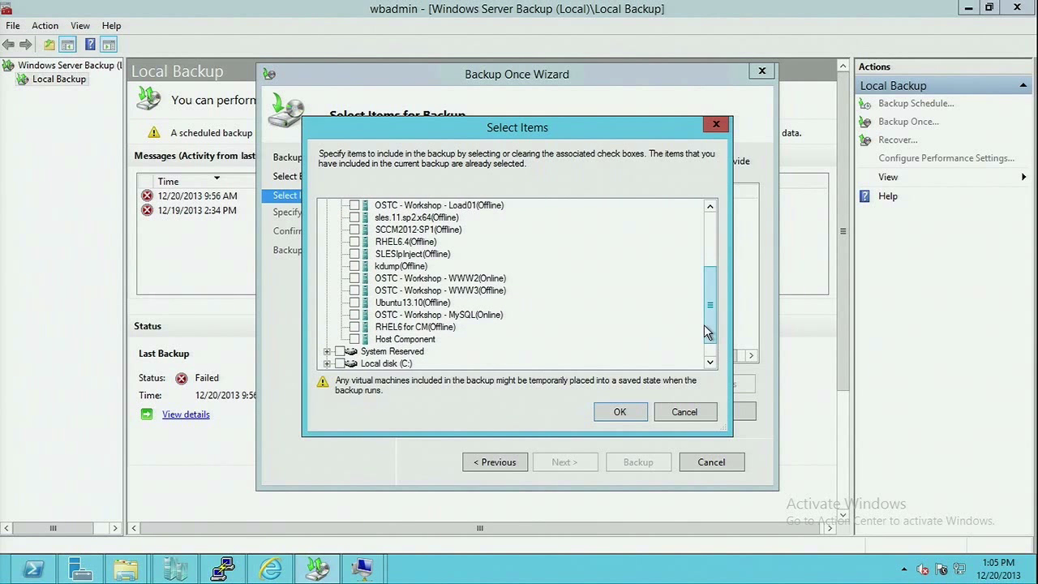
scroll(up, 3)
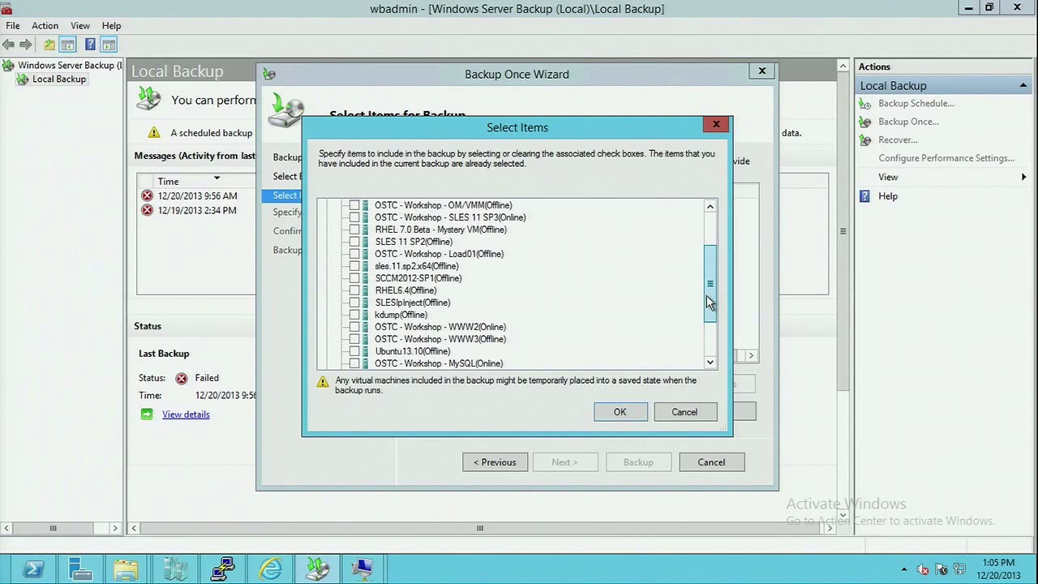
scroll(up, 3)
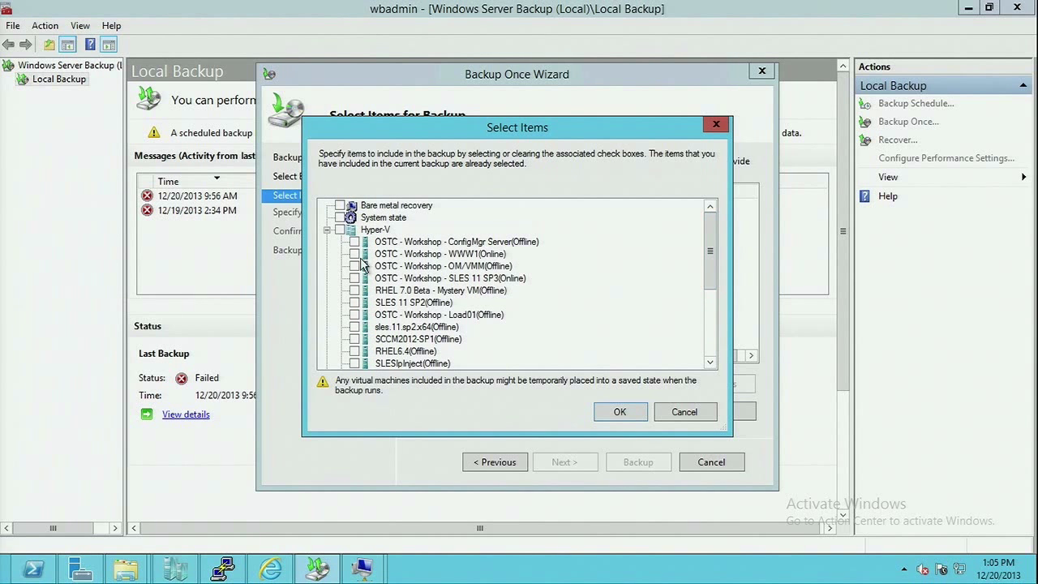
click(355, 278)
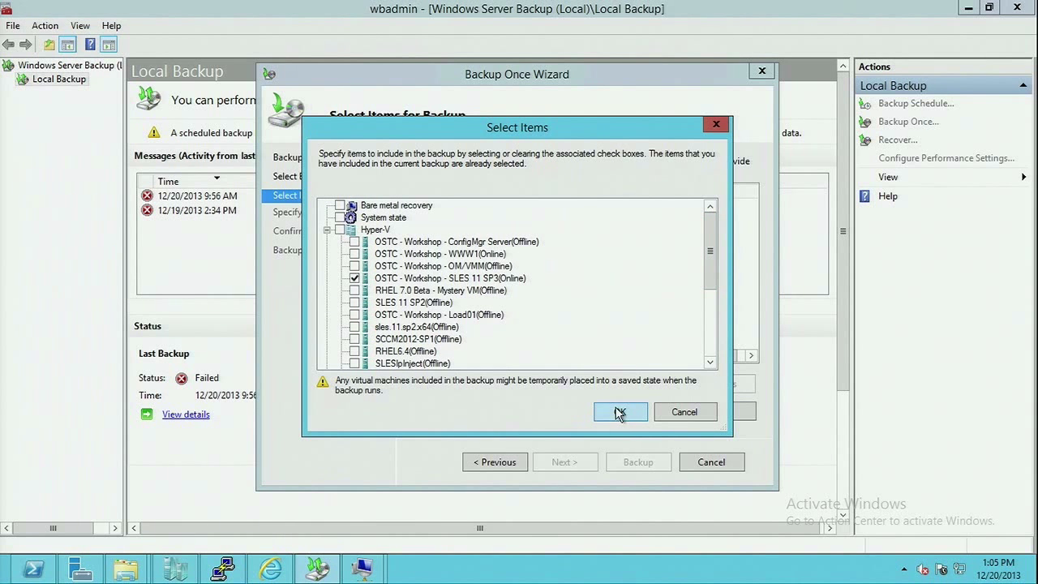
click(620, 411)
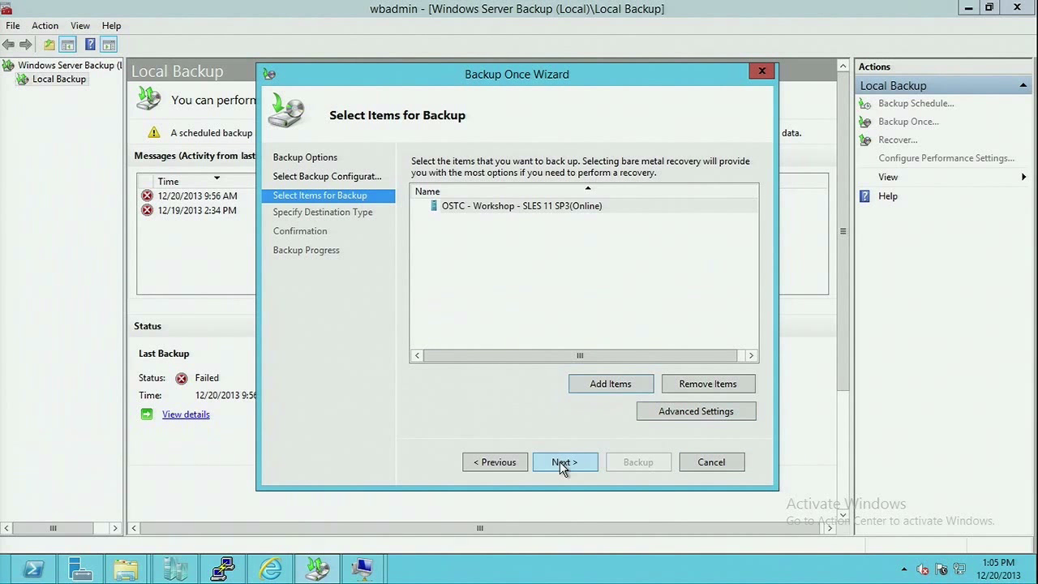
click(565, 461)
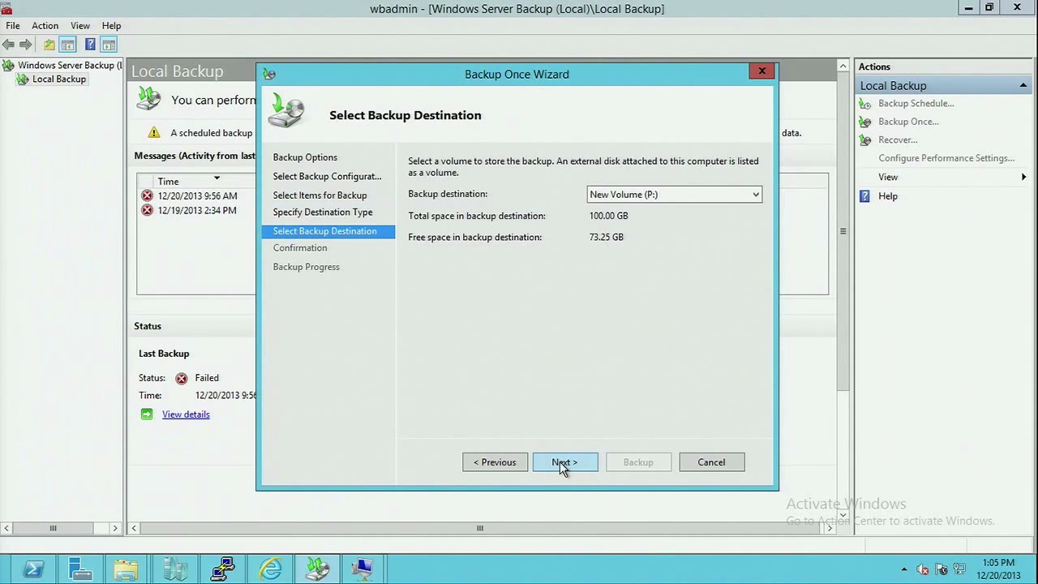
click(565, 461)
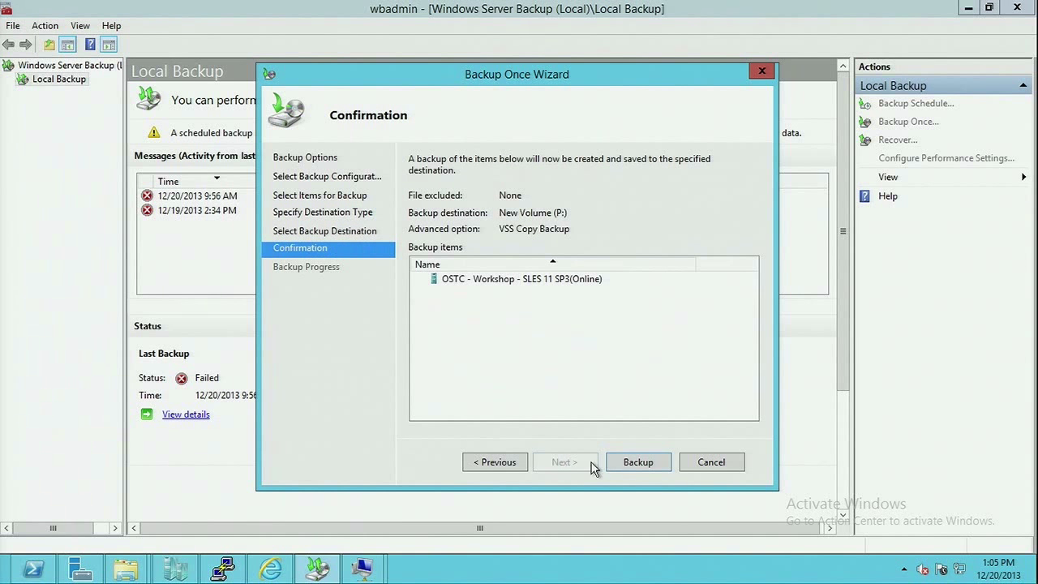
click(638, 461)
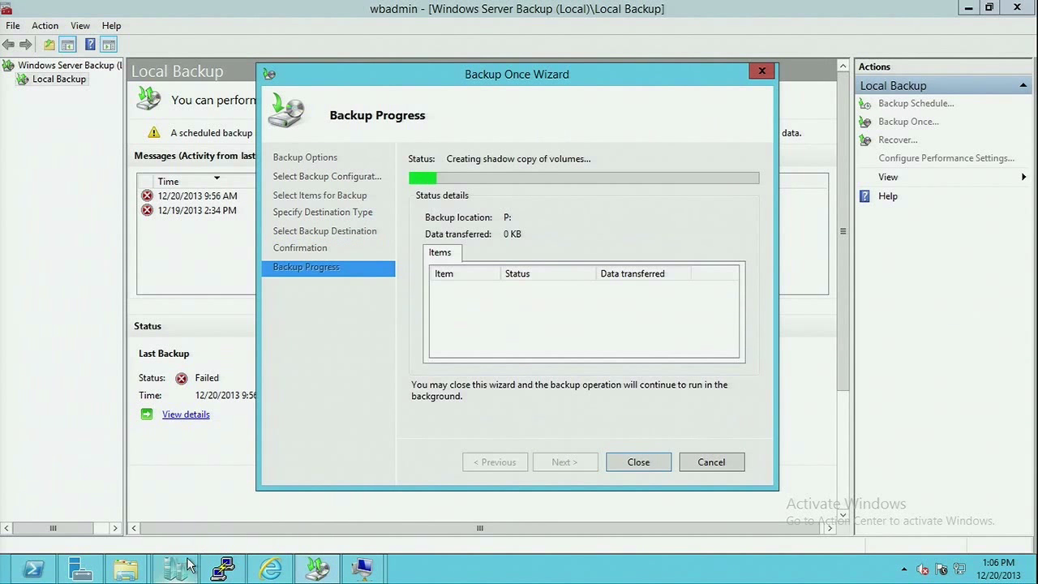
mouse_move(174, 566)
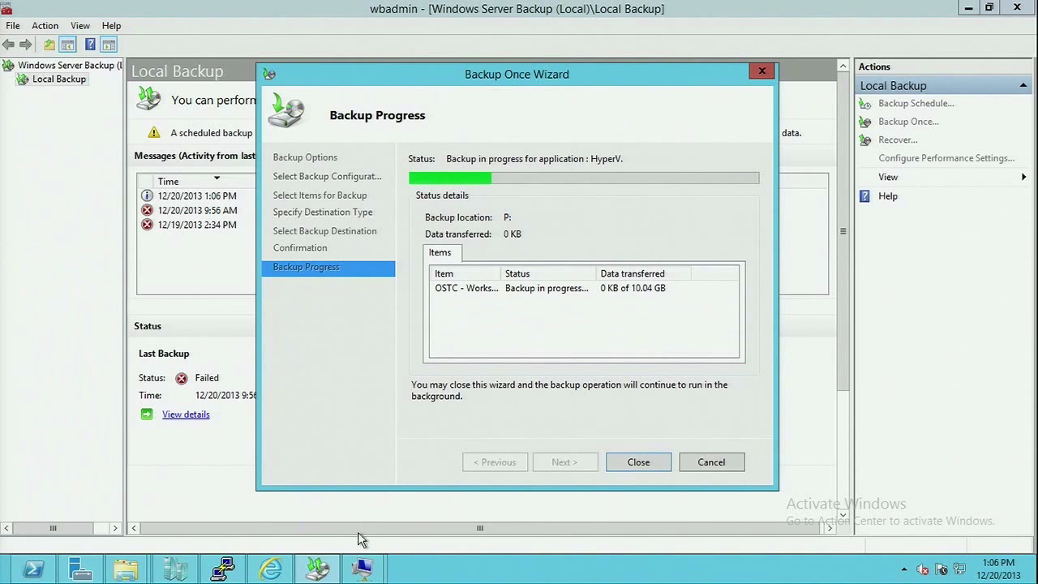
mouse_move(362, 568)
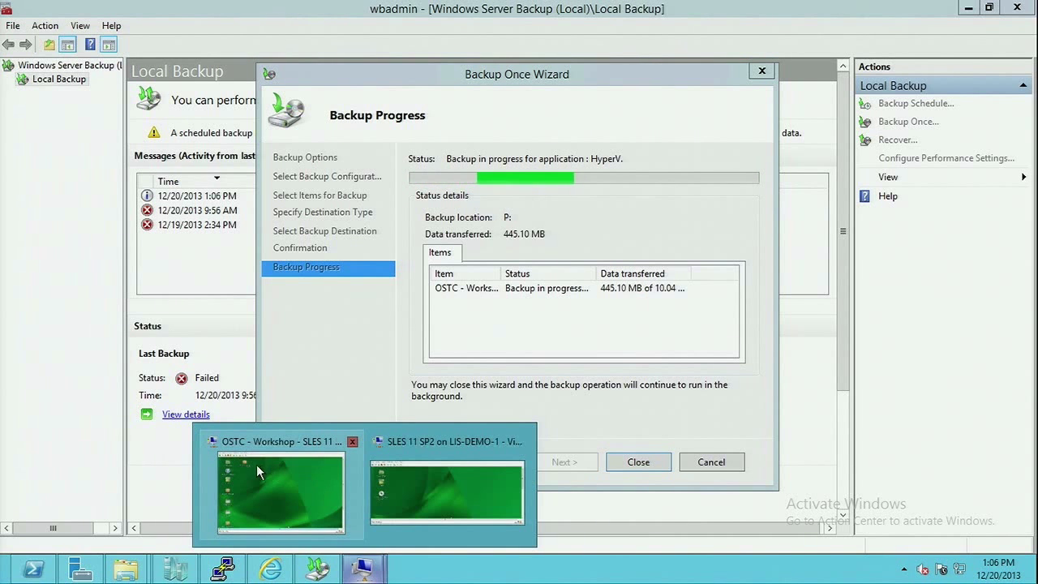
In Hyper-V Manager, select the SLES 11 SP3 workshop VM showing 'Backing up' status.
click(280, 492)
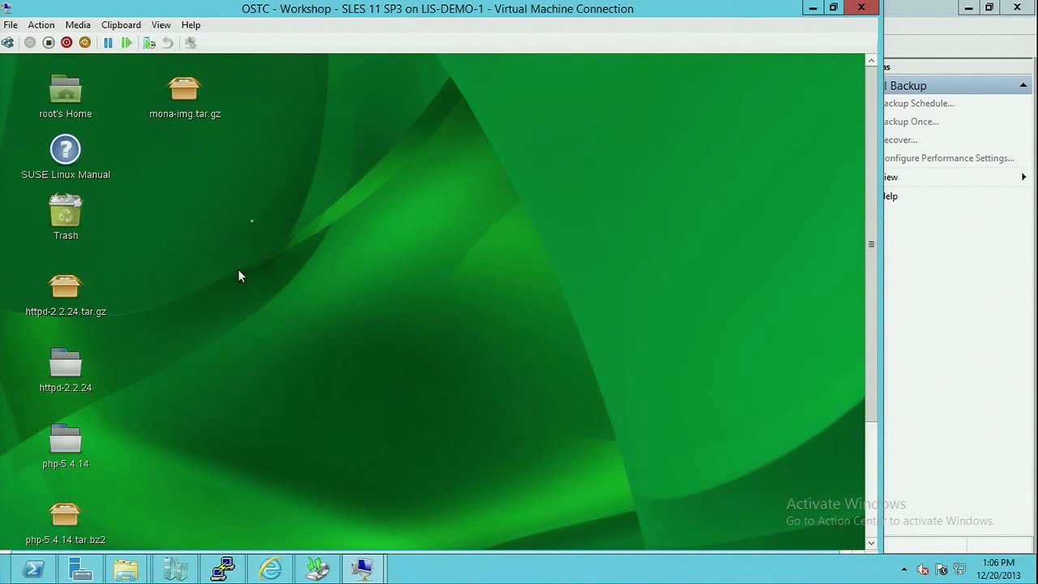
mouse_move(175, 568)
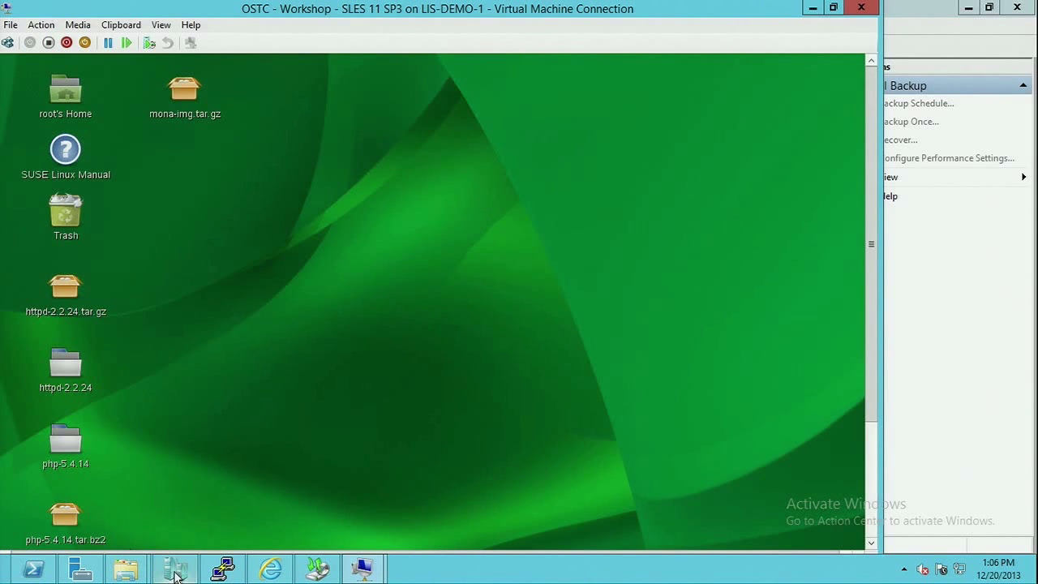
click(175, 568)
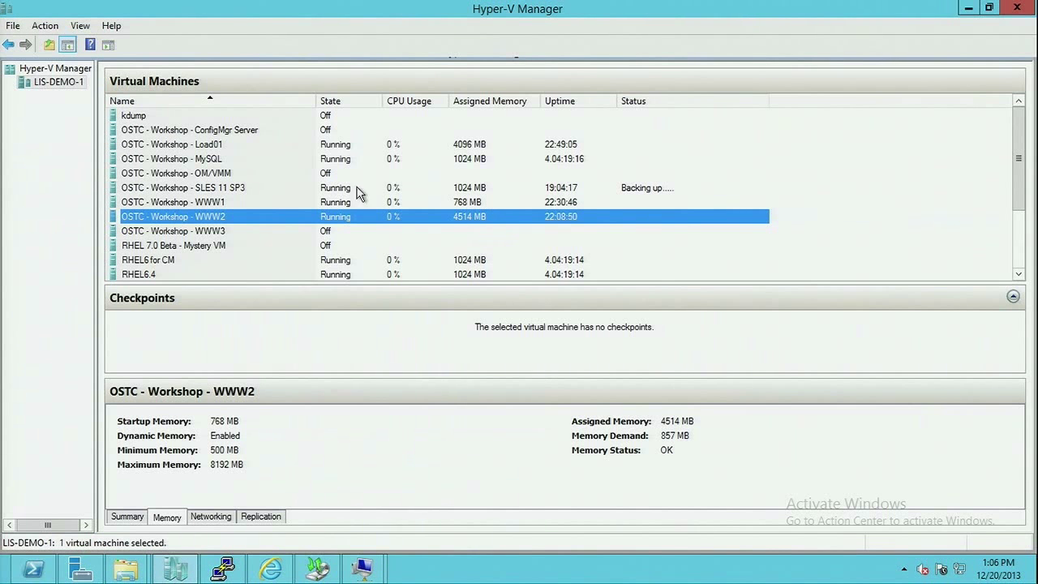
click(184, 187)
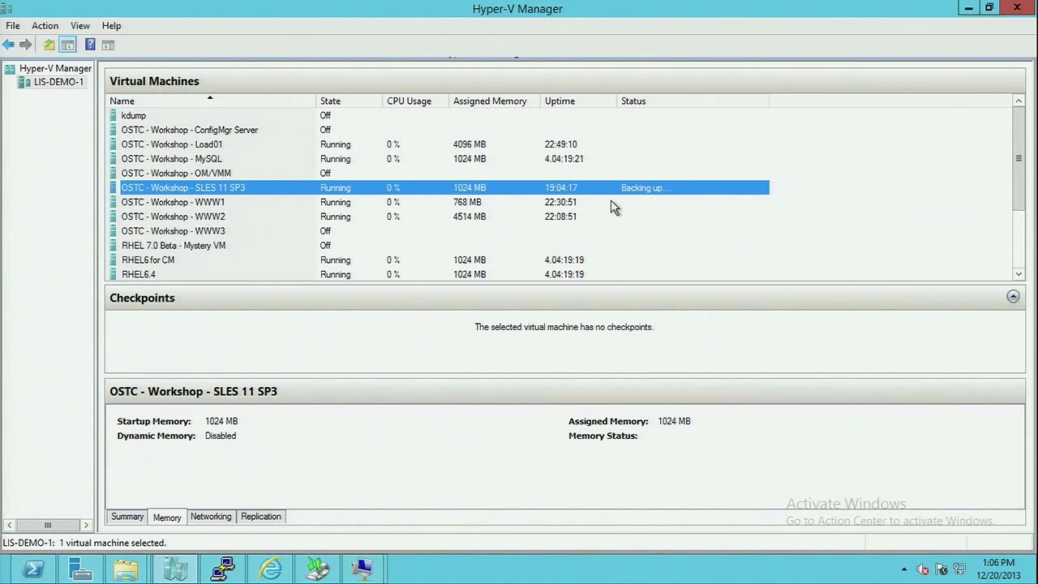
mouse_move(653, 201)
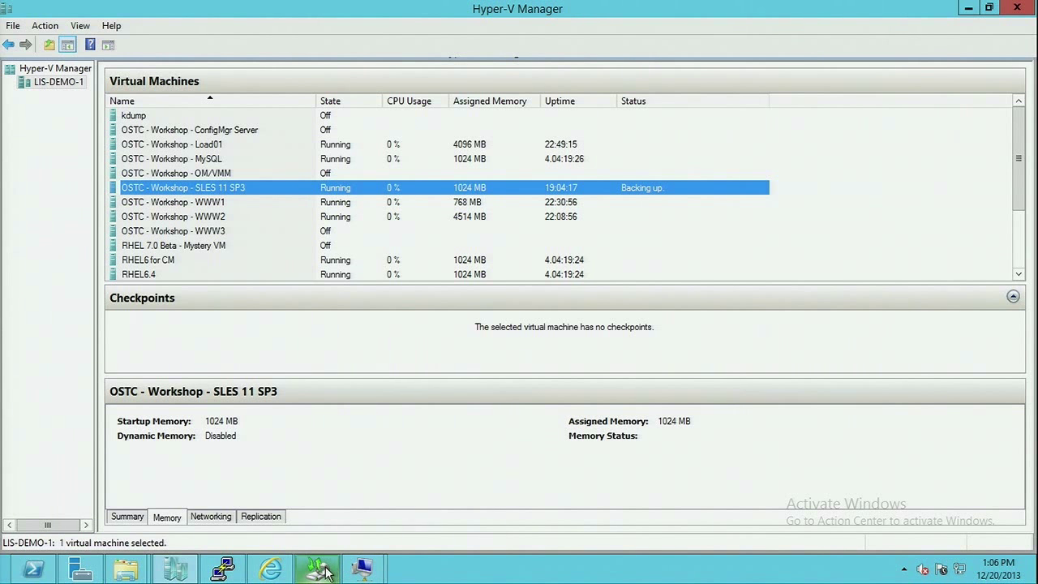
mouse_move(317, 568)
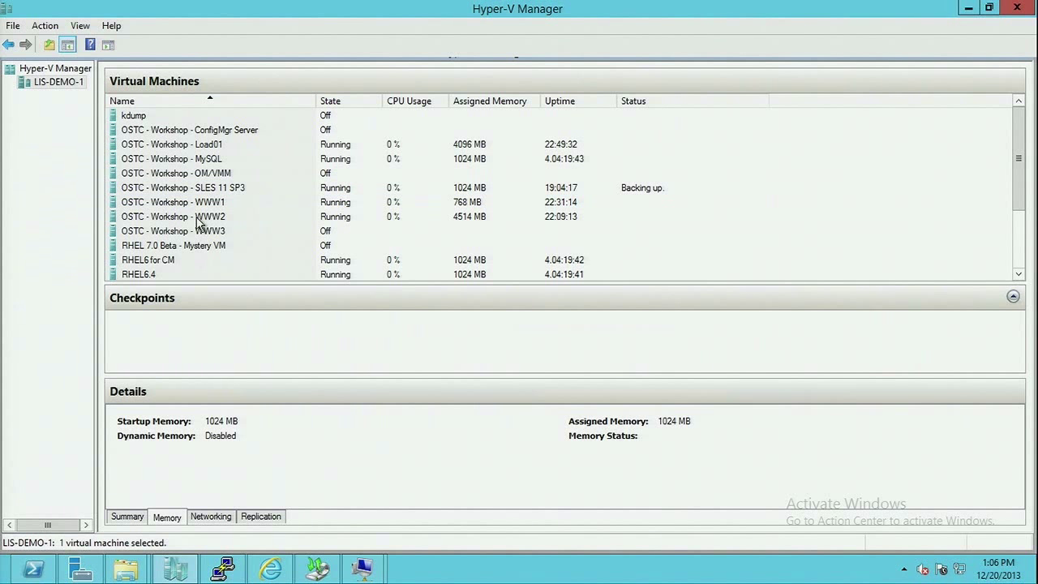
mouse_move(174, 224)
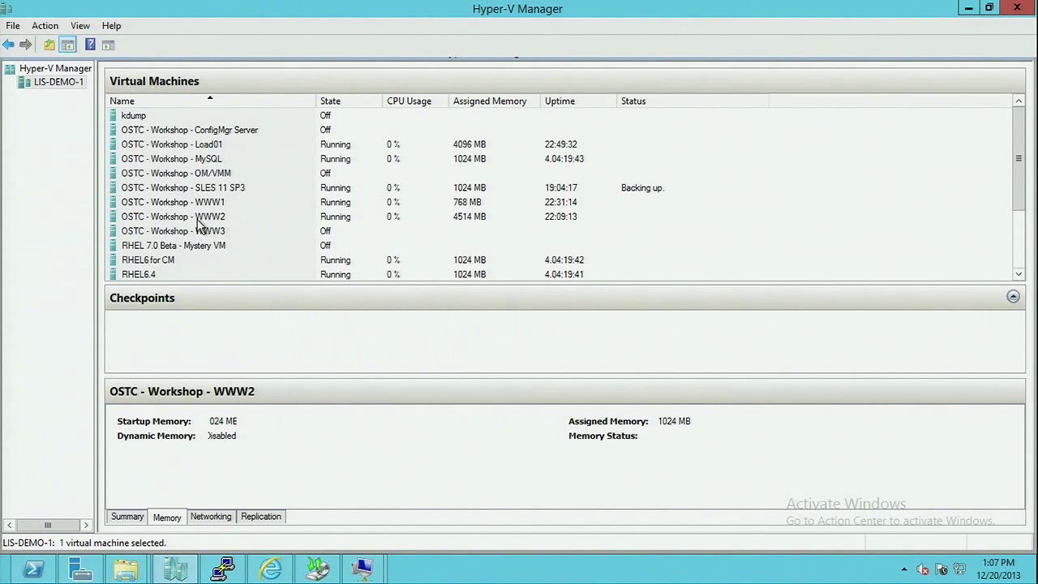
Open the Settings window for OSTC - Workshop - WWW2 from its context menu.
right_click(173, 216)
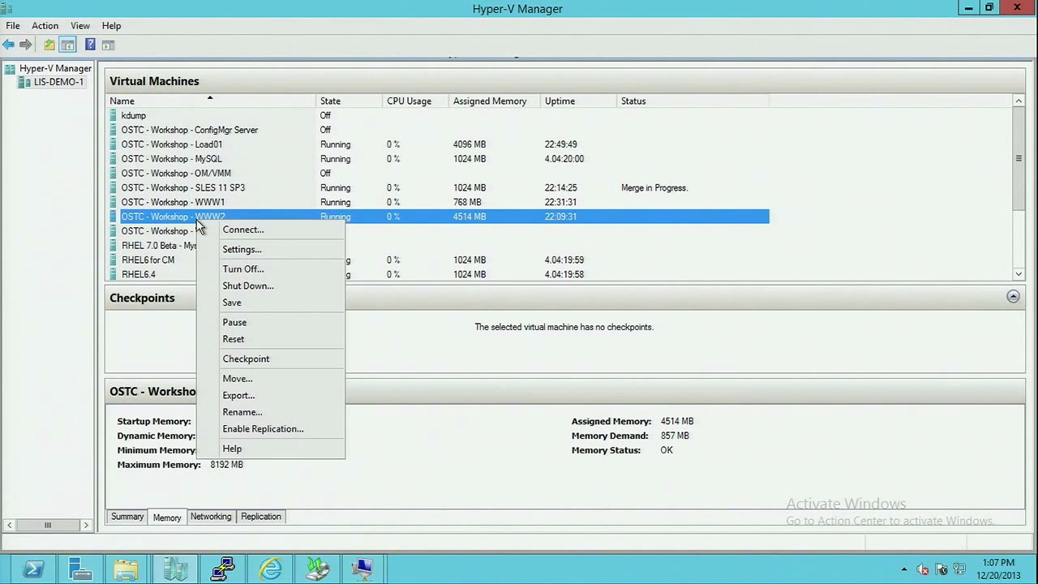
mouse_move(260, 249)
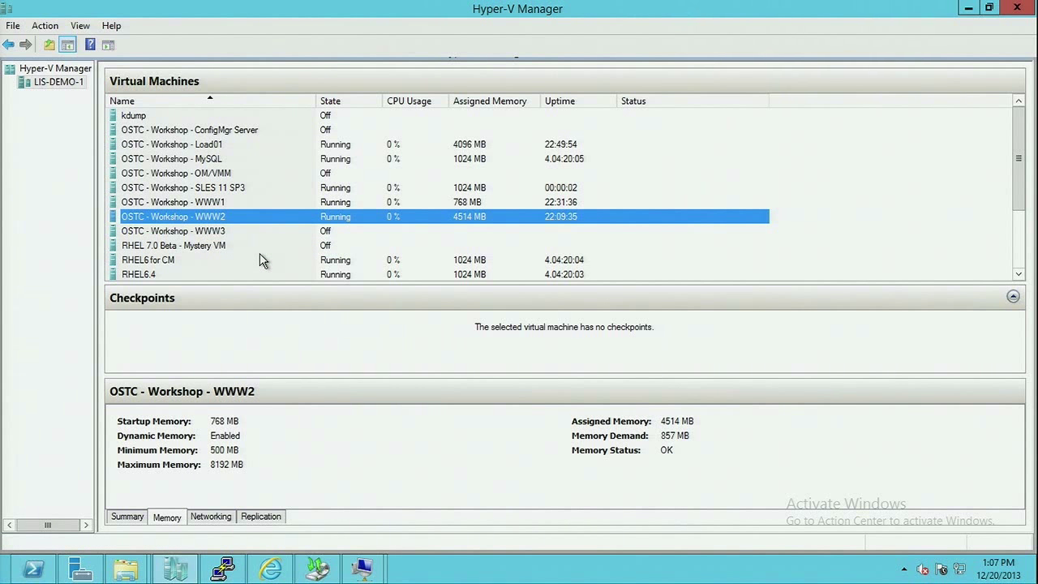
mouse_move(251, 235)
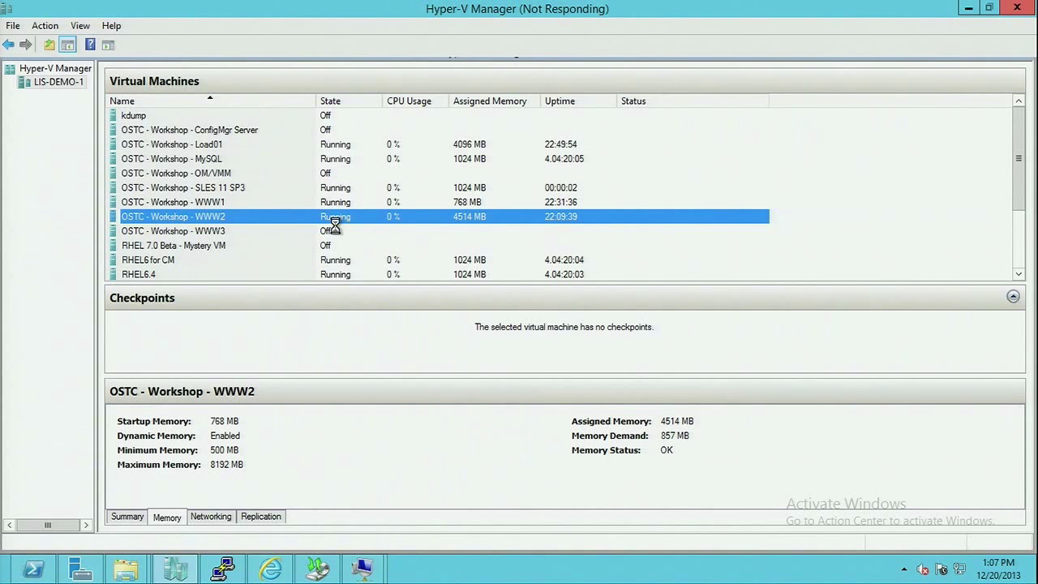
right_click(173, 217)
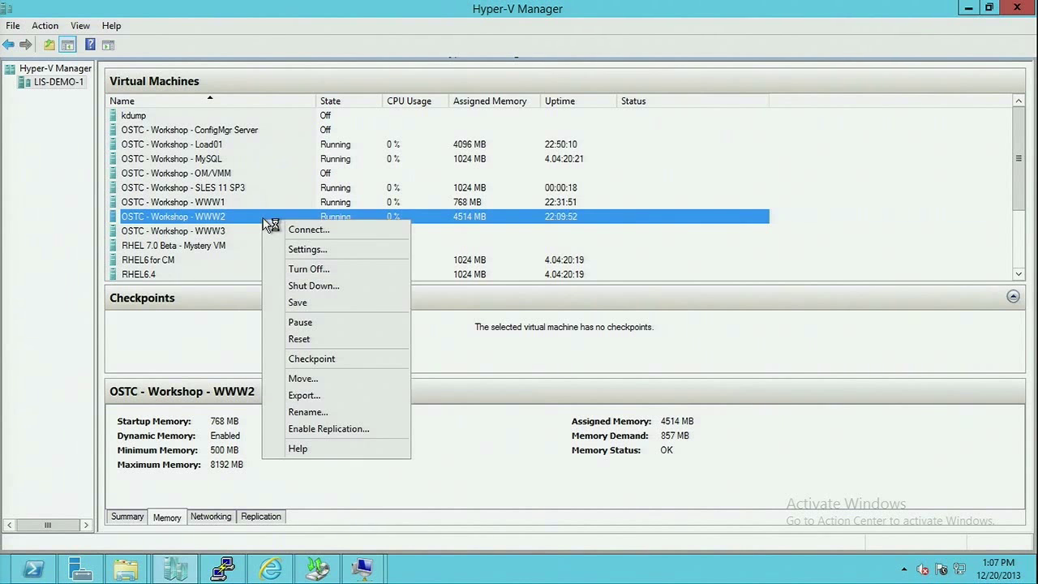
click(308, 250)
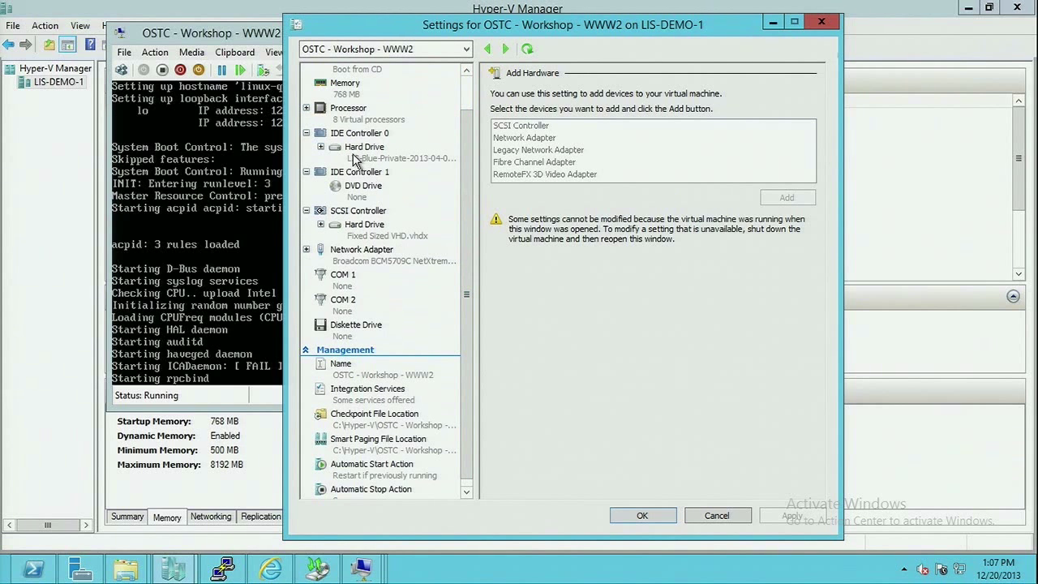
Reconnect to WWW2's console and view the SCSI drive Fixed Sized VHD.vhdx at location 0.
click(365, 152)
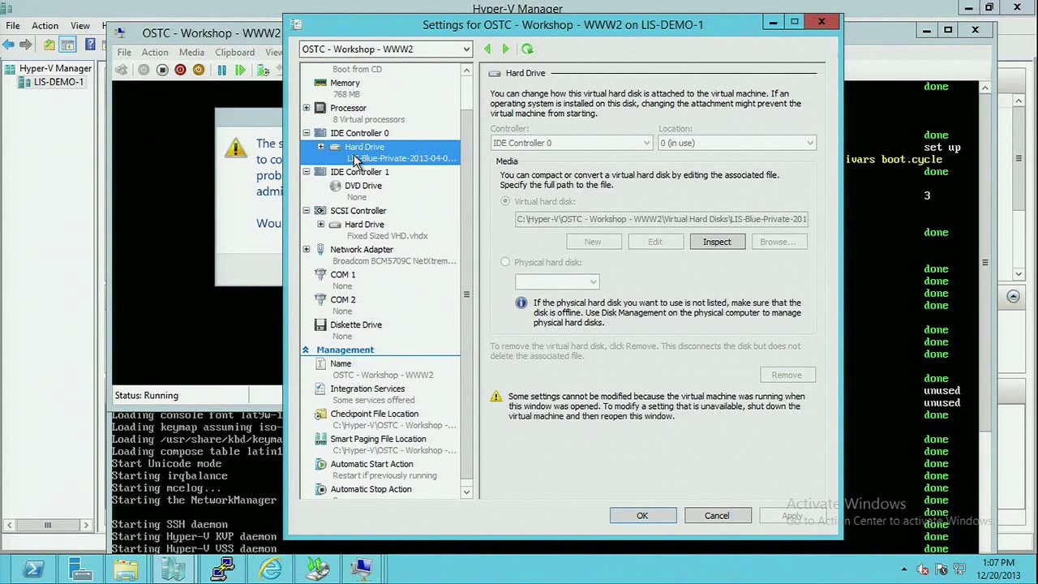
mouse_move(364, 78)
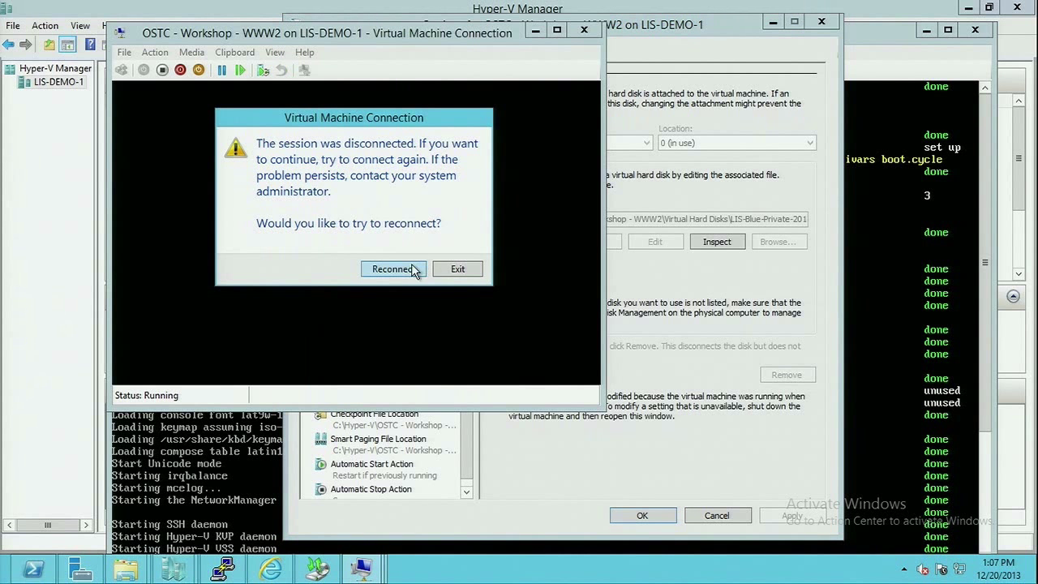
click(393, 269)
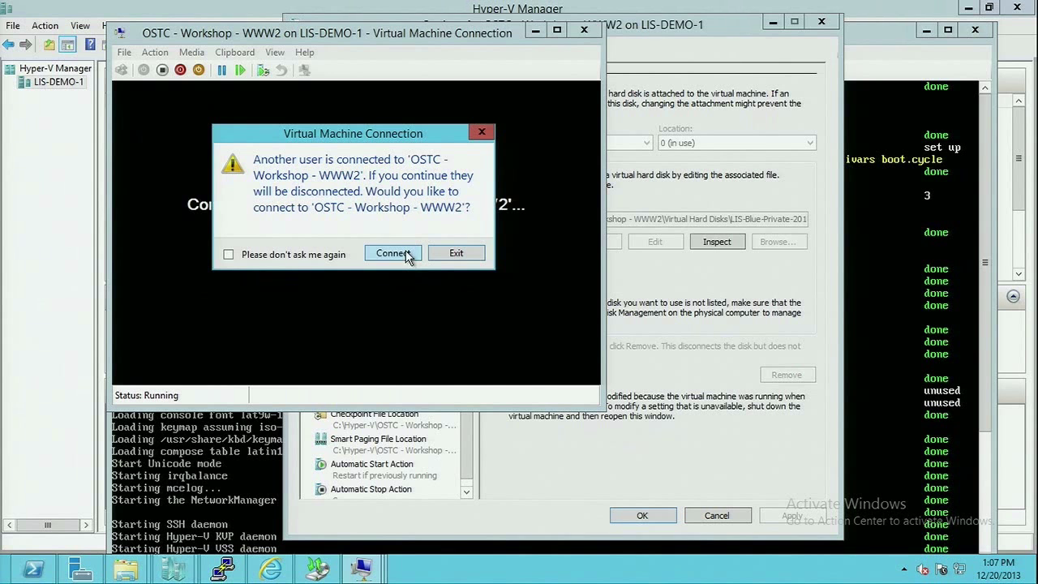
click(393, 253)
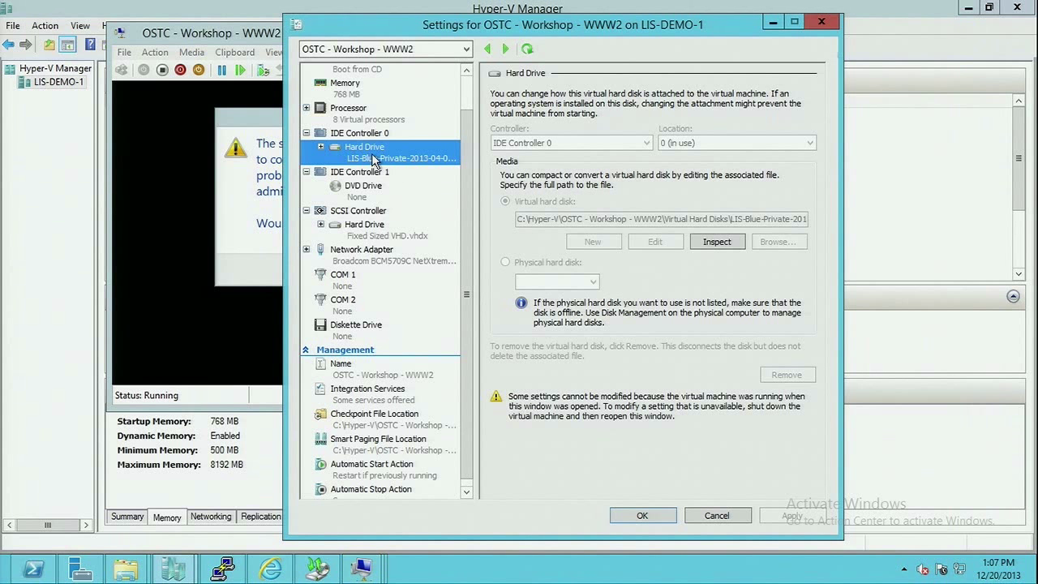
click(381, 229)
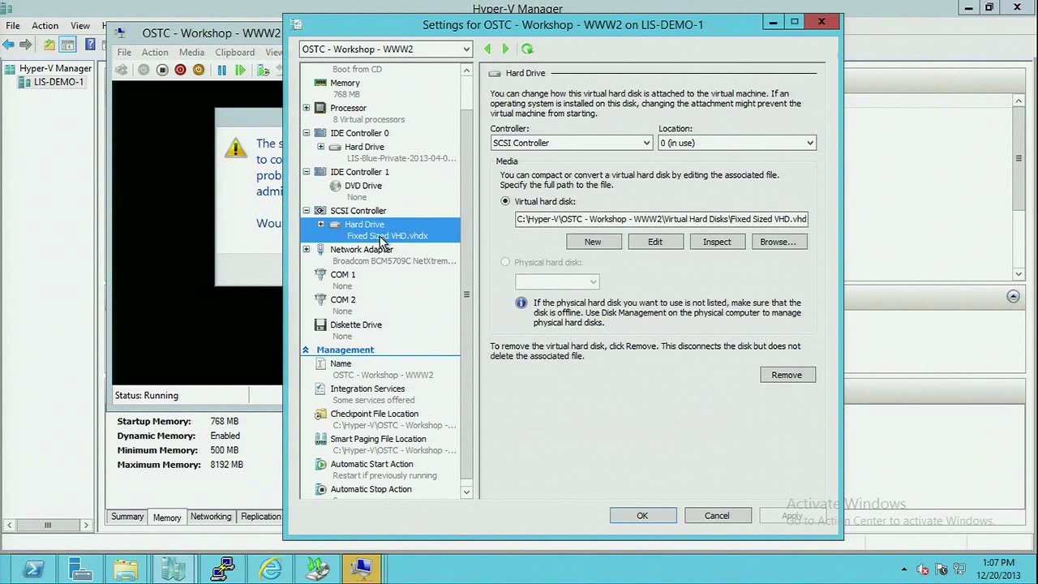
mouse_move(503, 251)
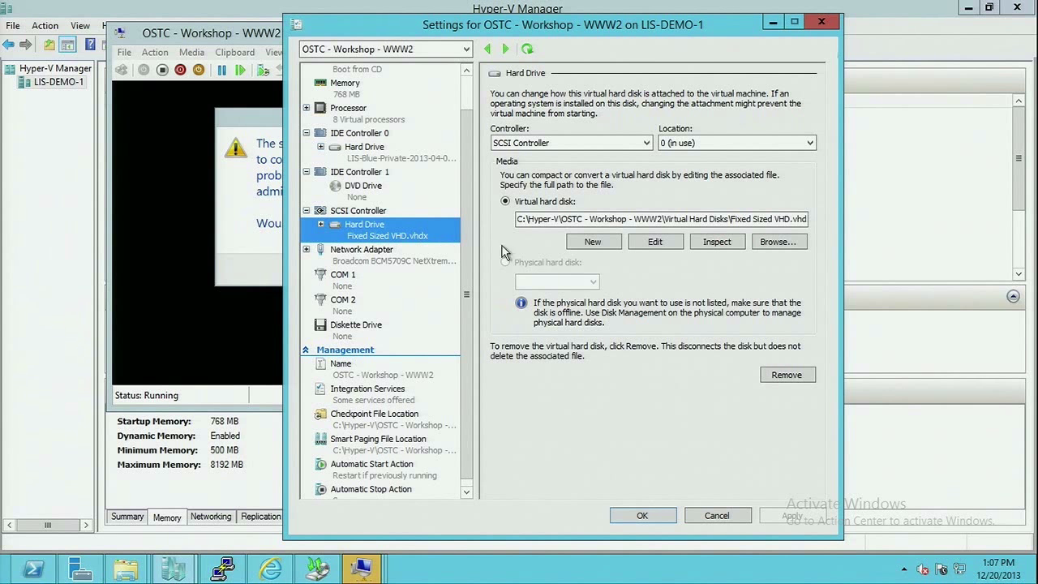
mouse_move(612, 398)
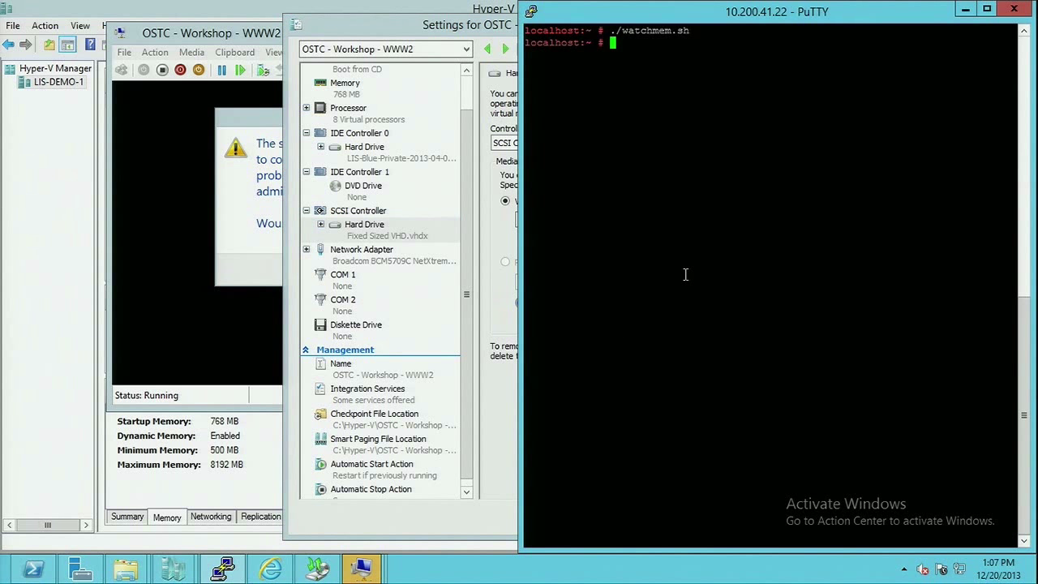
Run ./watchdisk.sh in PuTTY to monitor /dev/sdb usage on /data.
text(./watchmem.sh)
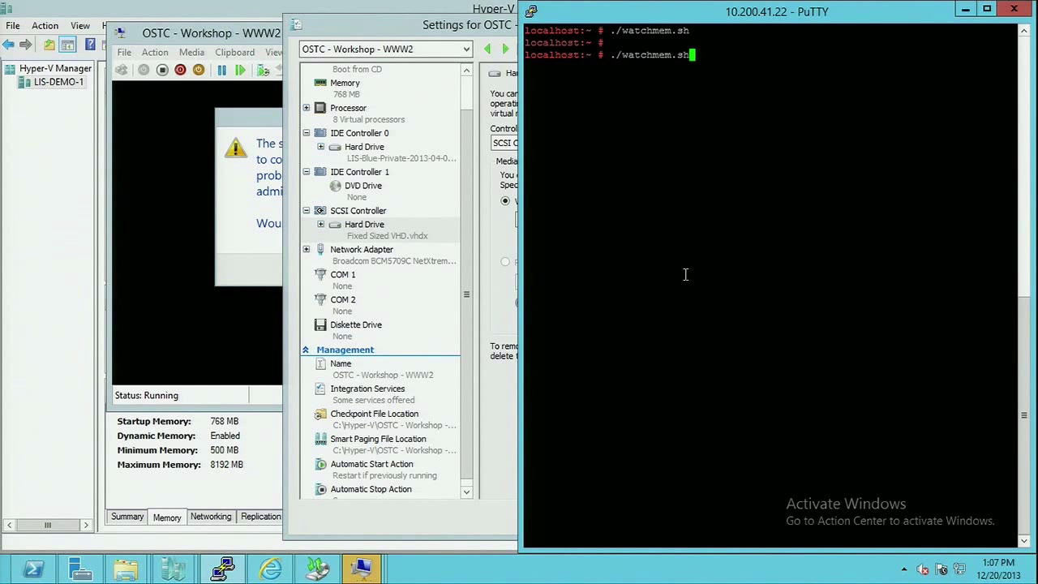
text(./watchdisk.sh)
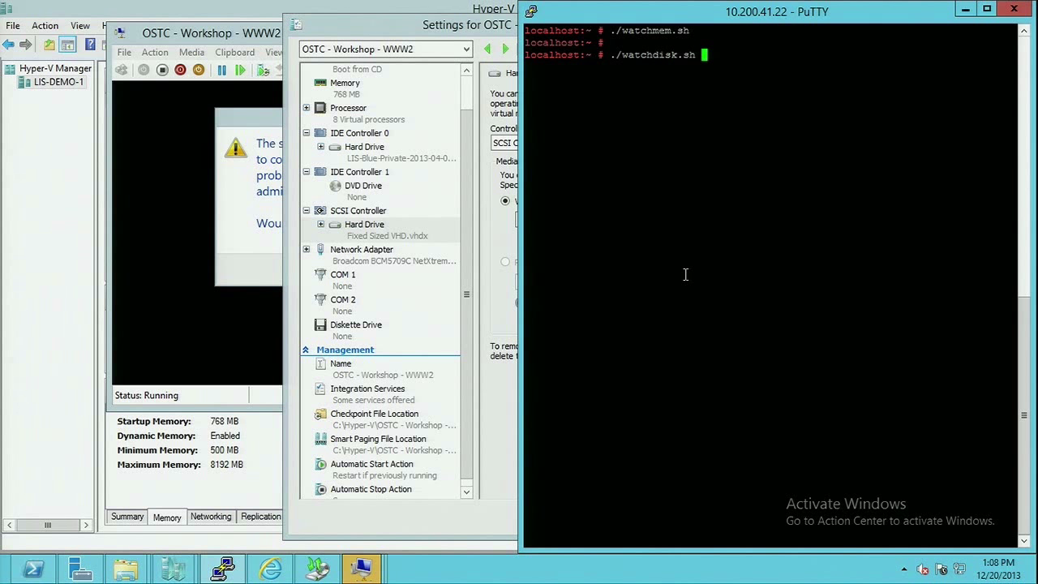
key(Return)
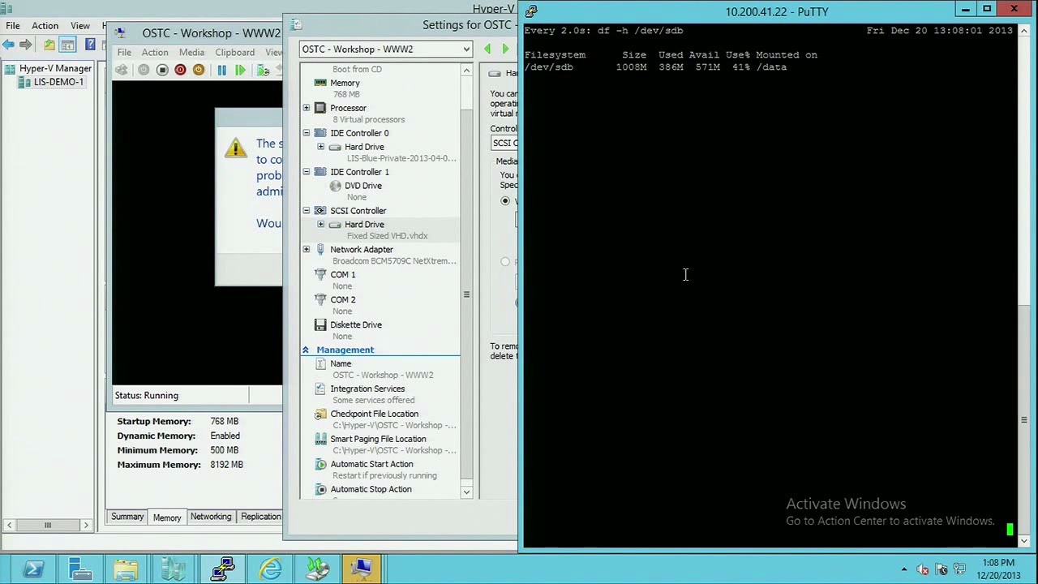
mouse_move(509, 129)
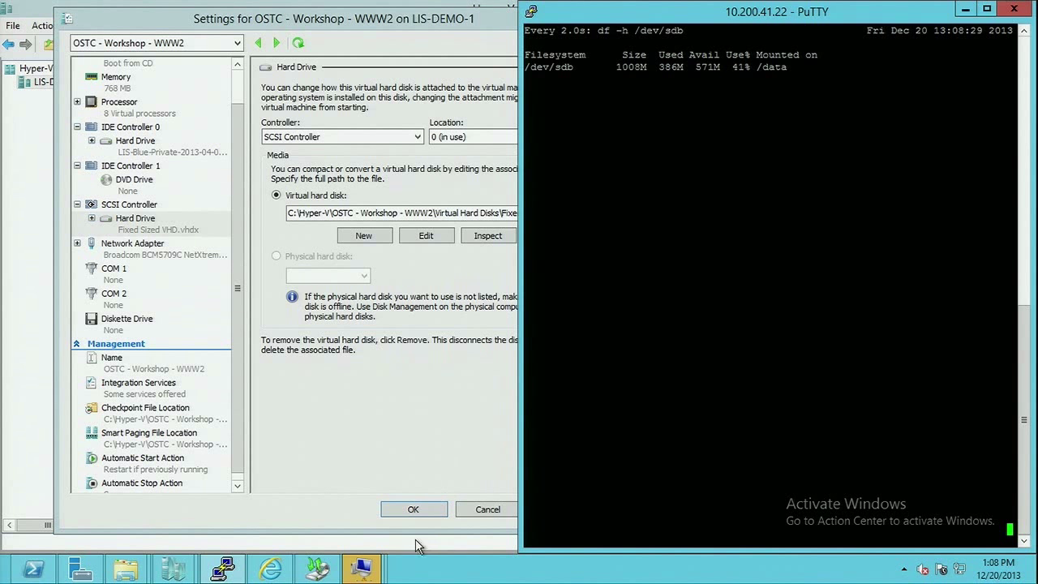
mouse_move(25, 567)
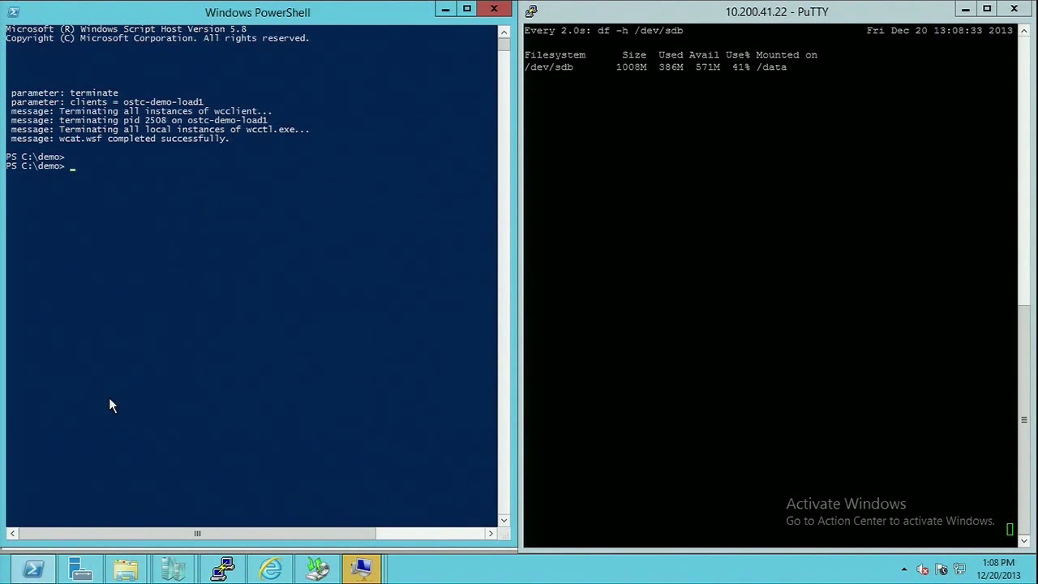
Run the .\load-dynamicmem.ps1 load script in PowerShell at C:\demo.
text(.\load-dynamicmem.ps1)
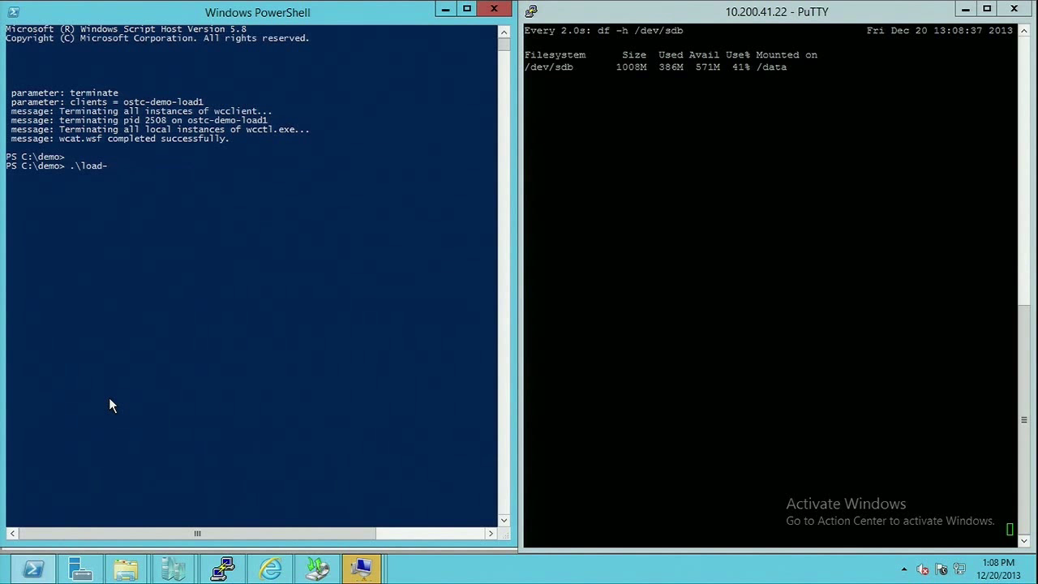
text(dis)
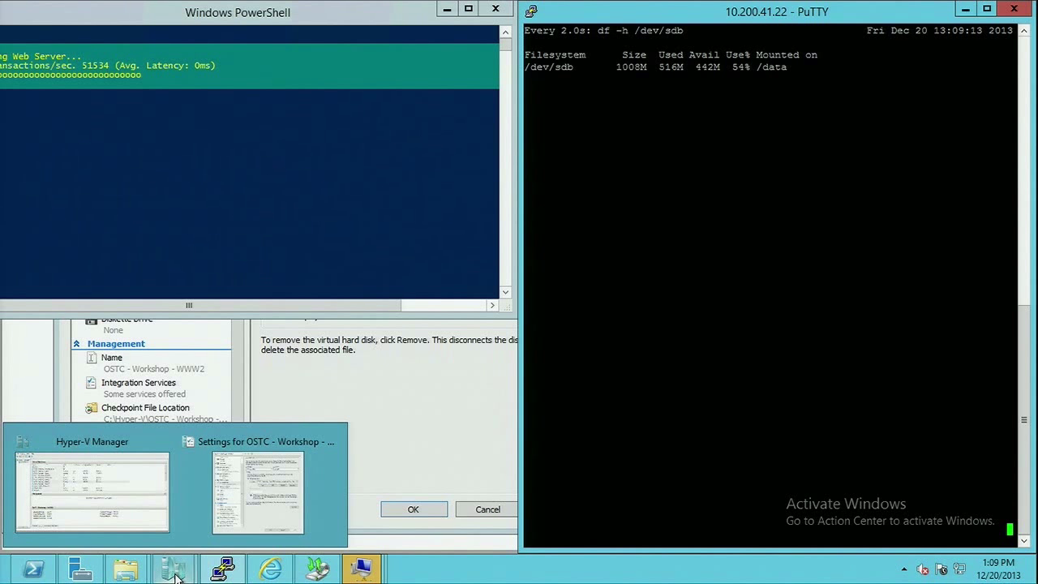
Expand WWW2's SCSI Fixed Sized VHD.vhdx to 2 GB with the Edit Virtual Hard Disk Wizard.
click(257, 486)
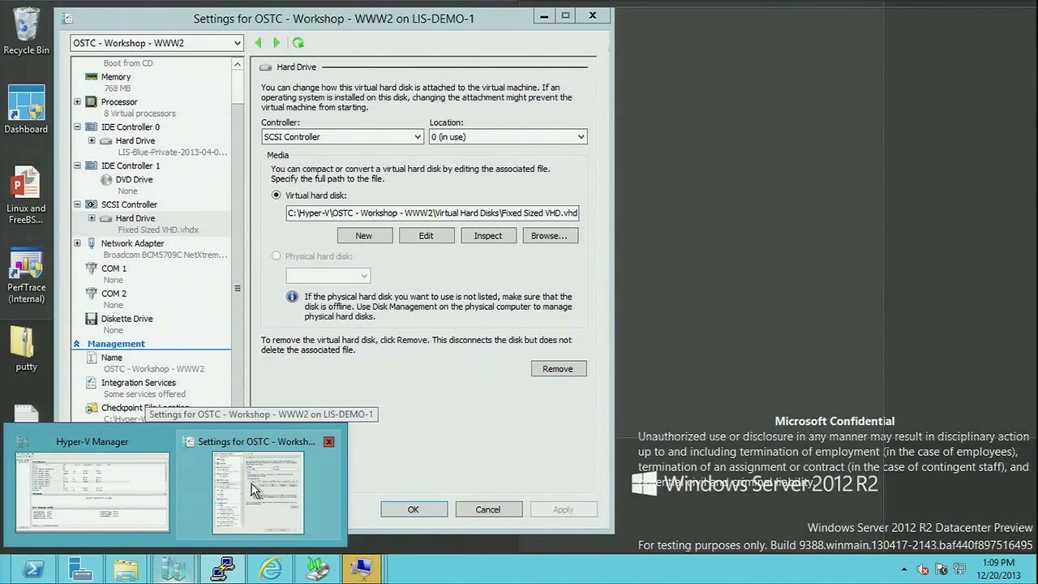
click(257, 486)
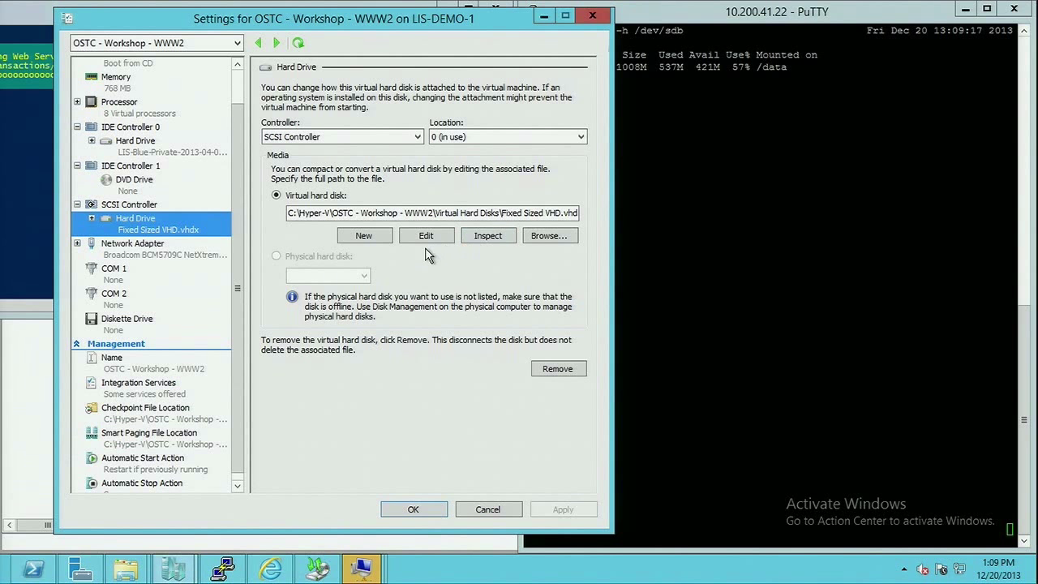
click(426, 236)
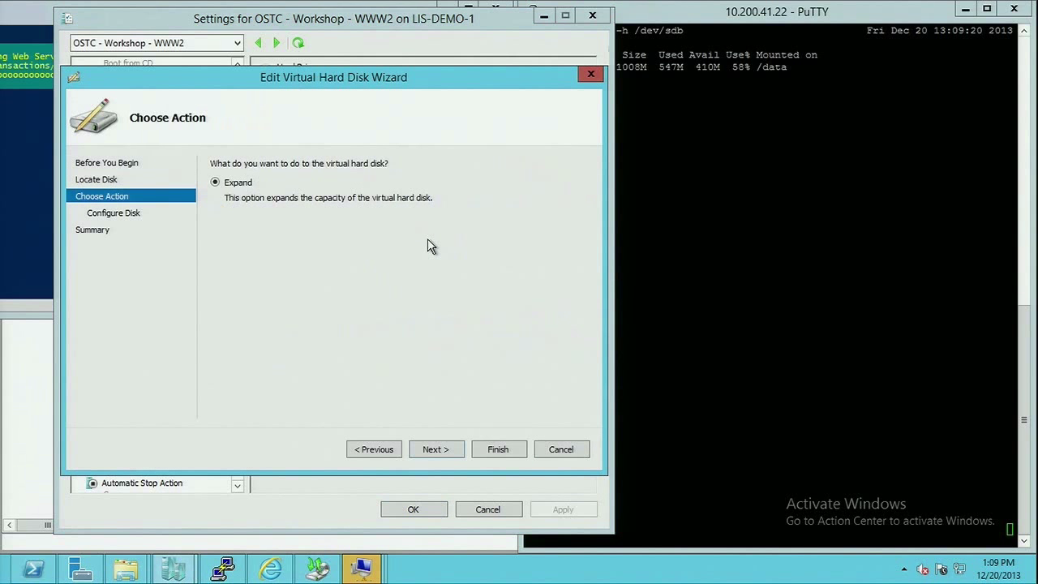
click(435, 449)
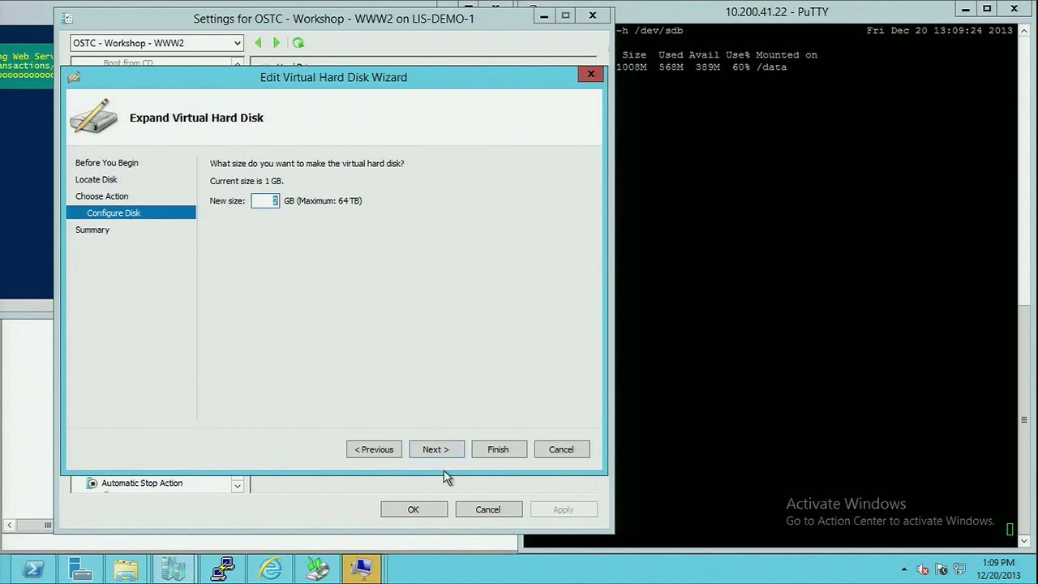
click(798, 252)
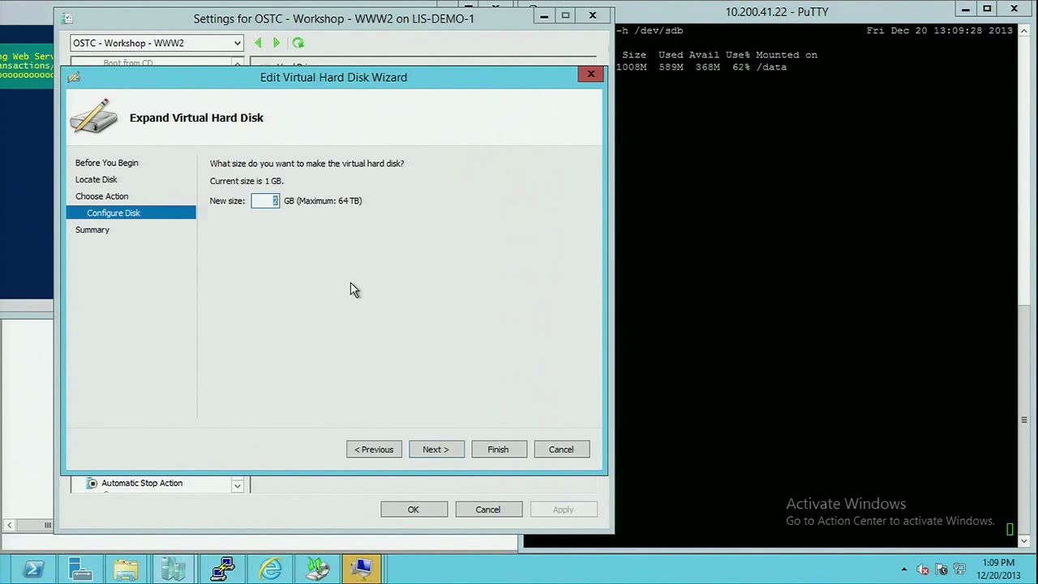
mouse_move(437, 450)
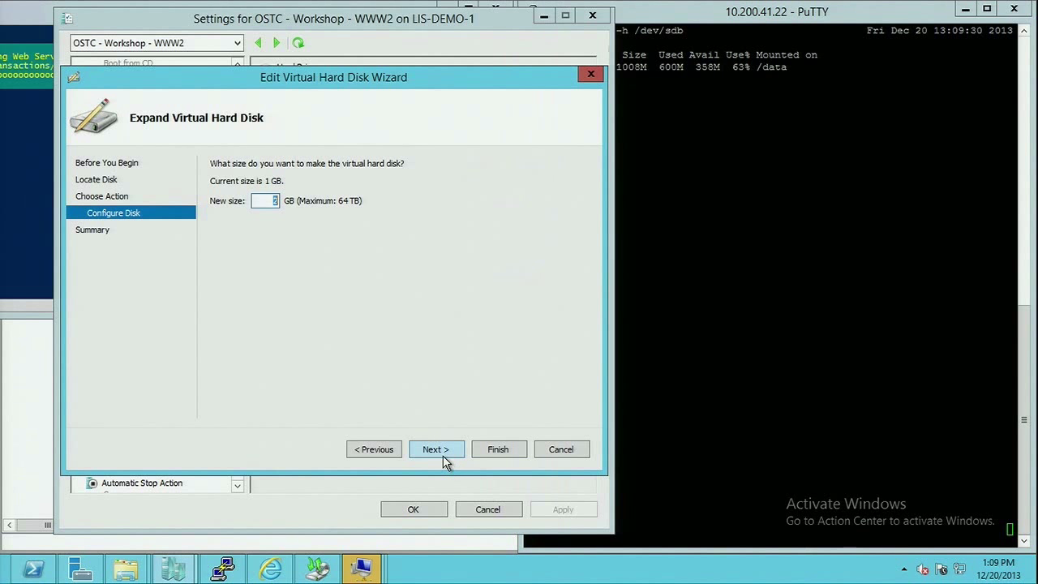
click(436, 448)
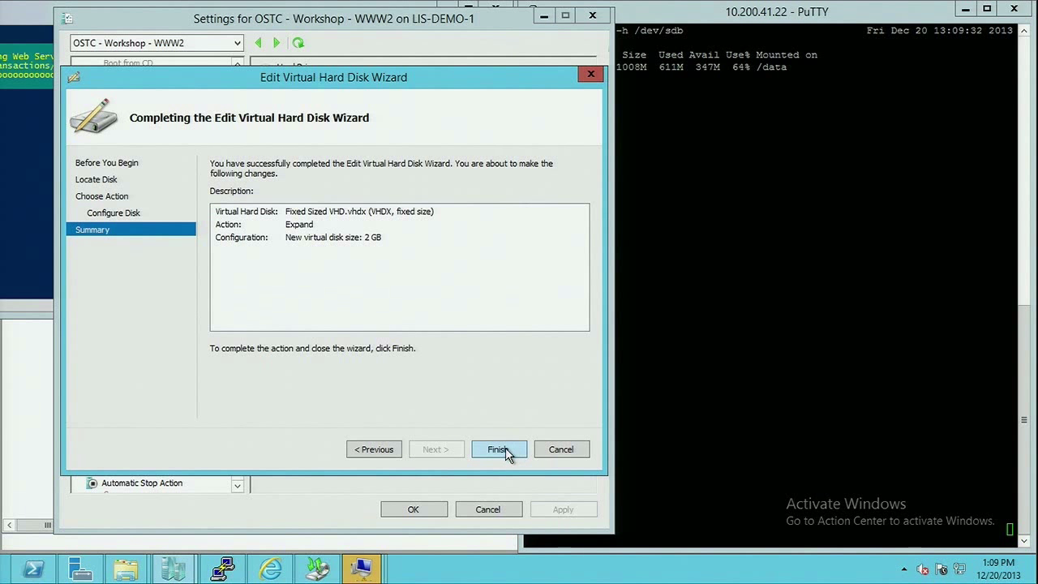
click(498, 450)
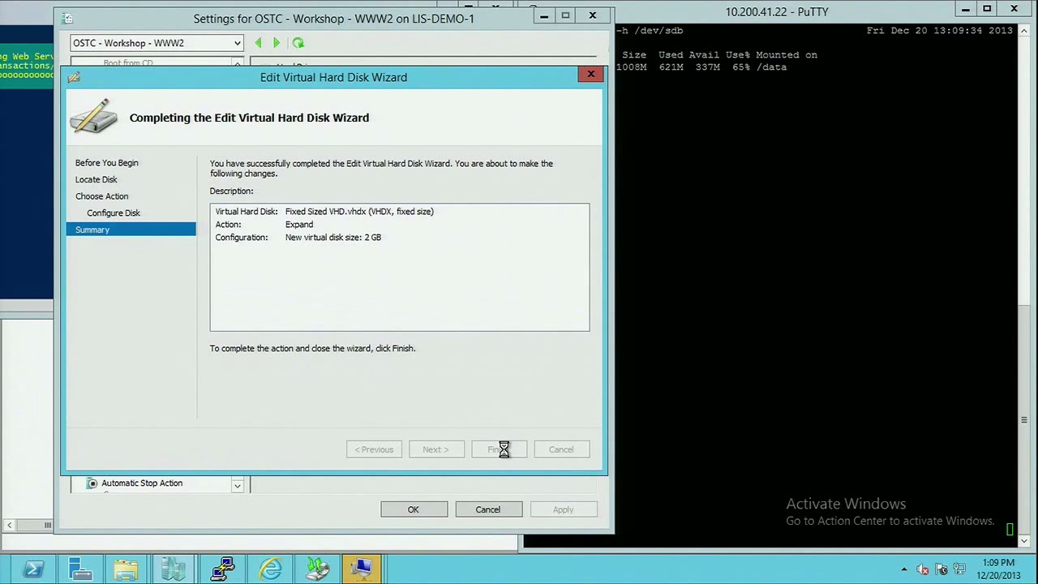
click(498, 449)
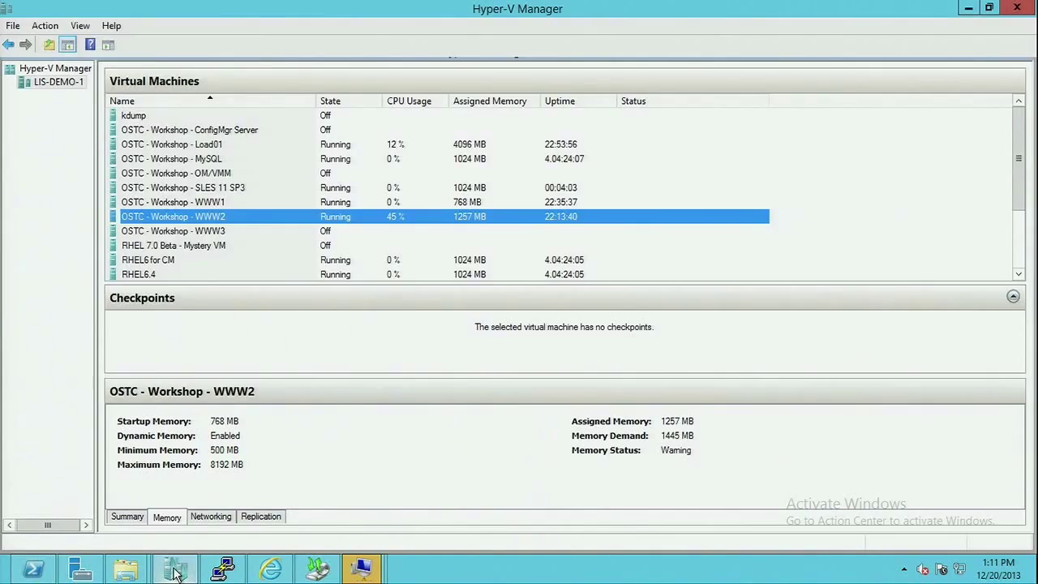
click(173, 245)
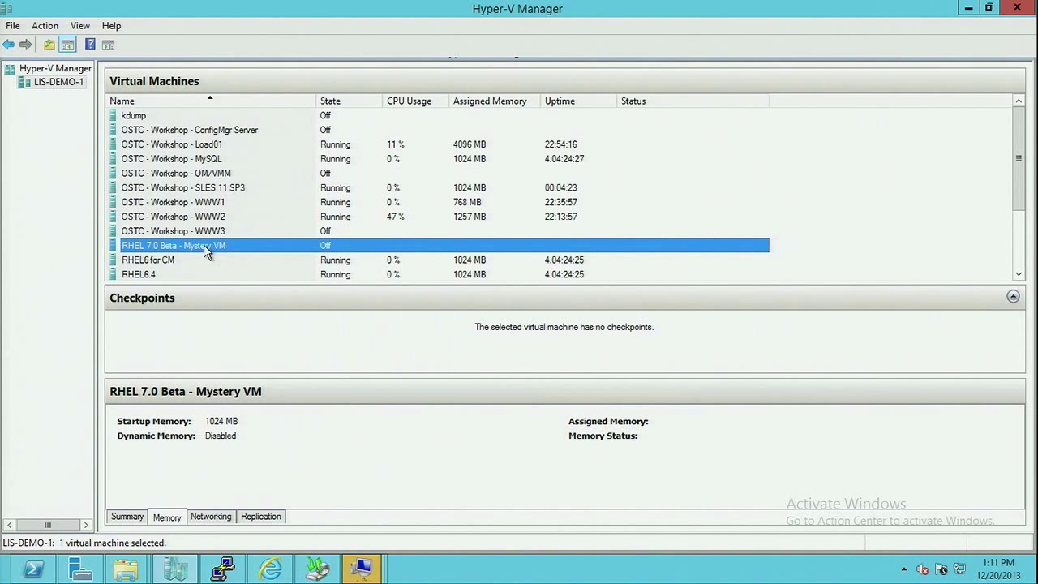
right_click(203, 245)
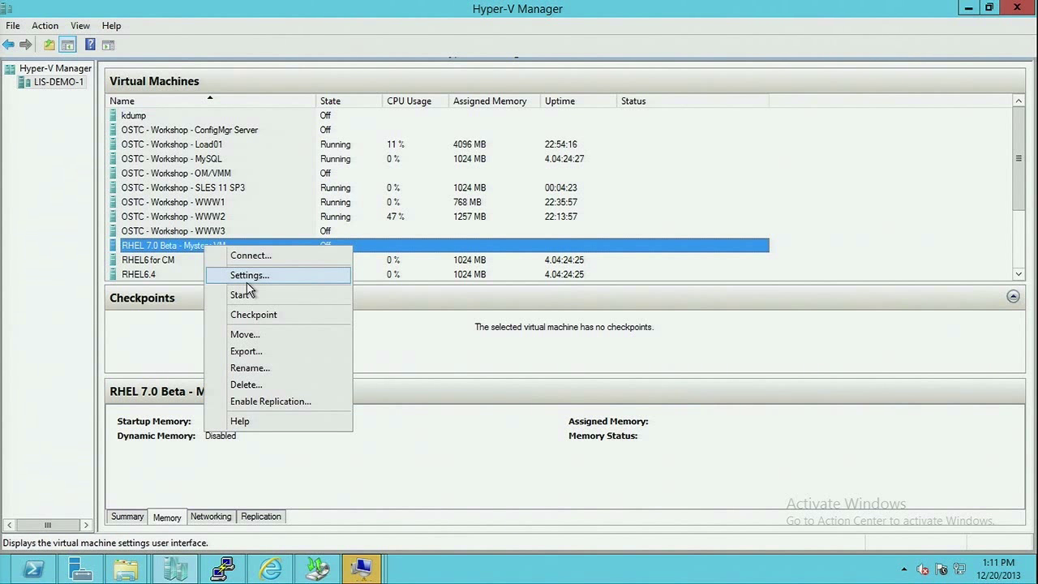
click(249, 275)
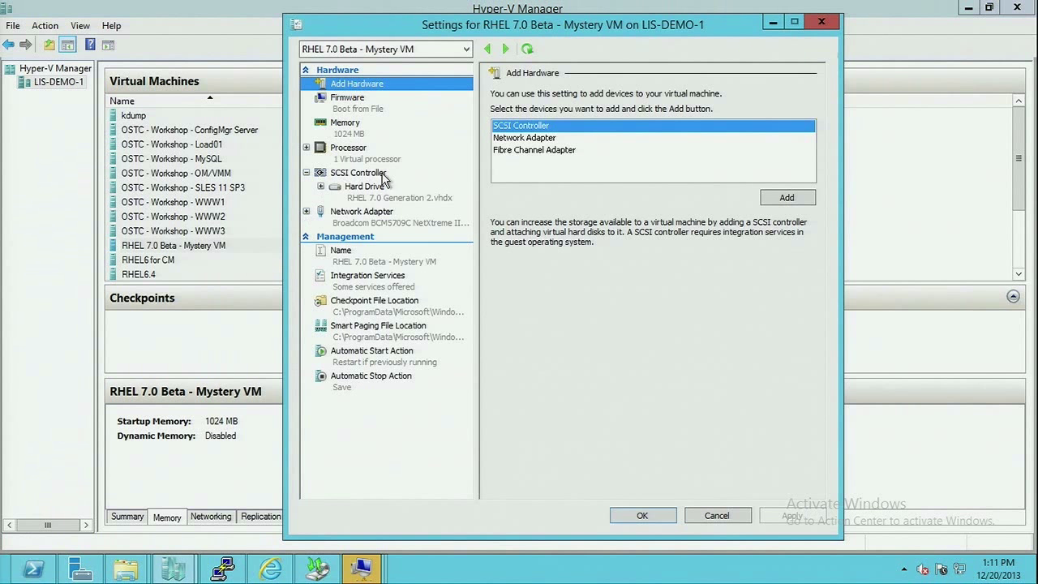
click(364, 186)
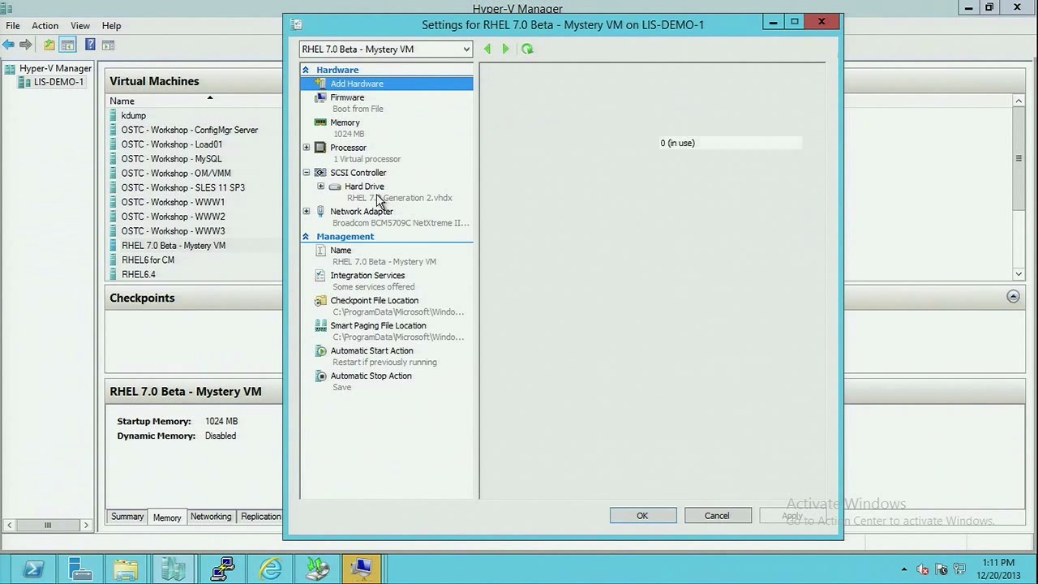
click(365, 186)
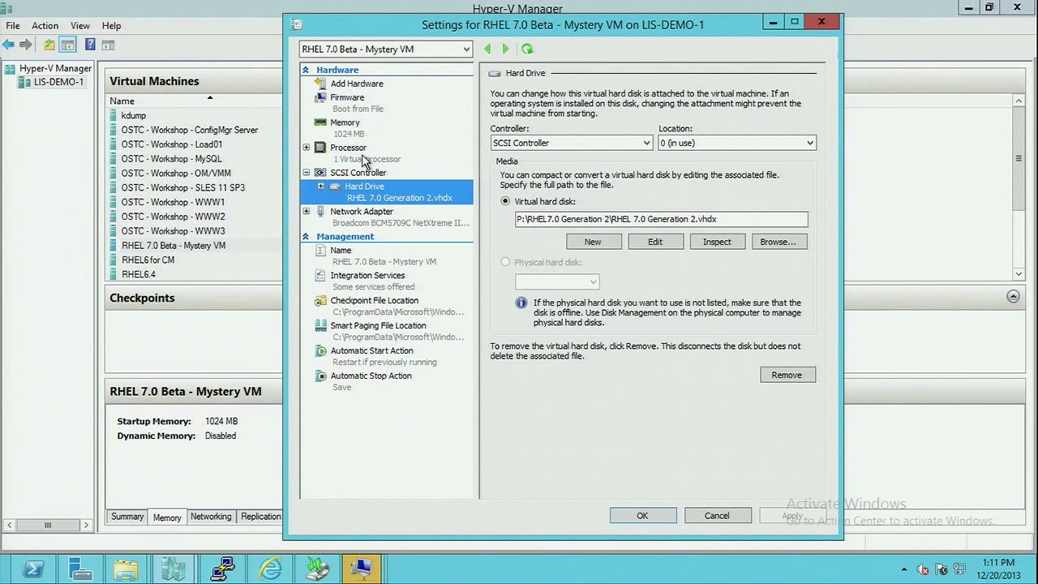
click(347, 97)
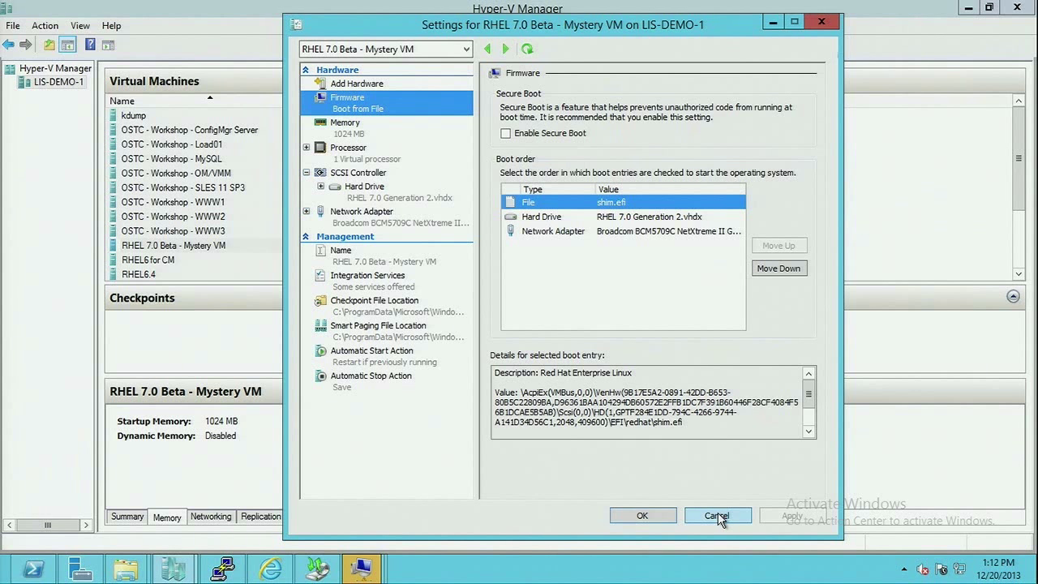
click(717, 516)
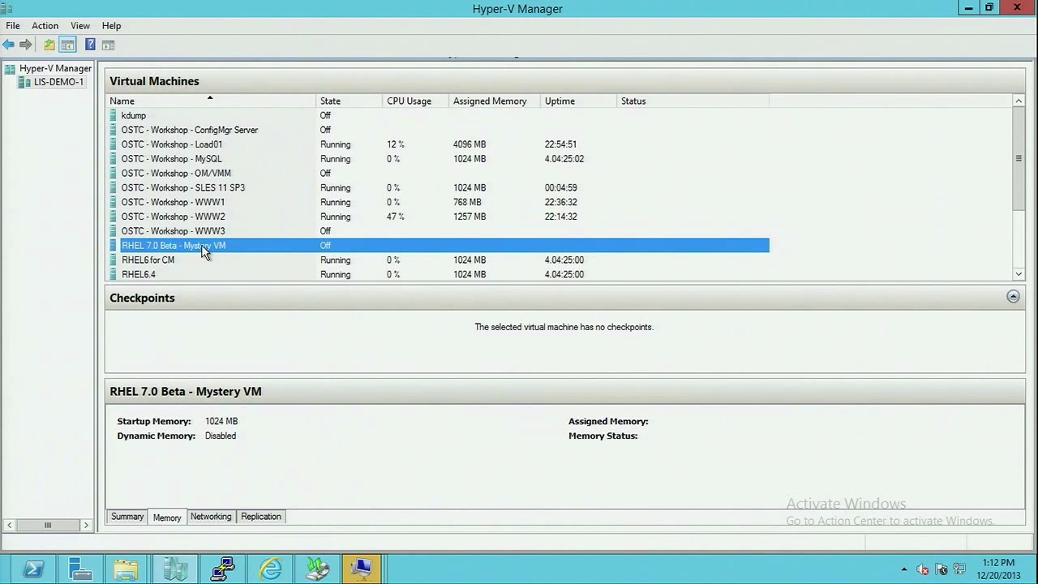
Connect to the RHEL 7.0 Beta - Mystery VM and power it on.
double_click(173, 245)
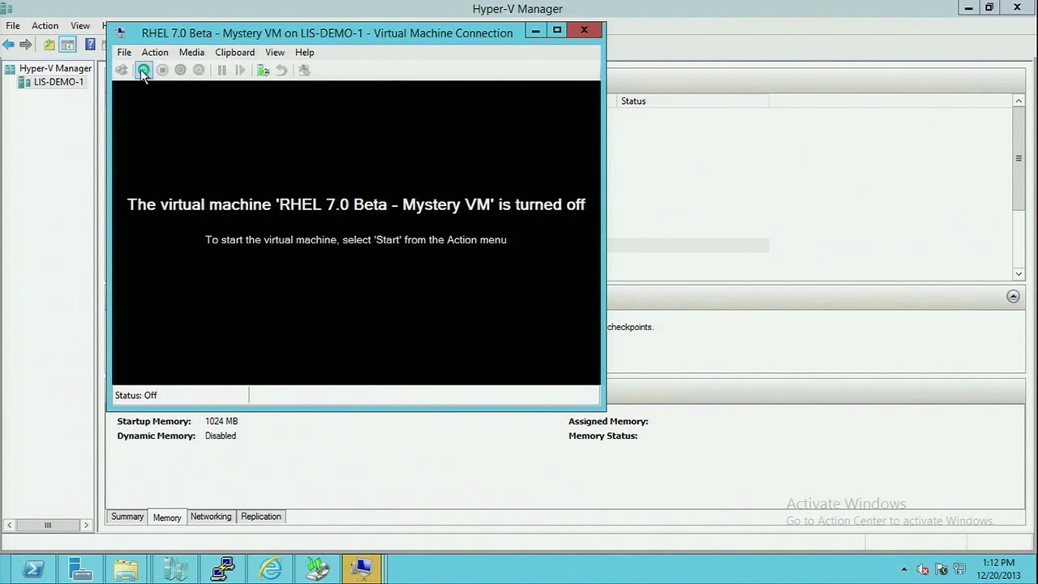
click(144, 70)
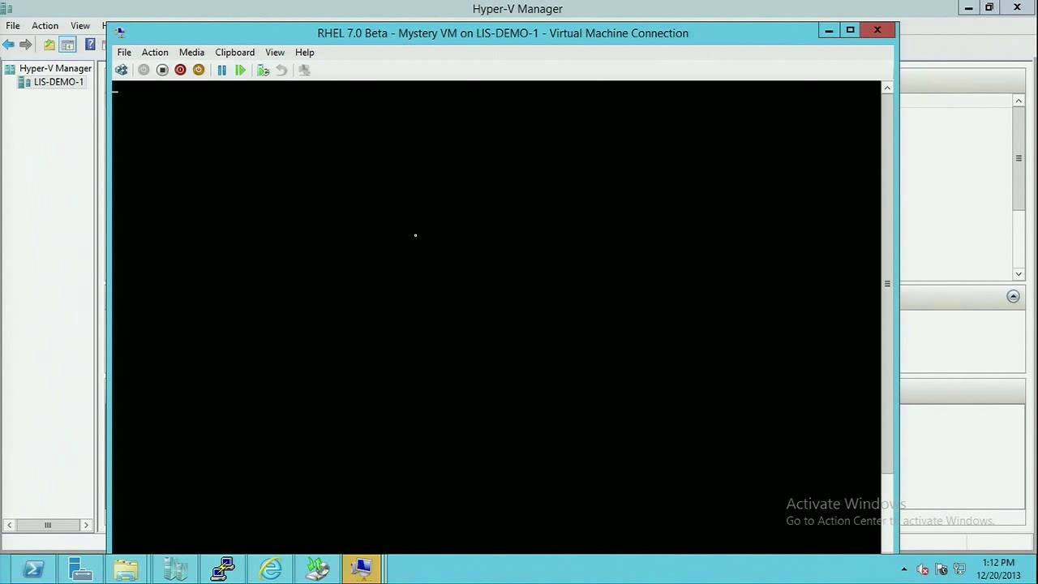
mouse_move(873, 231)
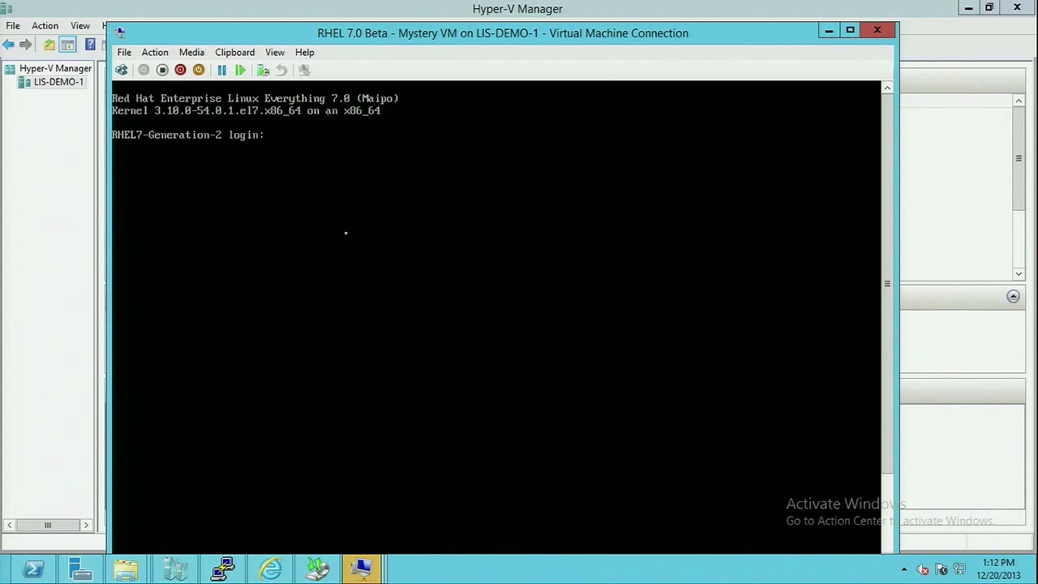
Log in to the RHEL guest as root.
text(root)
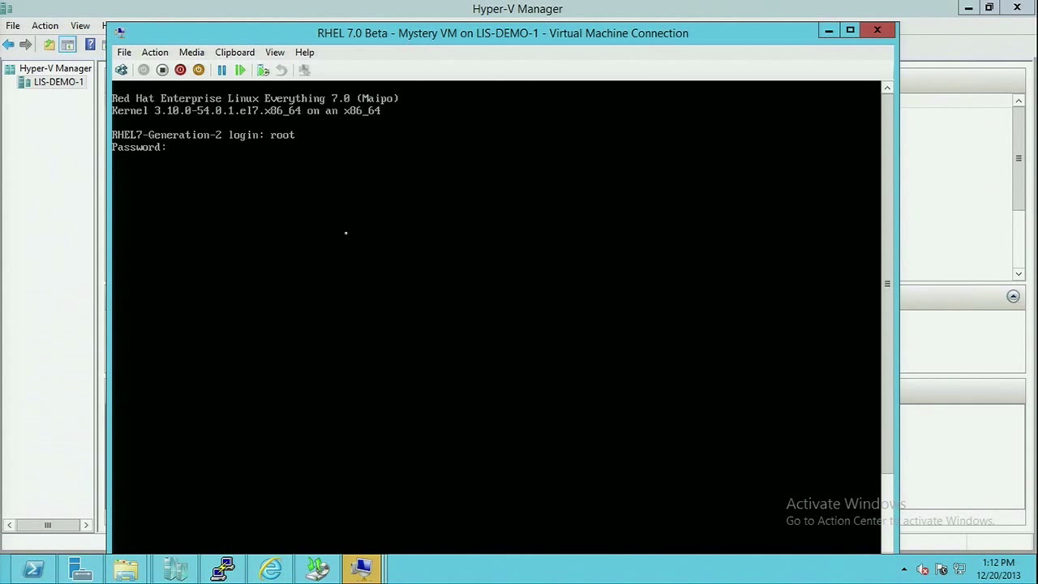
text(root)
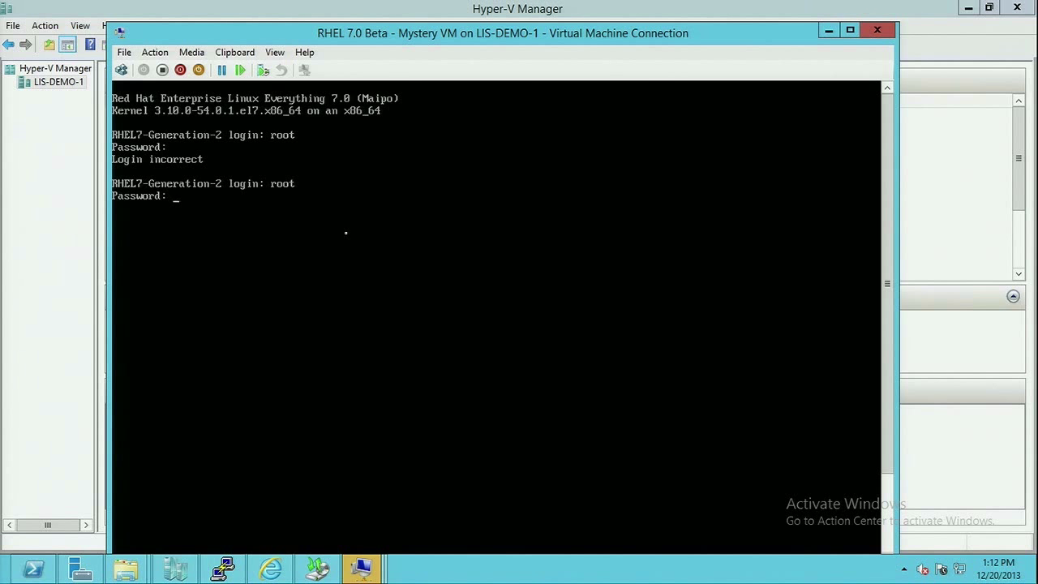
key(Return)
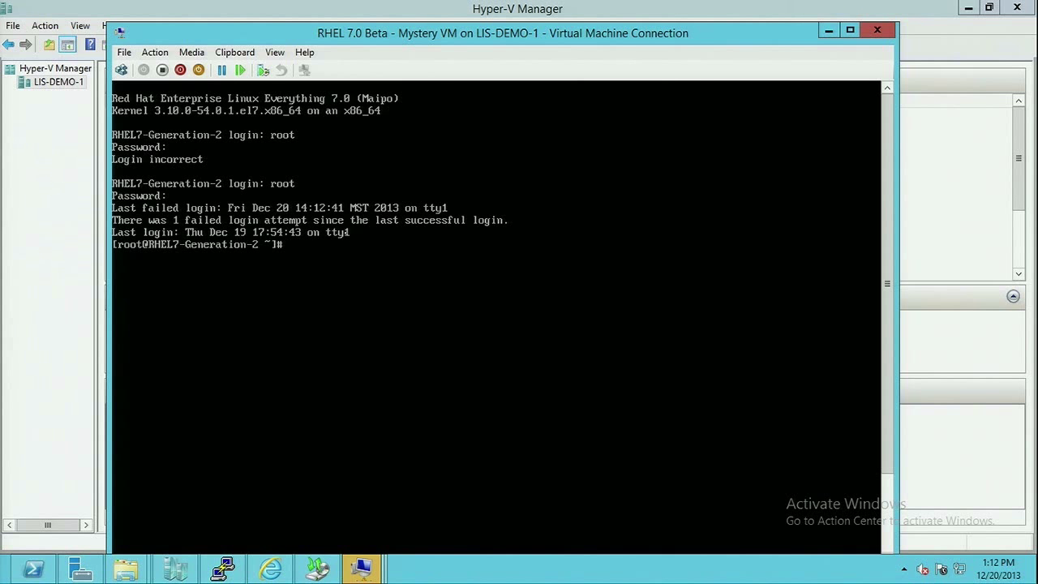
Run ps -eaf|grep hv and lsmod|grep hv to list Hyper-V processes and modules.
text(ps -eaf|)
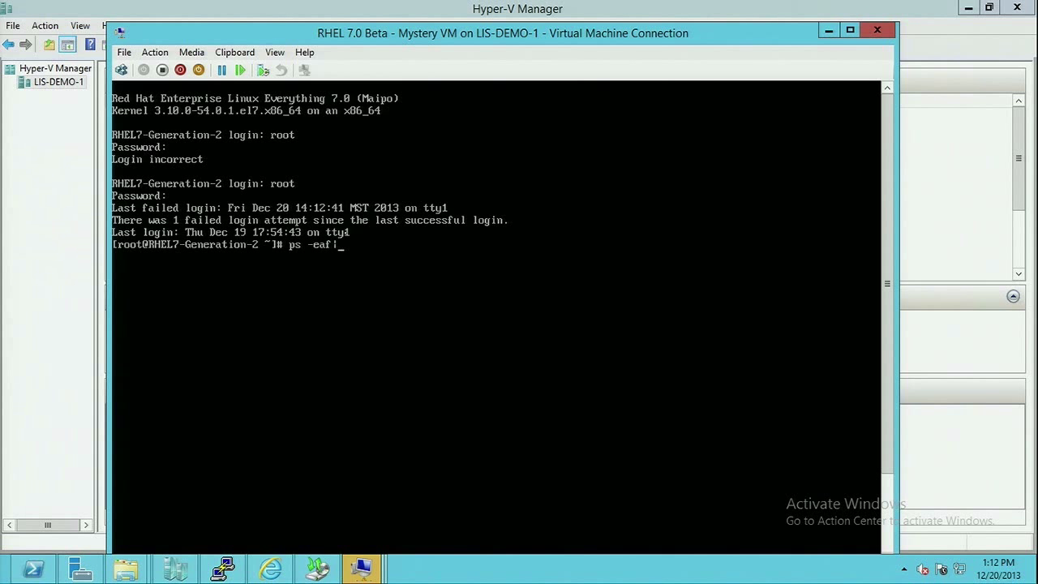
key(Return)
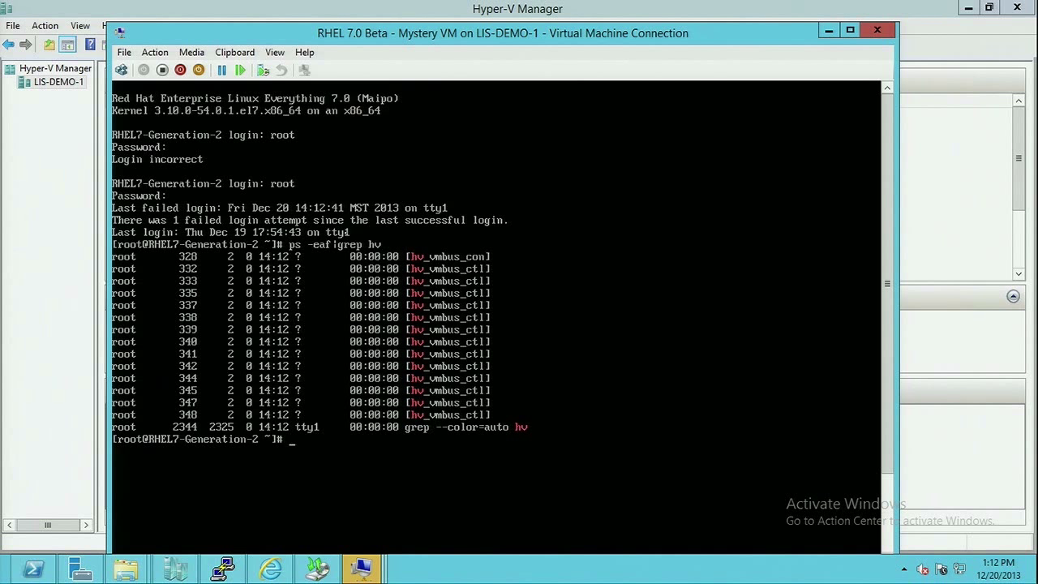
text(lsmod)
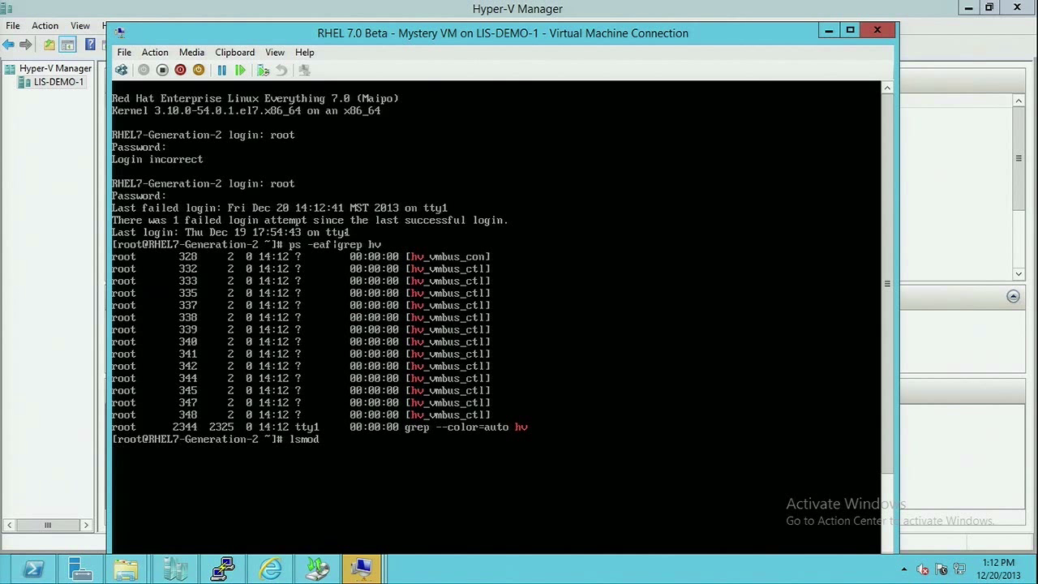
text(|gr)
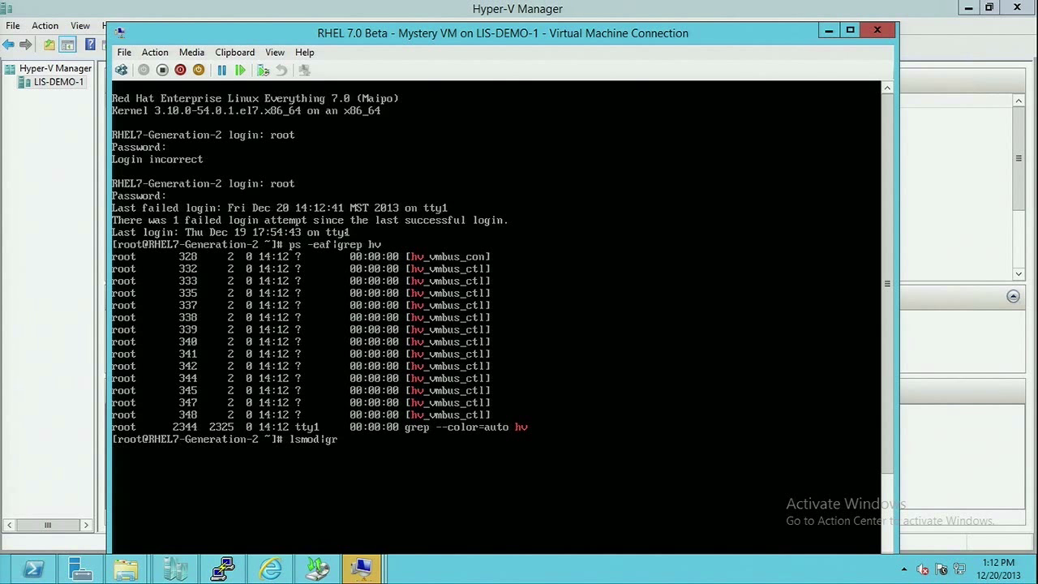
key(Return)
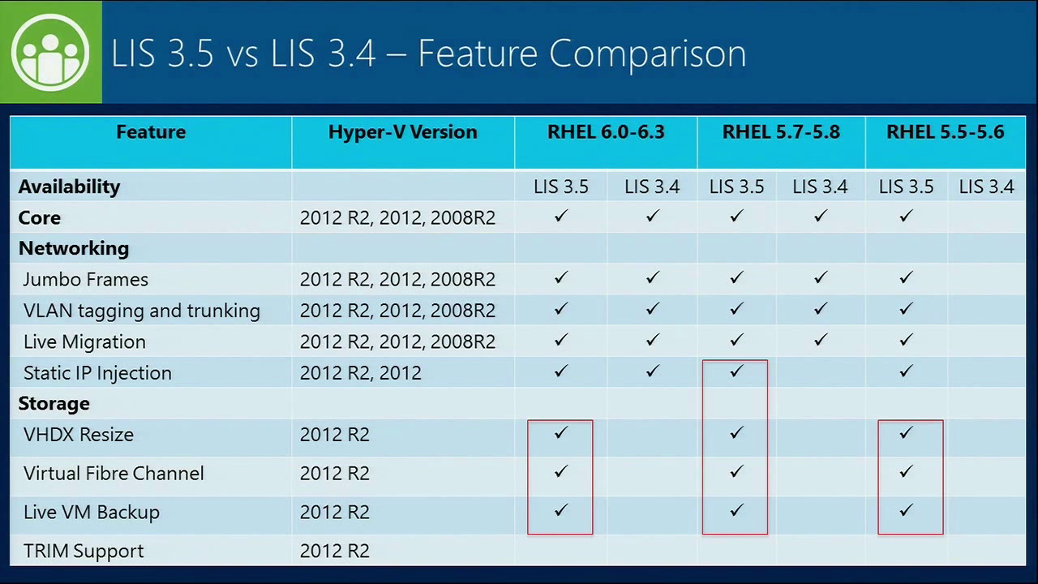
Advance the slideshow to the LIS 3.5 vs 3.4 Feature Comparison highlights.
key(Right)
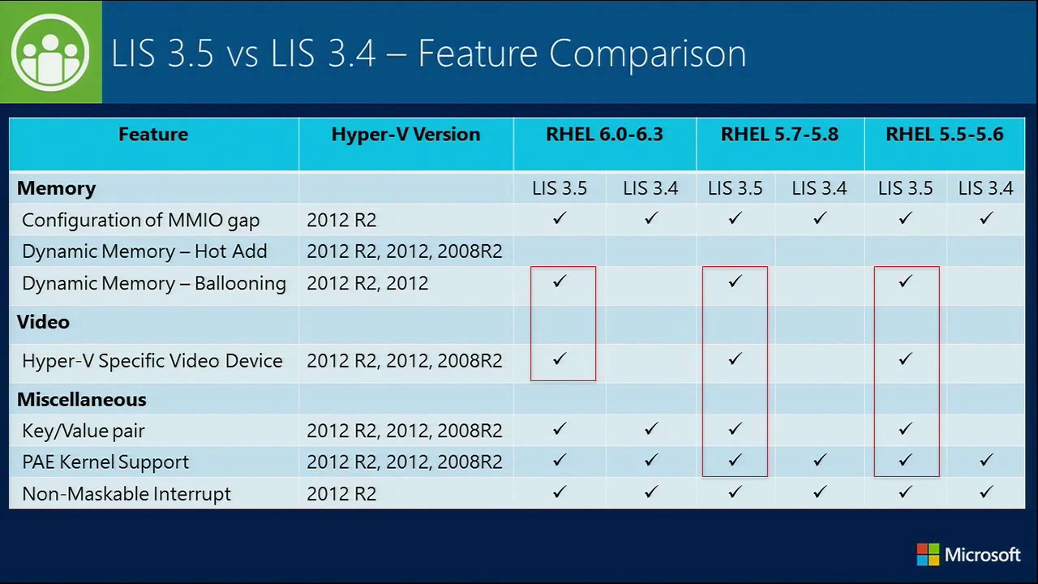